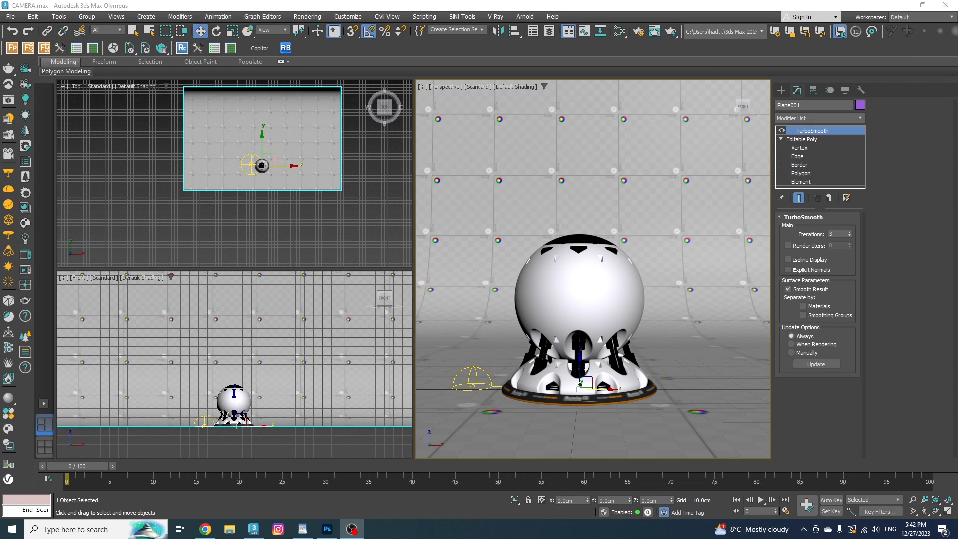
pyautogui.moveTo(923, 237)
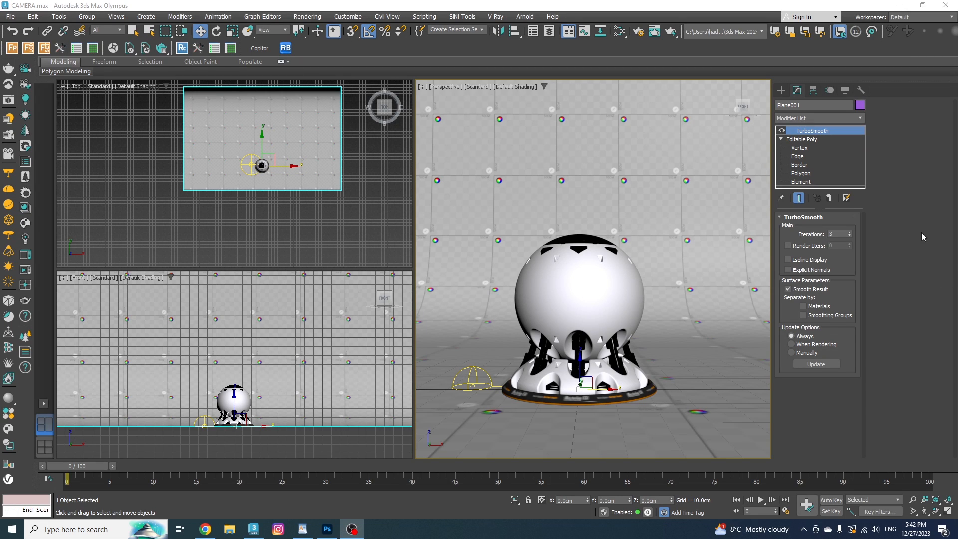
pyautogui.moveTo(874, 250)
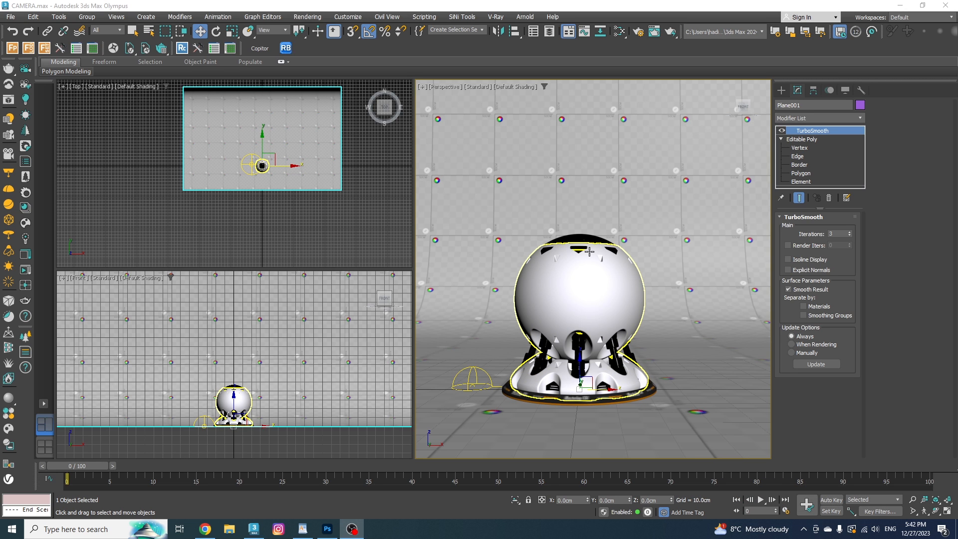
pyautogui.moveTo(589, 251)
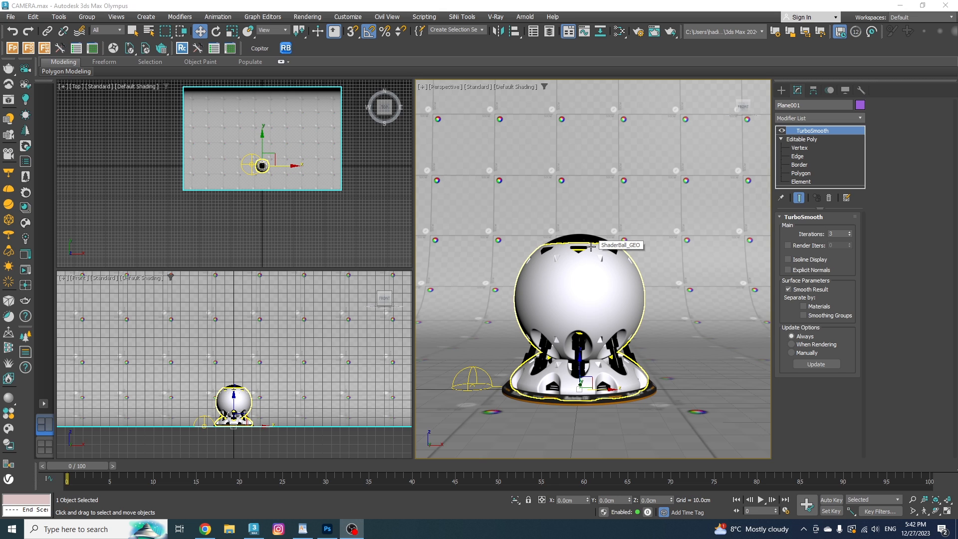
# - Create a Physical camera from the Cameras category, aimed at the shader ball in Top view
pyautogui.click(387, 259)
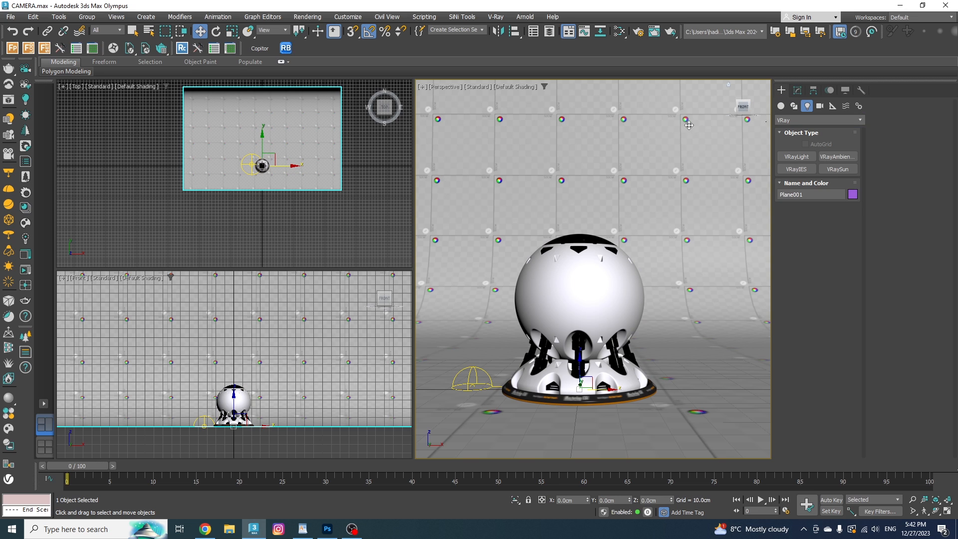
pyautogui.moveTo(784, 109)
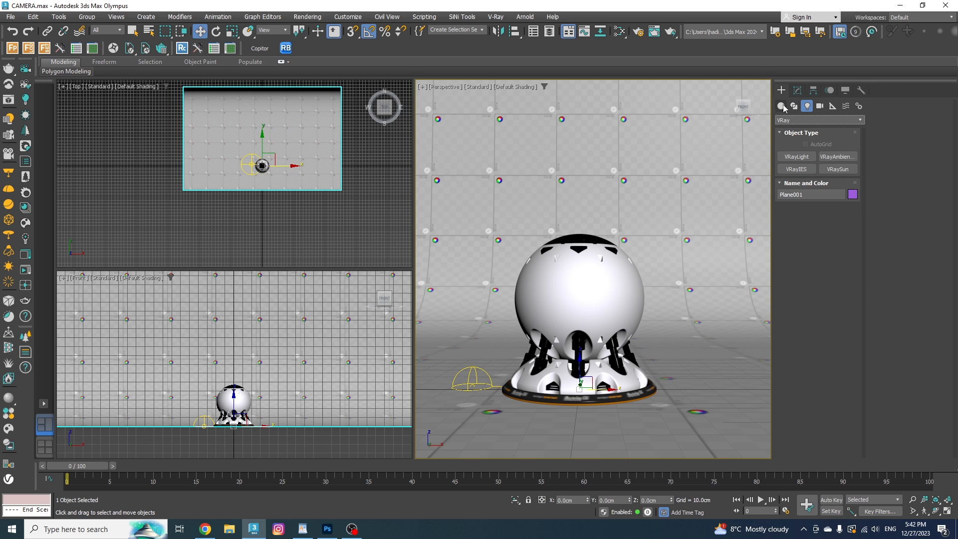
pyautogui.click(782, 105)
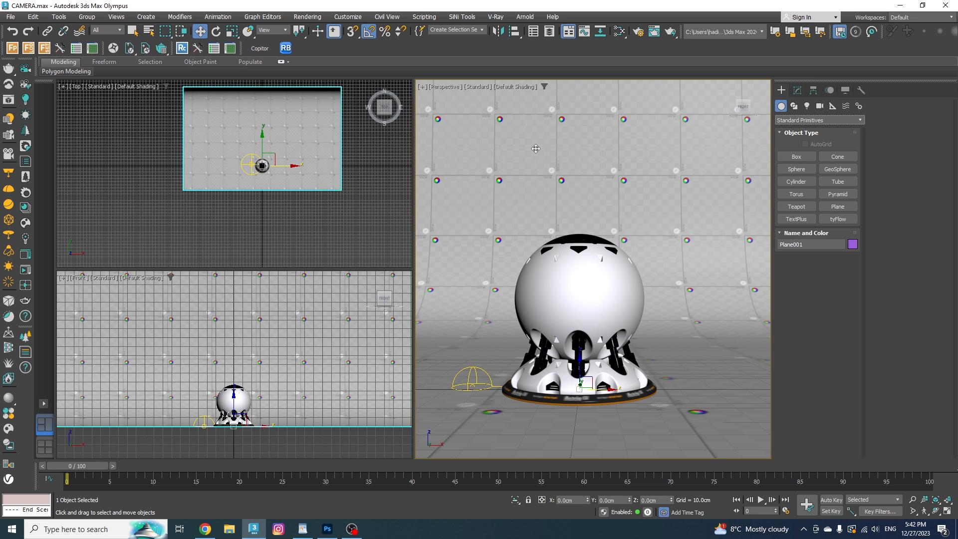
pyautogui.moveTo(588, 132)
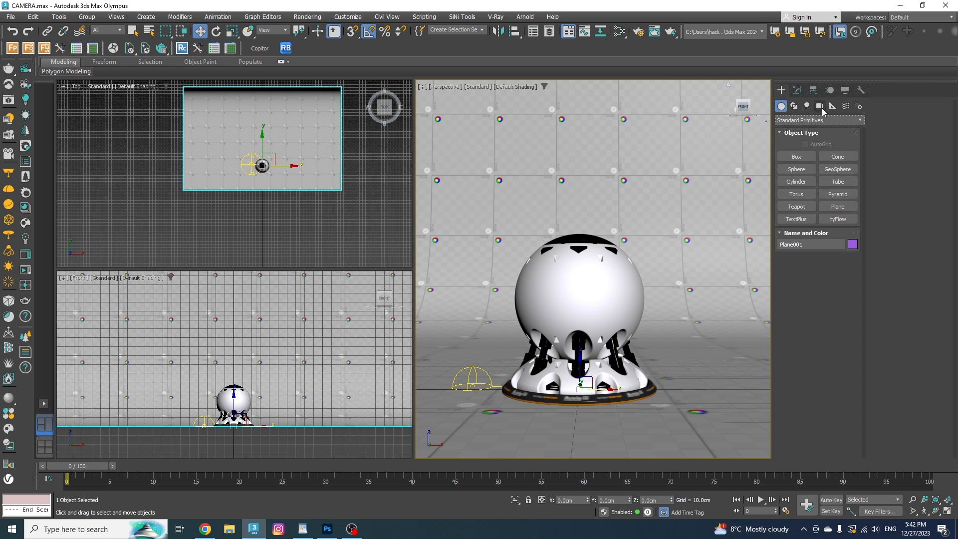
pyautogui.click(820, 106)
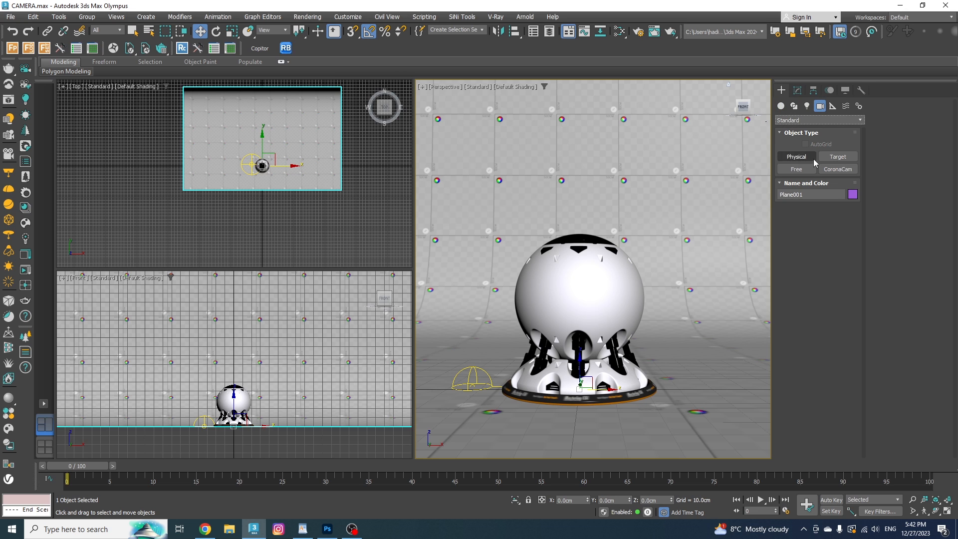
pyautogui.click(795, 156)
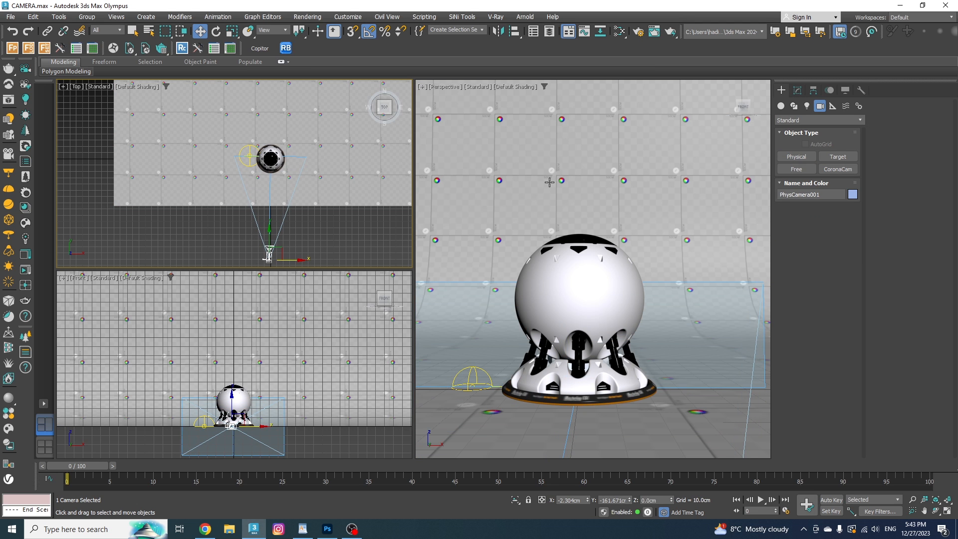
# - Turn on Safe Frames in the Perspective viewport
pyautogui.click(257, 147)
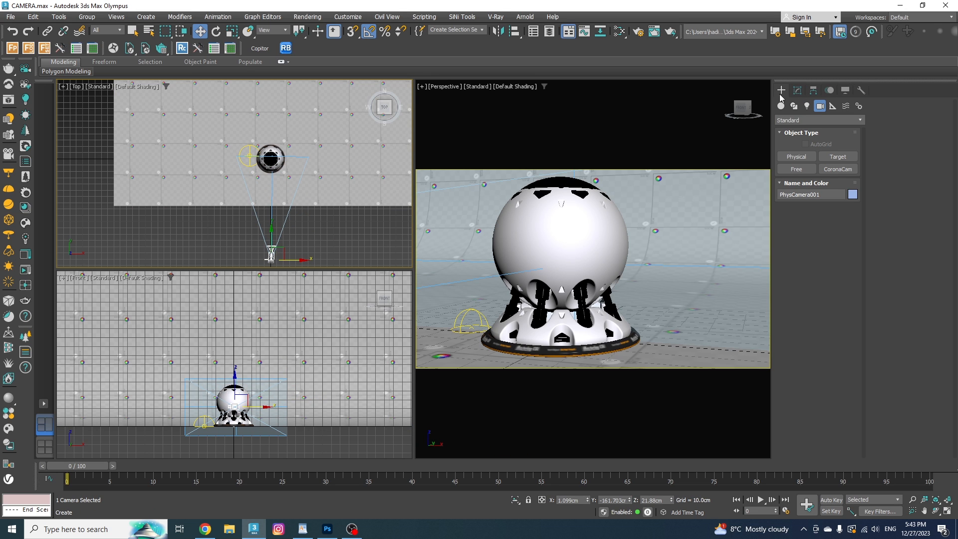
# - View through PhysCamera001 and drag its target onto the shader ball's centre
pyautogui.click(798, 90)
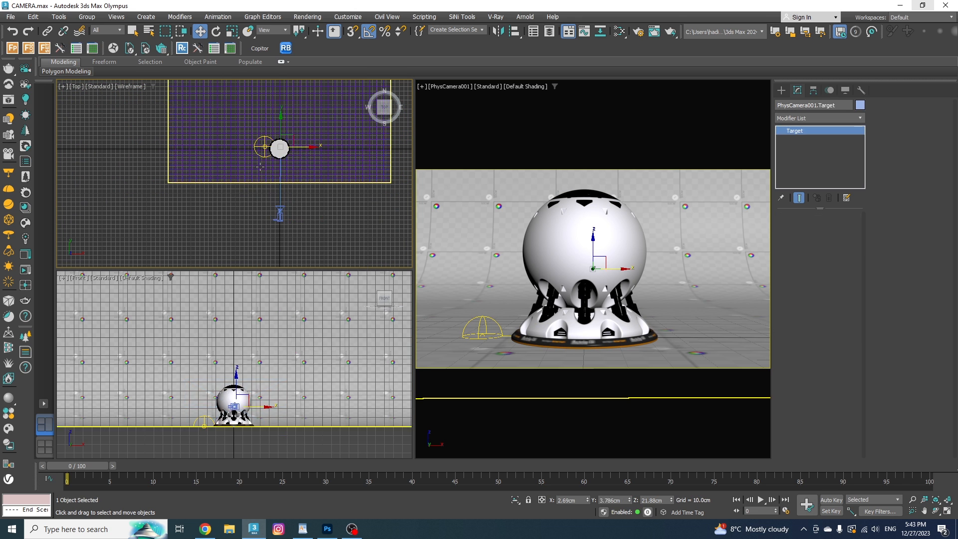
pyautogui.moveTo(278, 146); pyautogui.dragTo(286, 171)
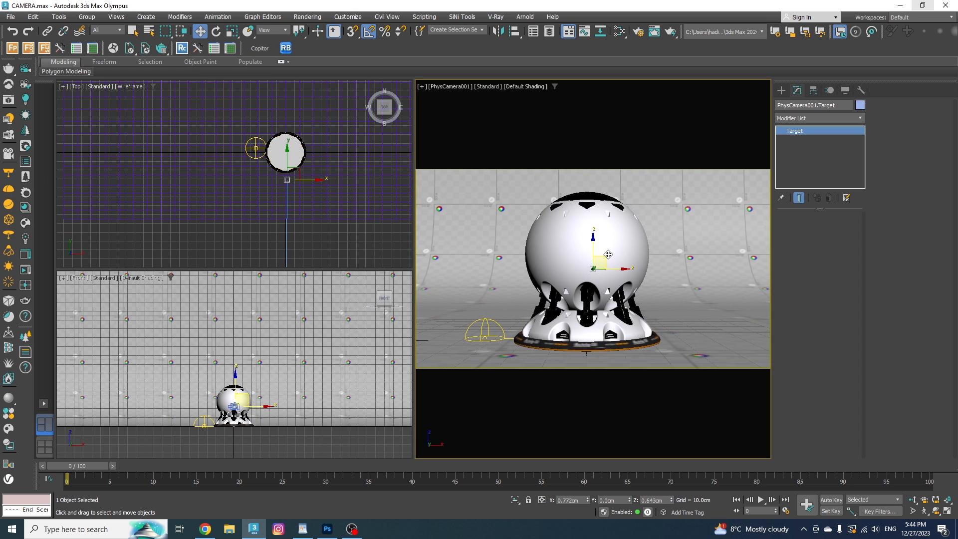
pyautogui.moveTo(284, 150); pyautogui.dragTo(297, 138)
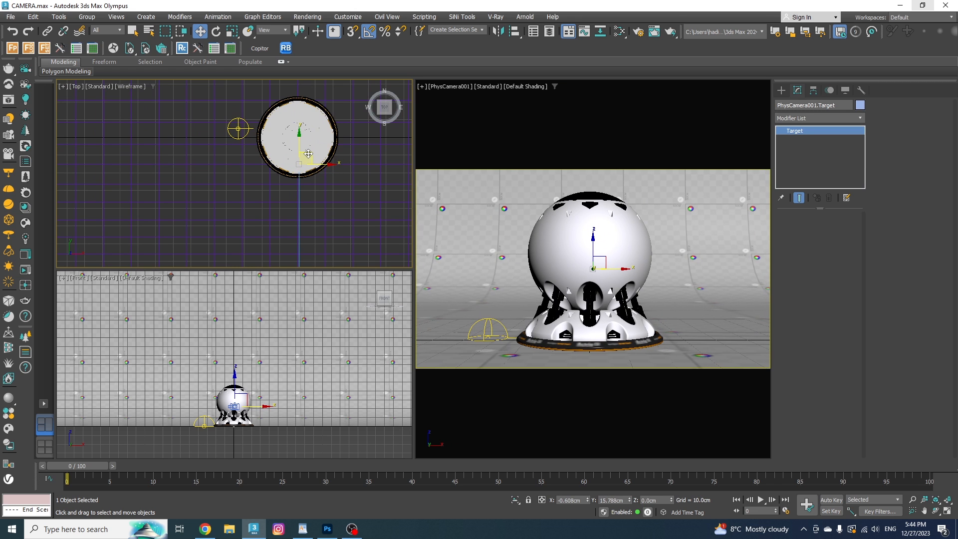
pyautogui.moveTo(308, 154); pyautogui.dragTo(293, 151)
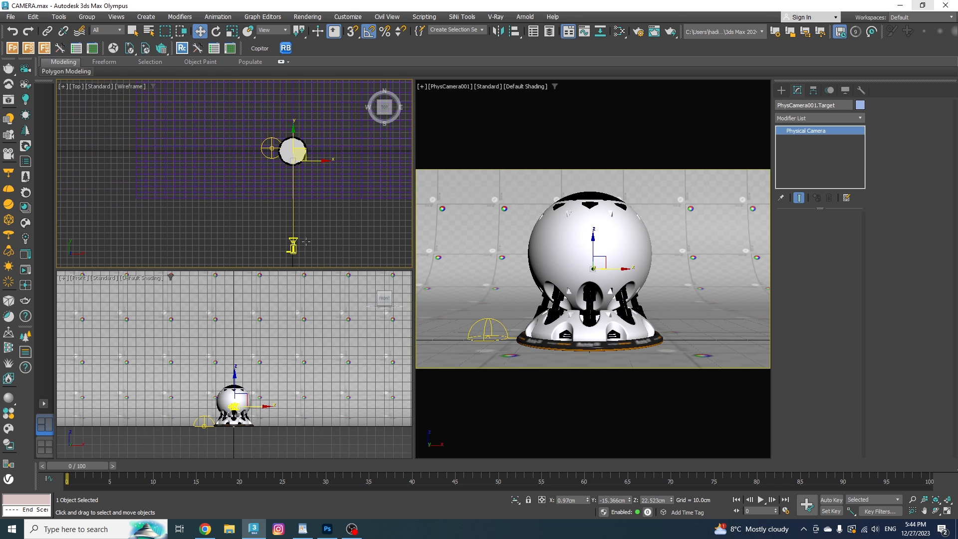
# - Select PhysCamera001, uncheck Targeted, and open the Show Cone options
pyautogui.click(291, 150)
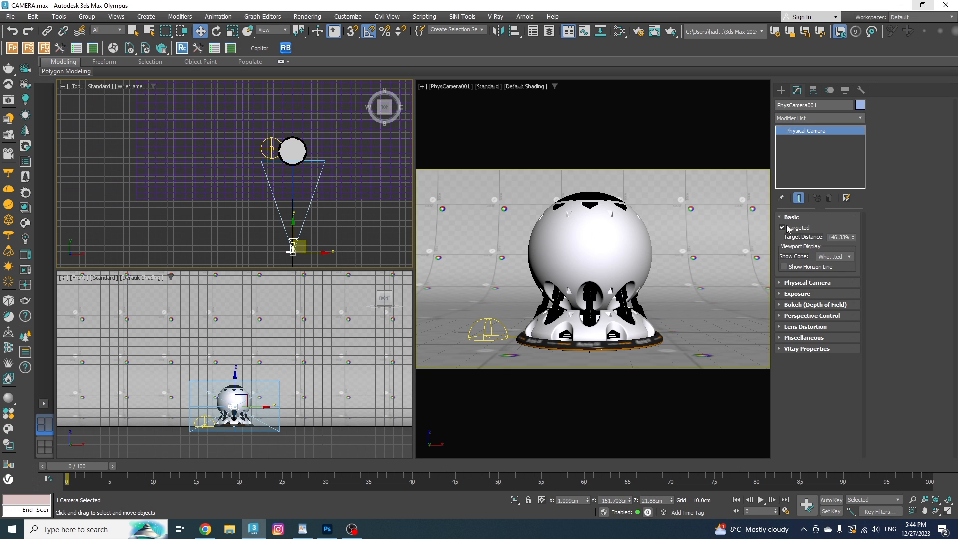
pyautogui.click(783, 228)
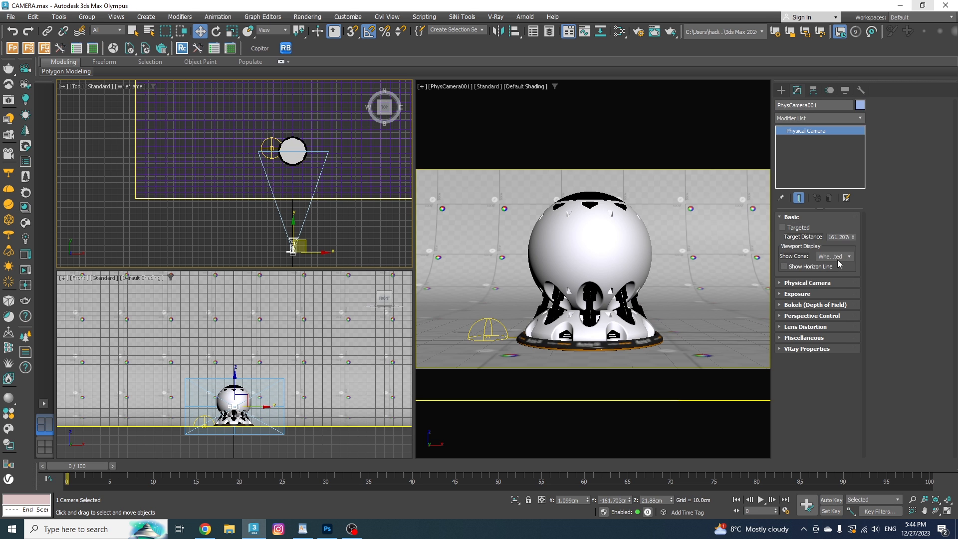
pyautogui.click(849, 257)
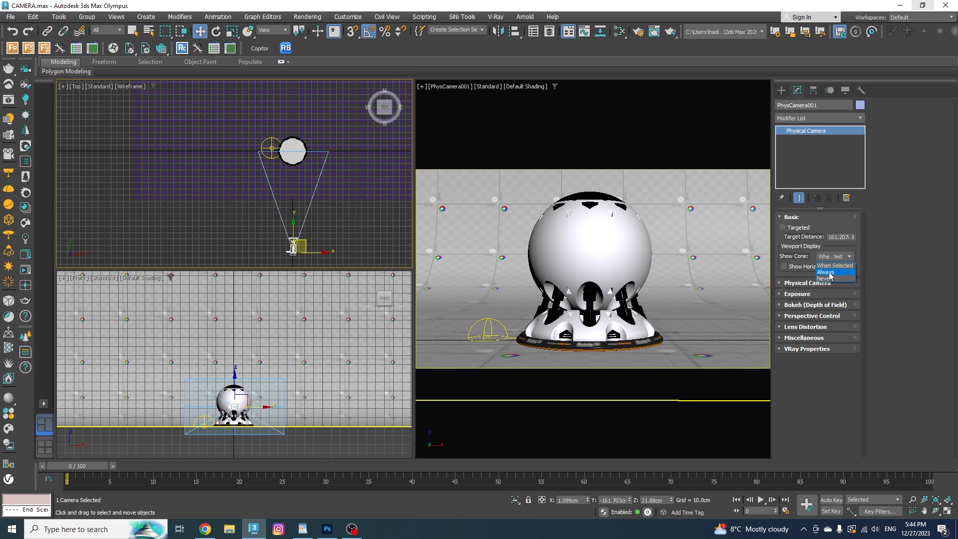
pyautogui.moveTo(835, 266)
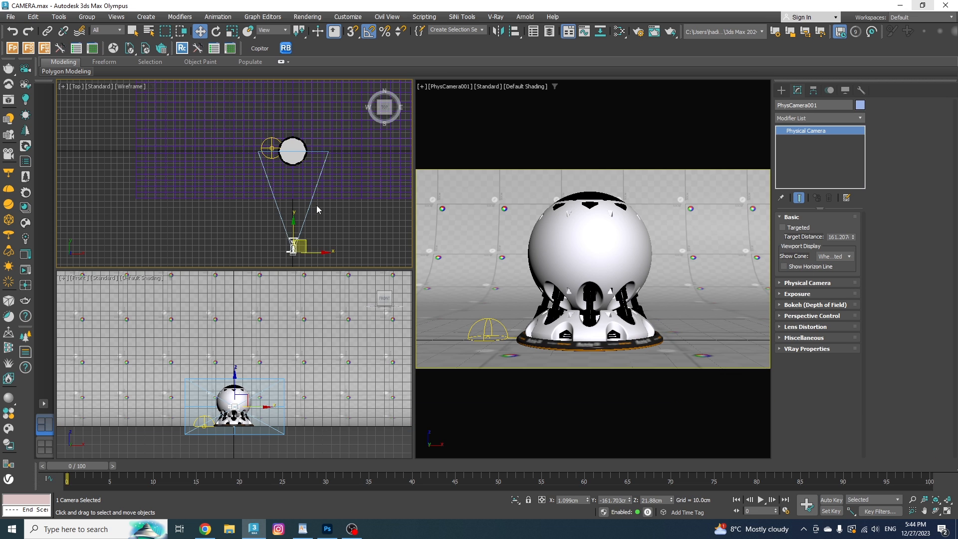
pyautogui.moveTo(785, 266)
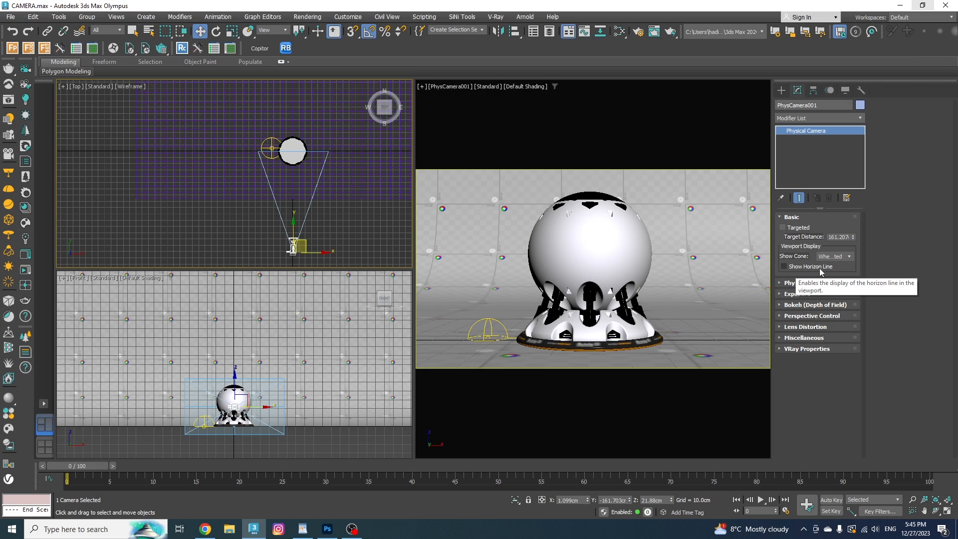
pyautogui.moveTo(671, 242)
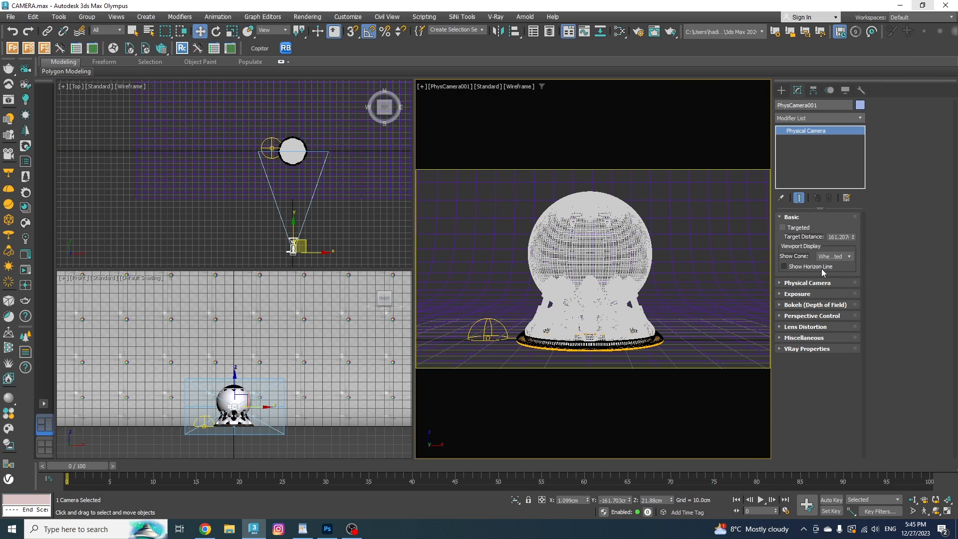
# - Enable Show Horizon Line in PhysCamera001's Basic rollout
pyautogui.click(785, 266)
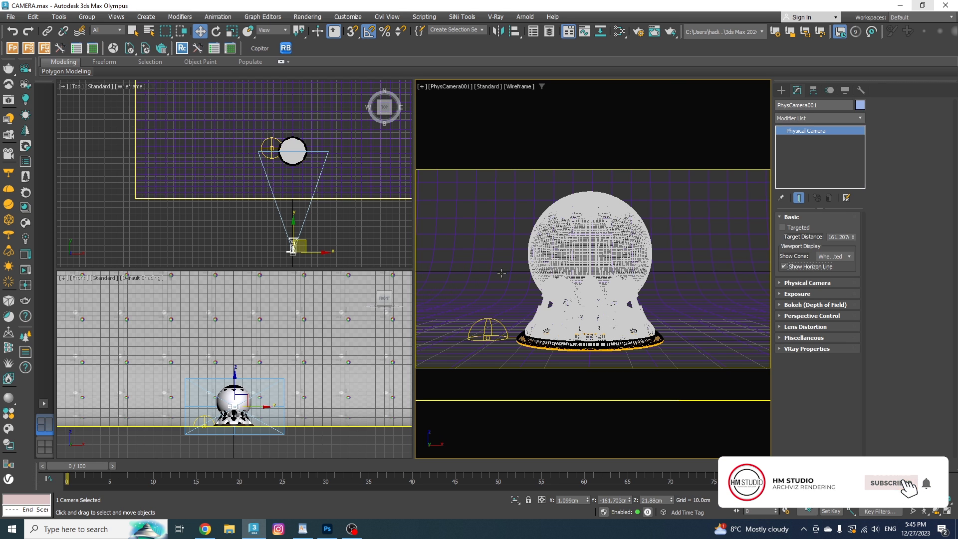
pyautogui.click(890, 483)
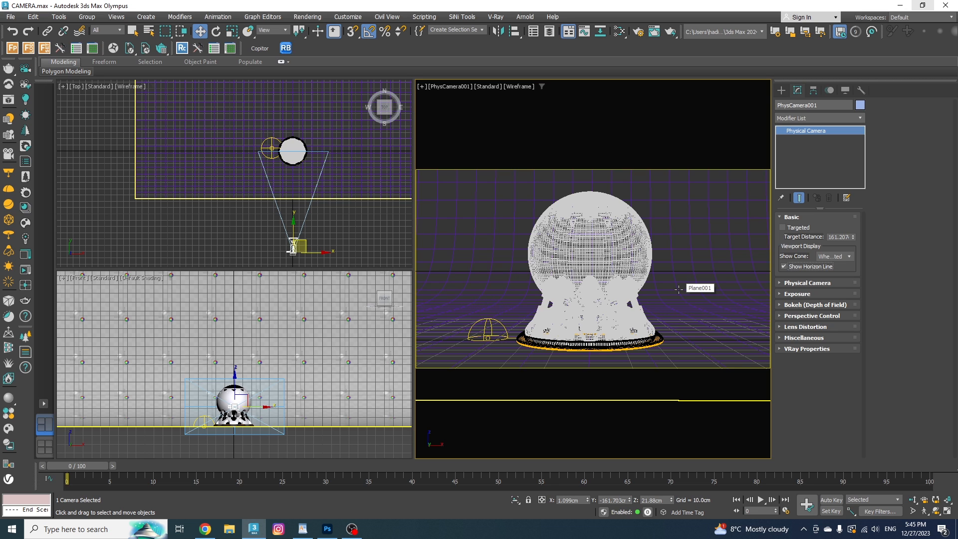
pyautogui.moveTo(723, 274)
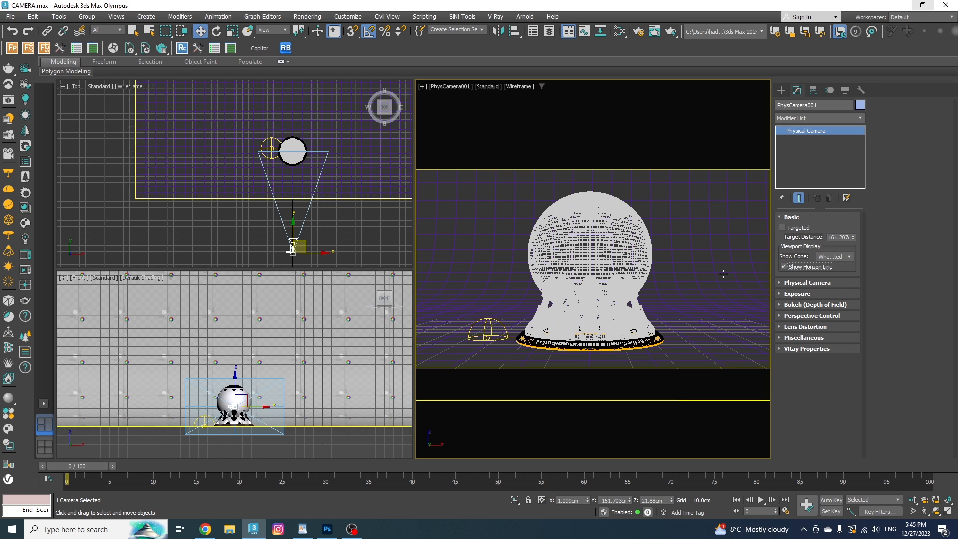
pyautogui.moveTo(433, 266)
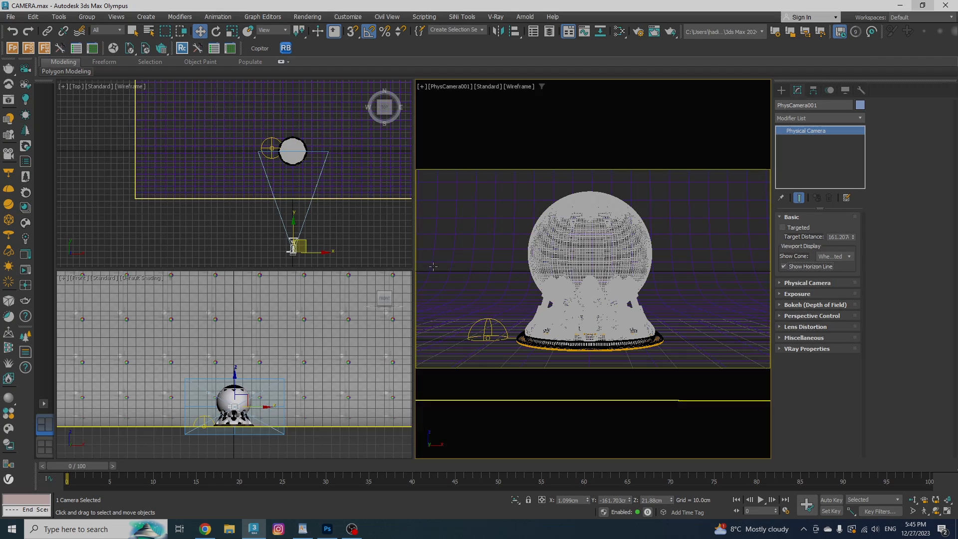
# - Expand the camera settings and compare the 35mm full-frame and APS-C (Canon) sensor presets
pyautogui.click(806, 282)
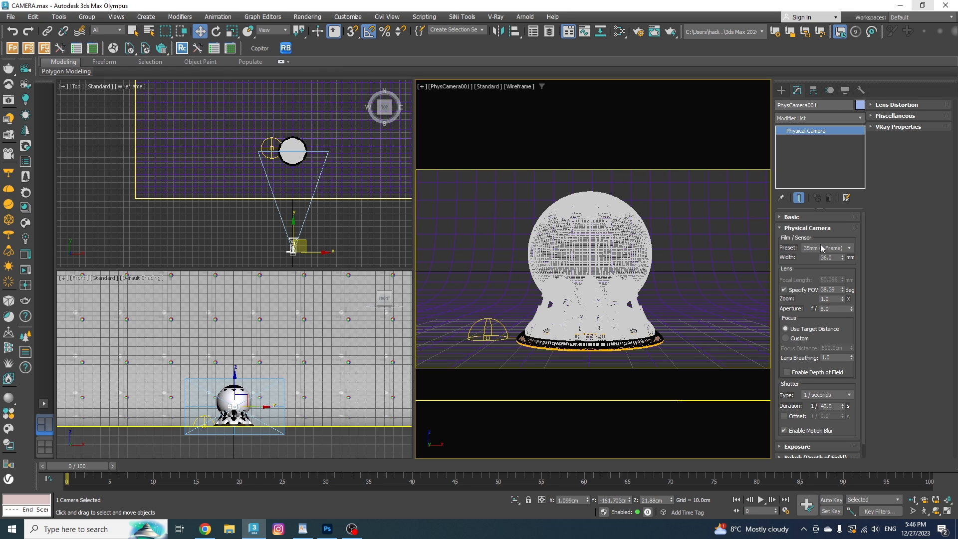
pyautogui.moveTo(823, 251)
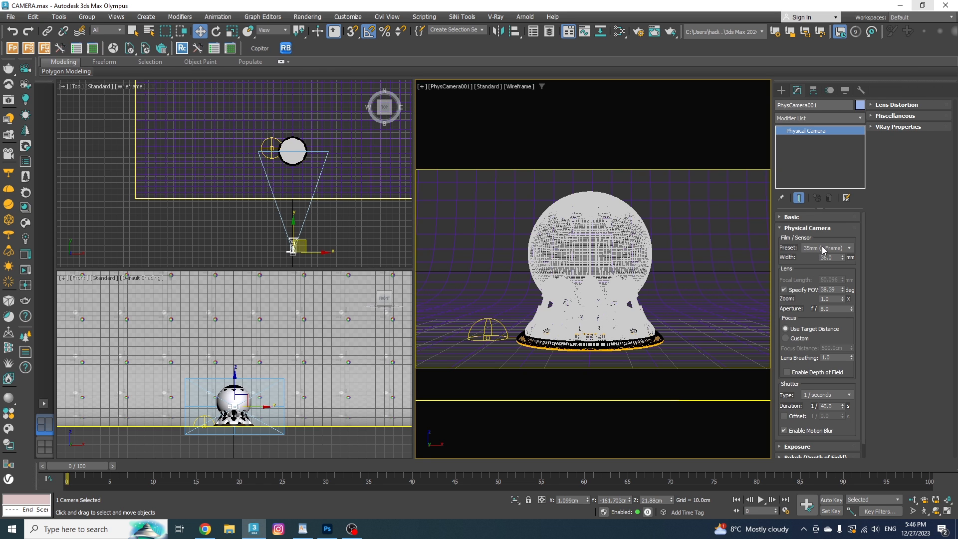
pyautogui.click(847, 247)
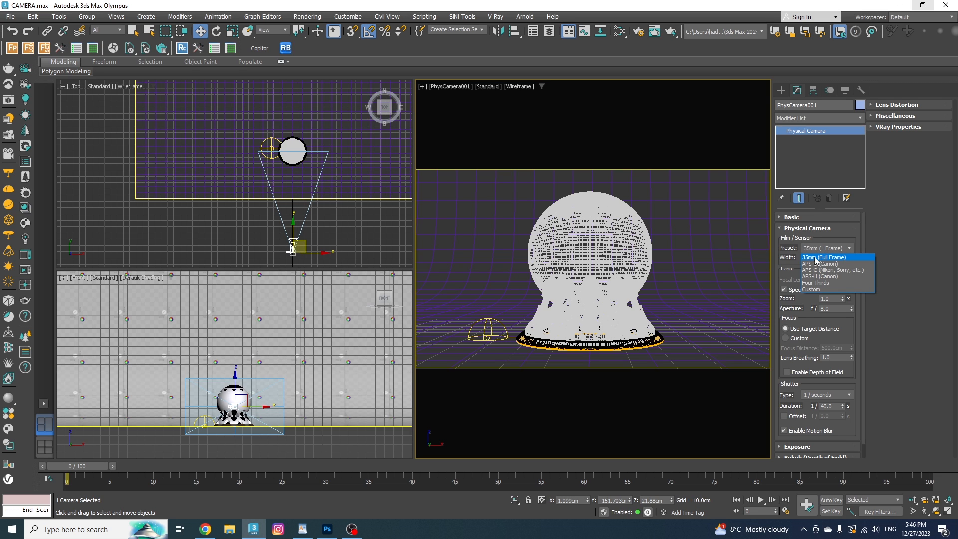
pyautogui.moveTo(838, 259)
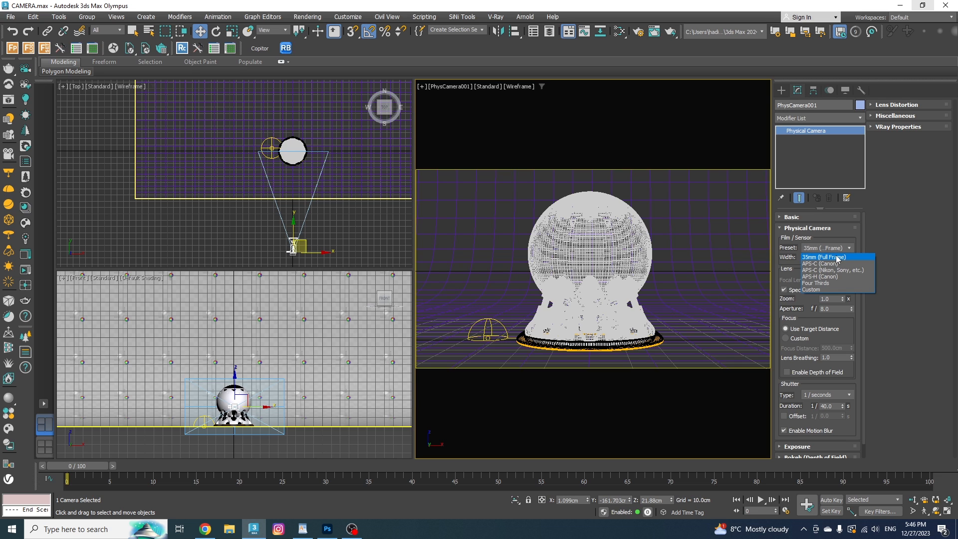
pyautogui.click(825, 257)
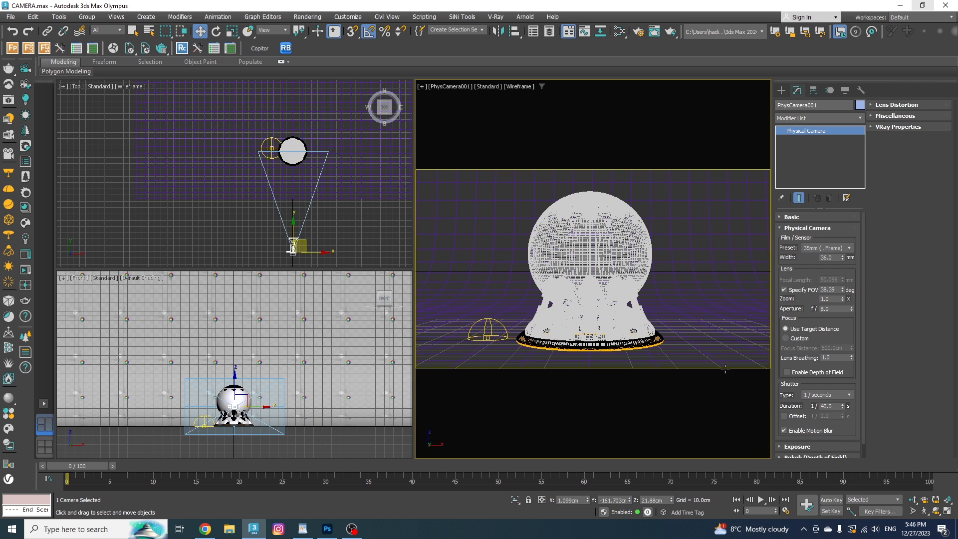
pyautogui.click(849, 247)
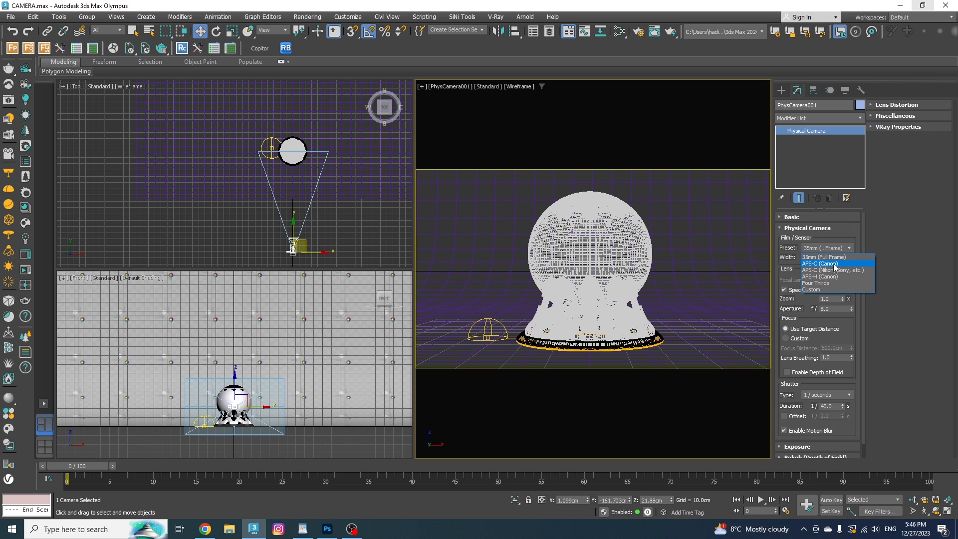
pyautogui.moveTo(842, 269)
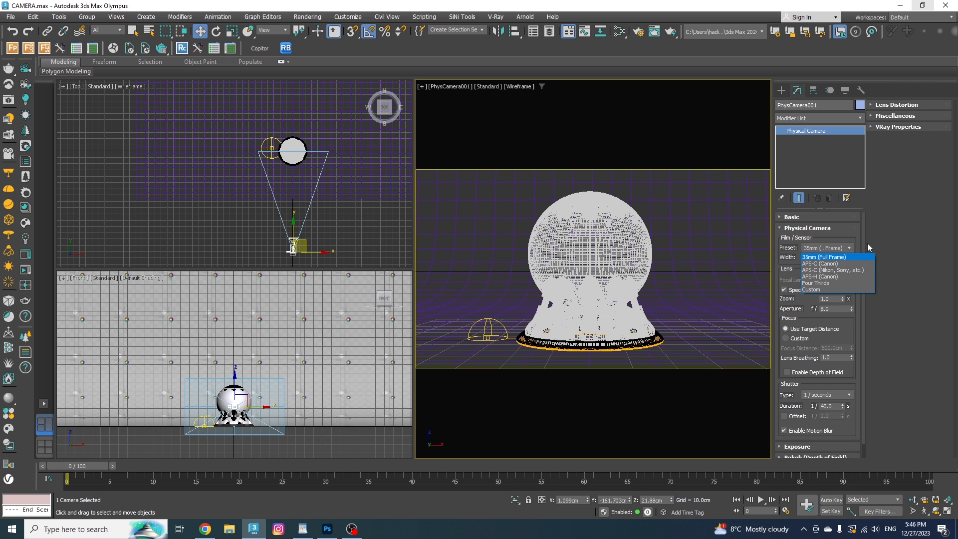
pyautogui.click(823, 257)
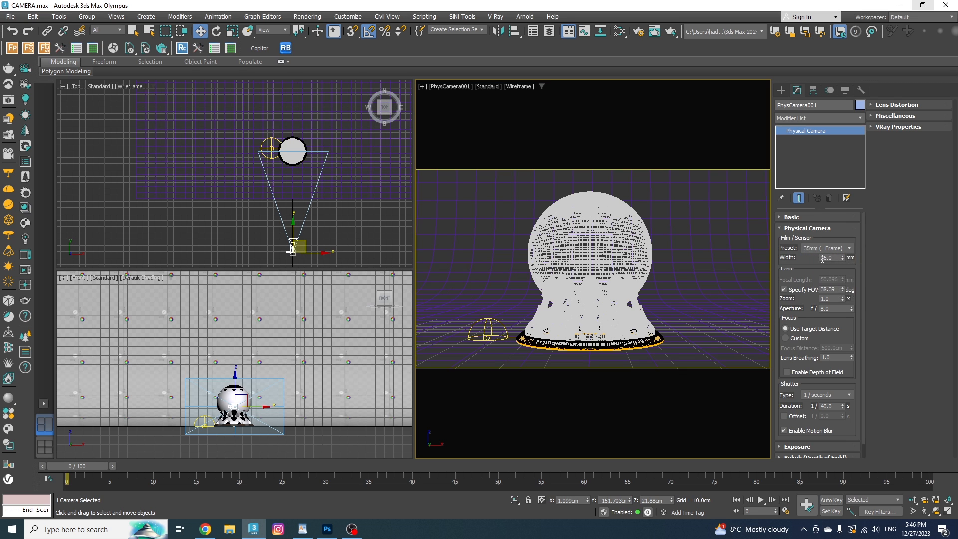
pyautogui.click(849, 247)
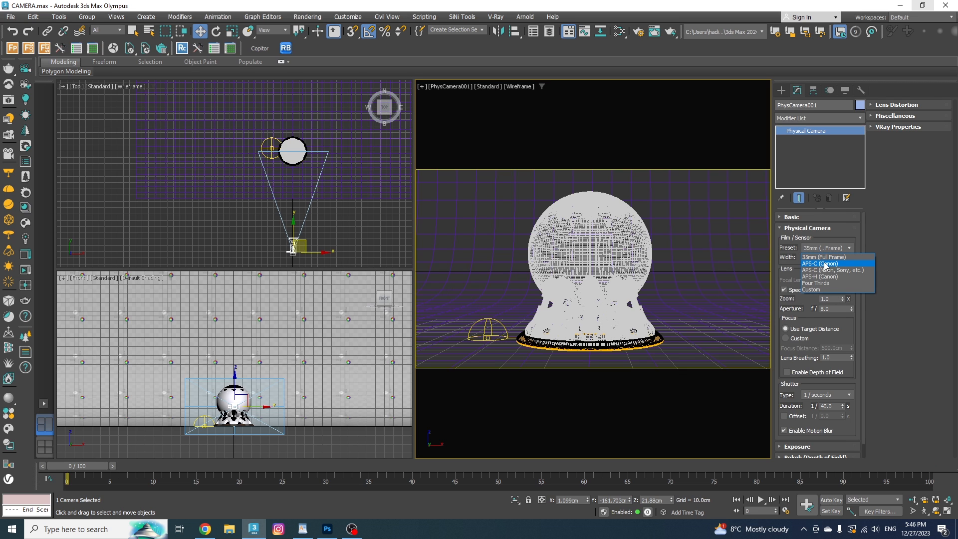
pyautogui.click(820, 263)
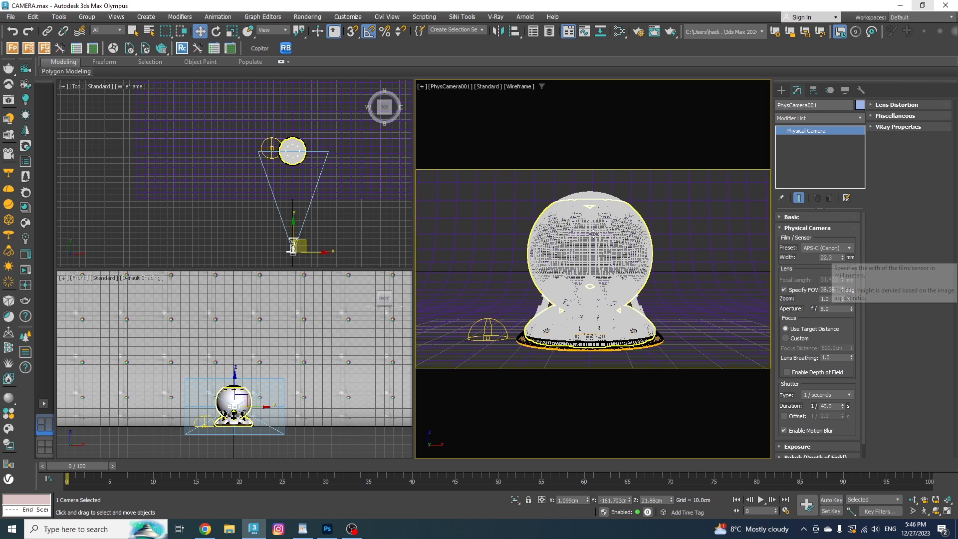
pyautogui.click(826, 248)
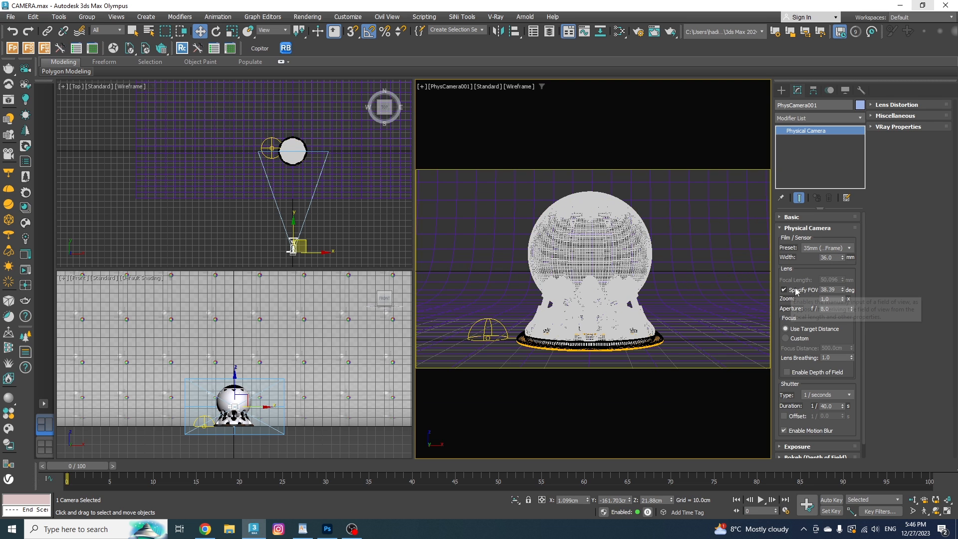
pyautogui.moveTo(798, 289)
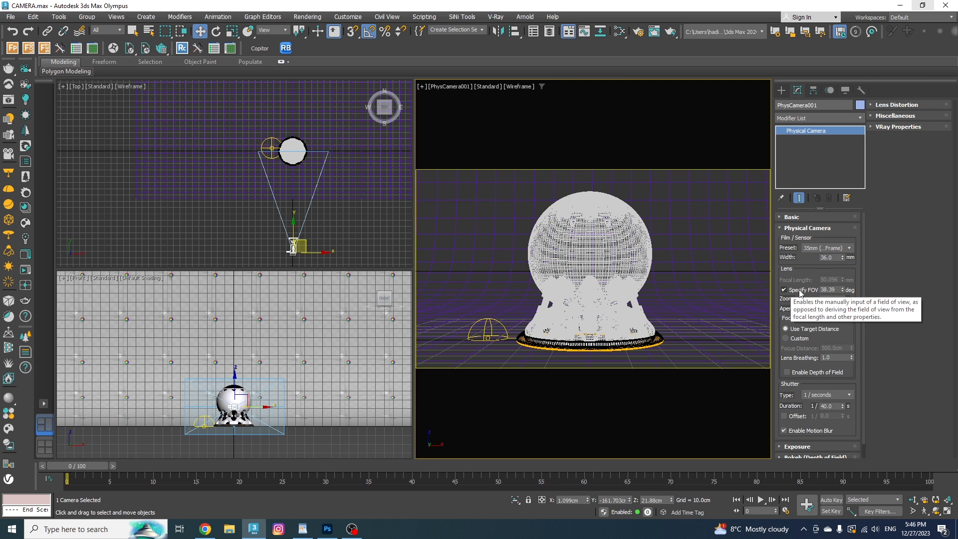
# - Turn off Specify FOV and cycle through APS-H, Four Thirds, 35mm and APS-C presets
pyautogui.click(785, 289)
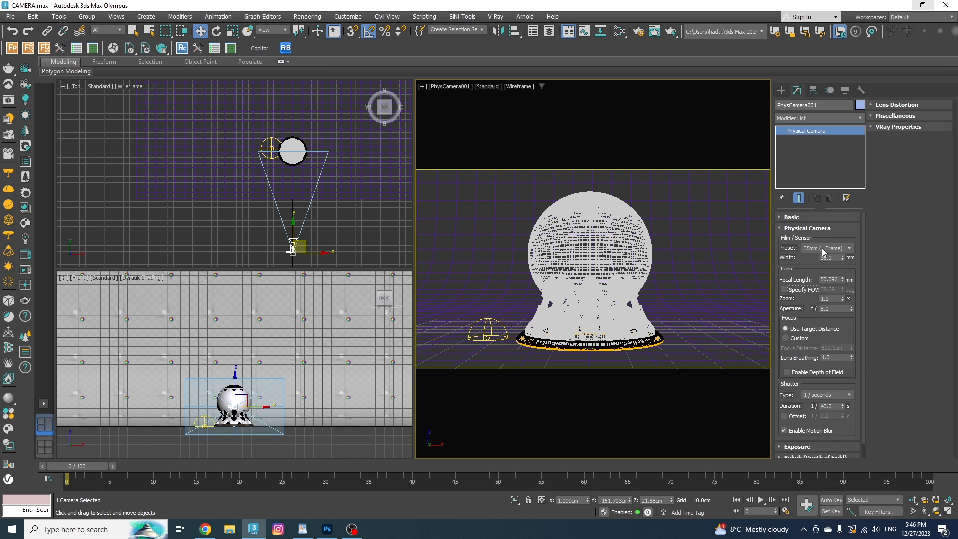
pyautogui.click(825, 248)
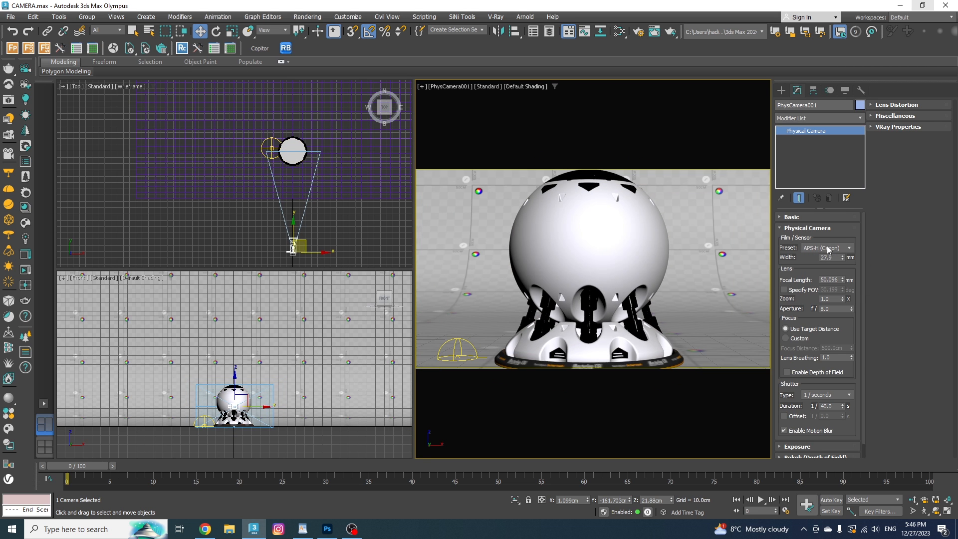
pyautogui.click(826, 248)
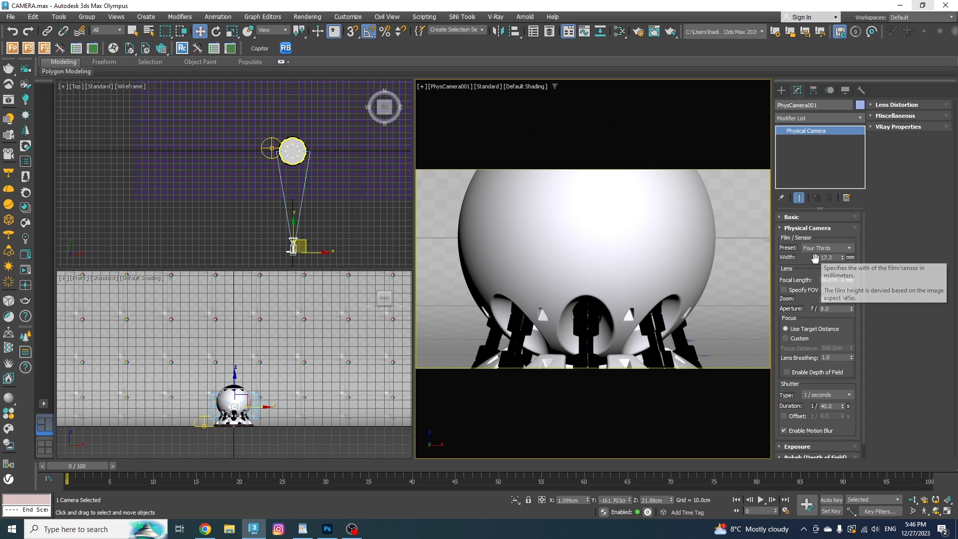
pyautogui.click(849, 248)
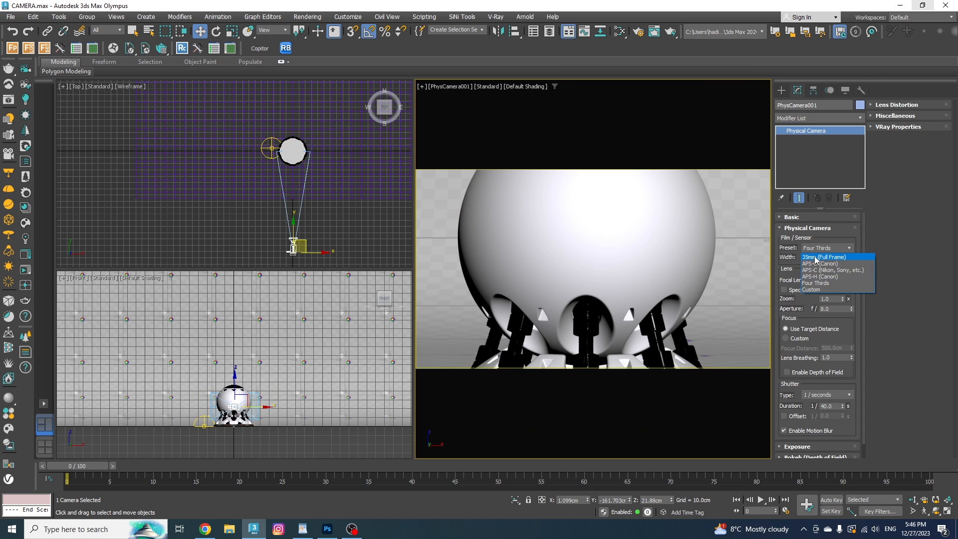
pyautogui.click(825, 256)
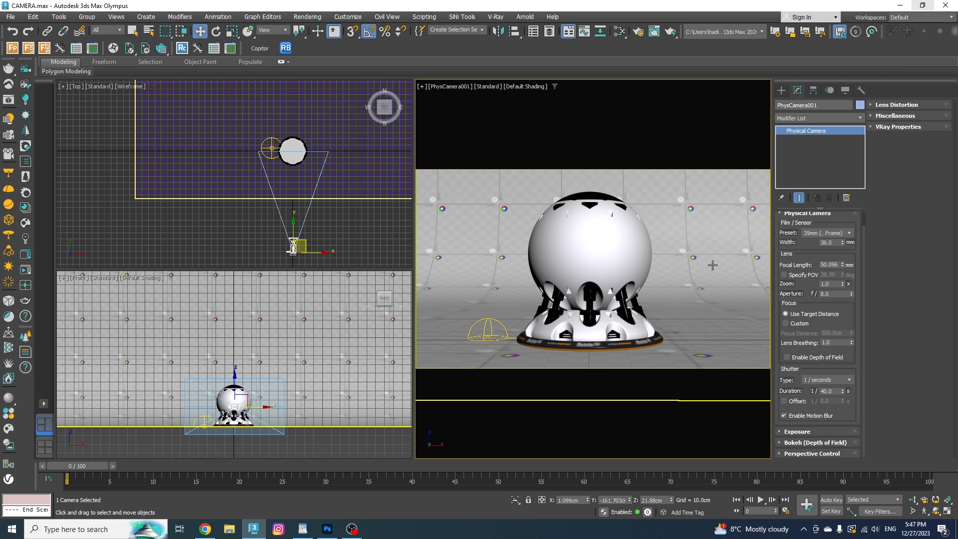
pyautogui.click(825, 233)
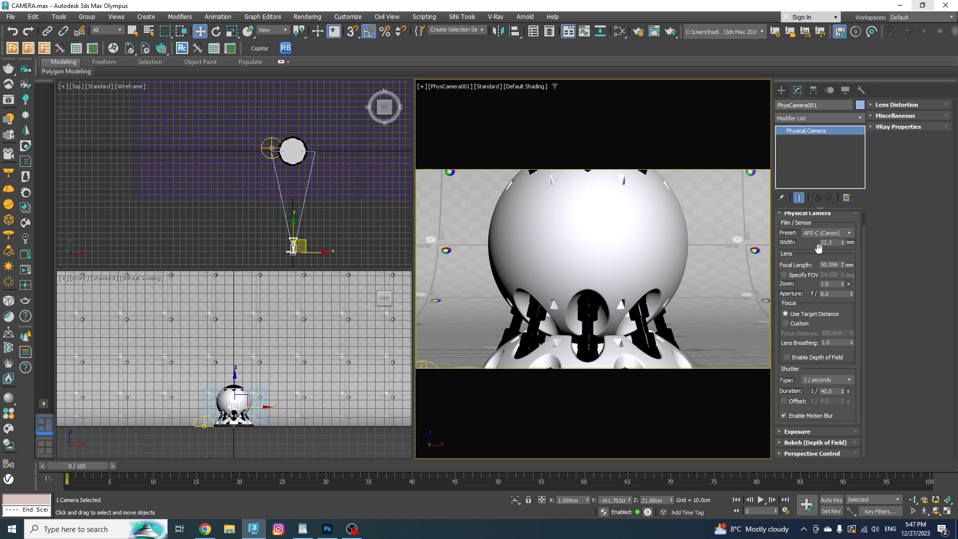
pyautogui.click(849, 233)
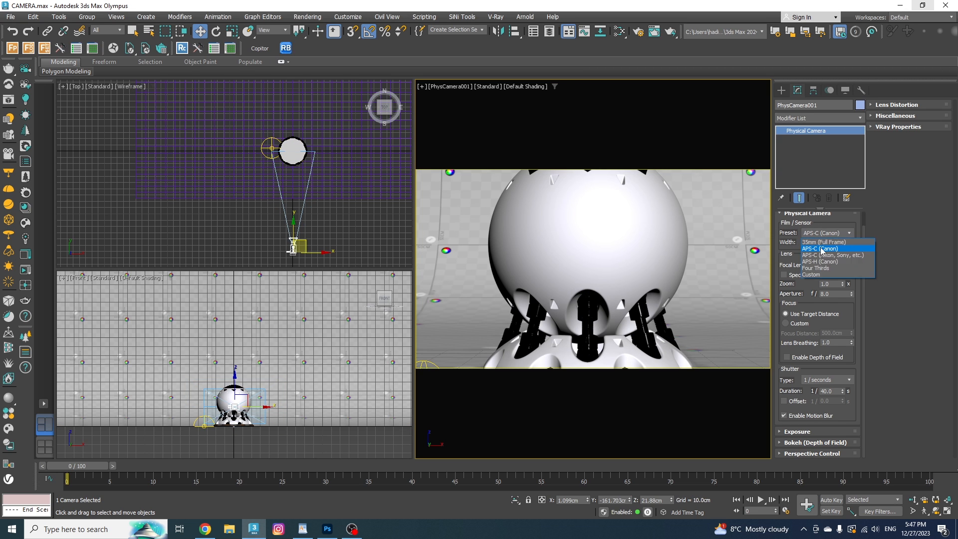
pyautogui.click(825, 242)
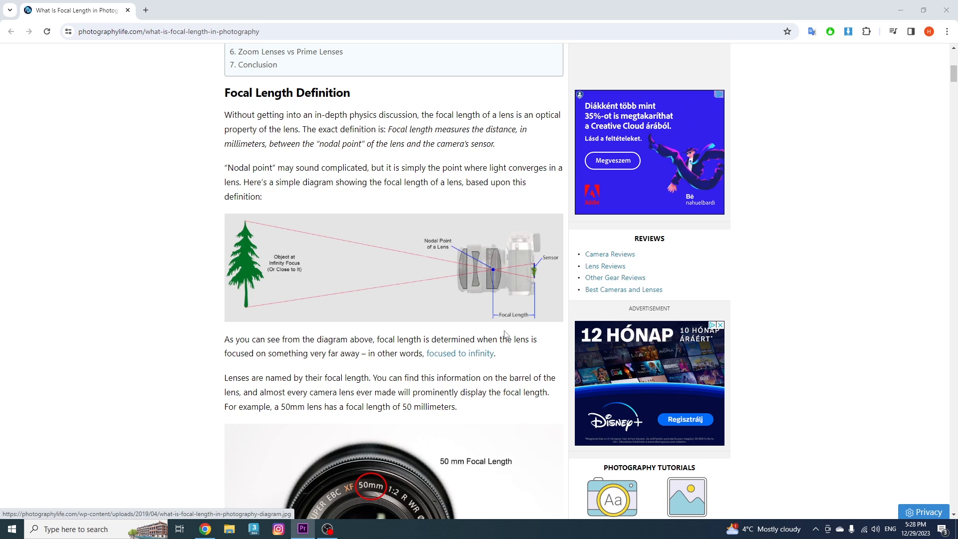
pyautogui.moveTo(493, 308)
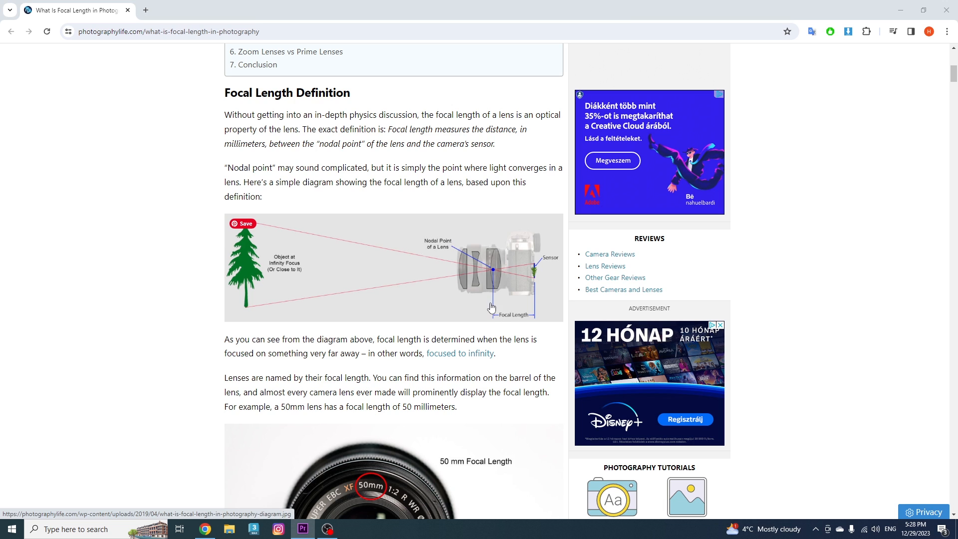
pyautogui.moveTo(537, 294)
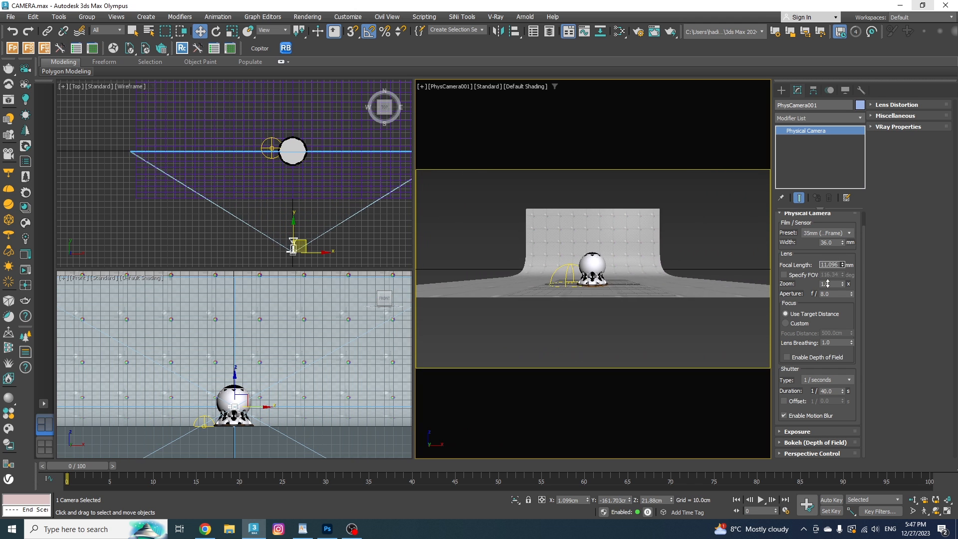
# - Test shorter and longer focal lengths, then enter 39 mm
pyautogui.click(847, 263)
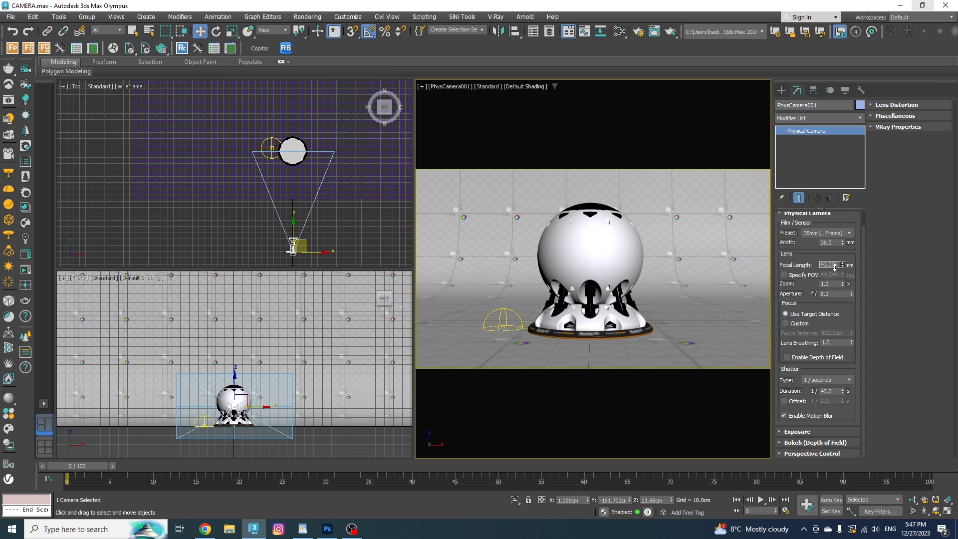
pyautogui.click(844, 263)
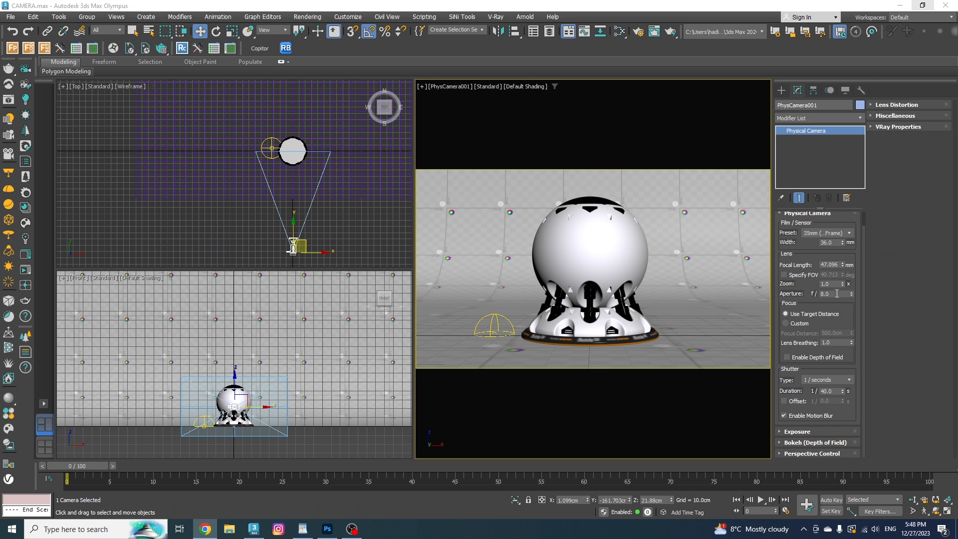
pyautogui.tripleClick(828, 265)
pyautogui.write('39')
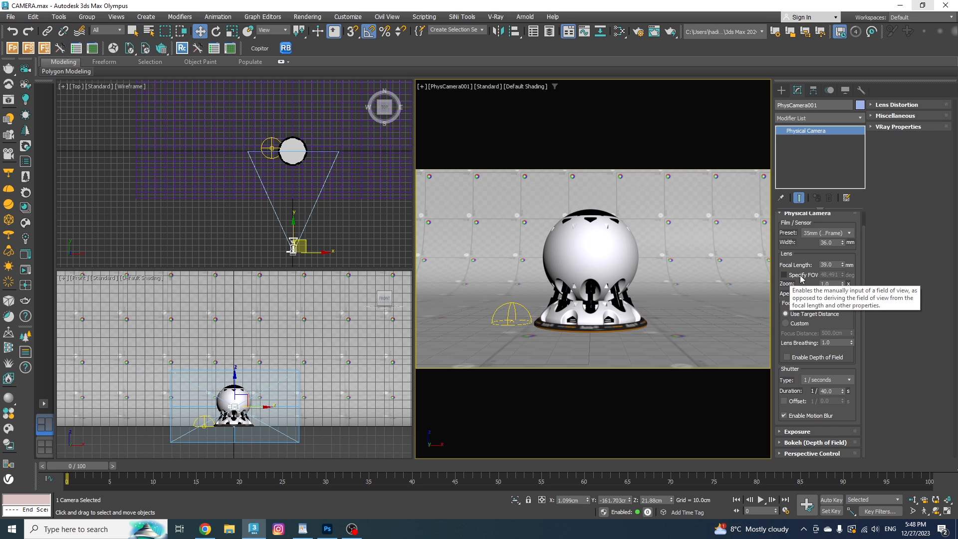
# - Enable Specify FOV, try 90, then enter a 45-degree field of view
pyautogui.click(785, 275)
pyautogui.write('90')
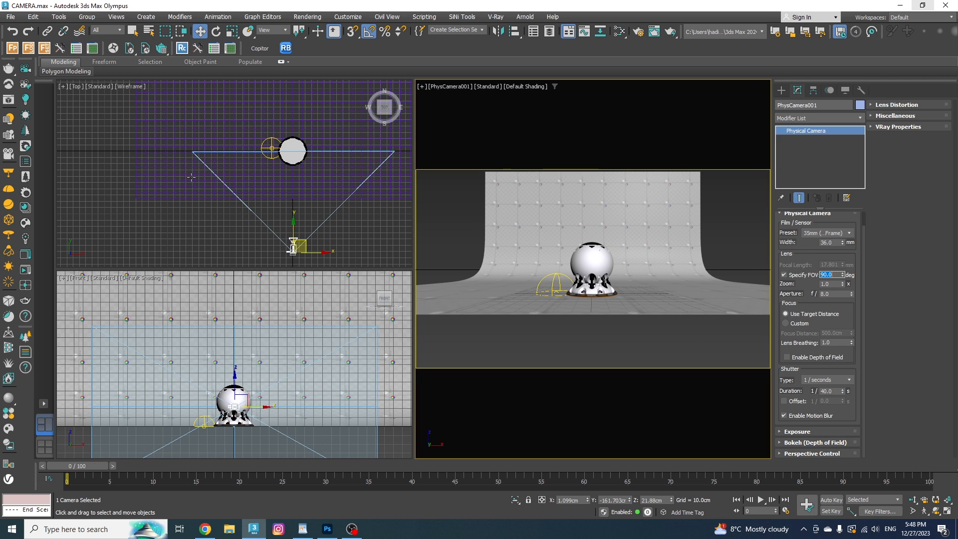
pyautogui.moveTo(210, 161)
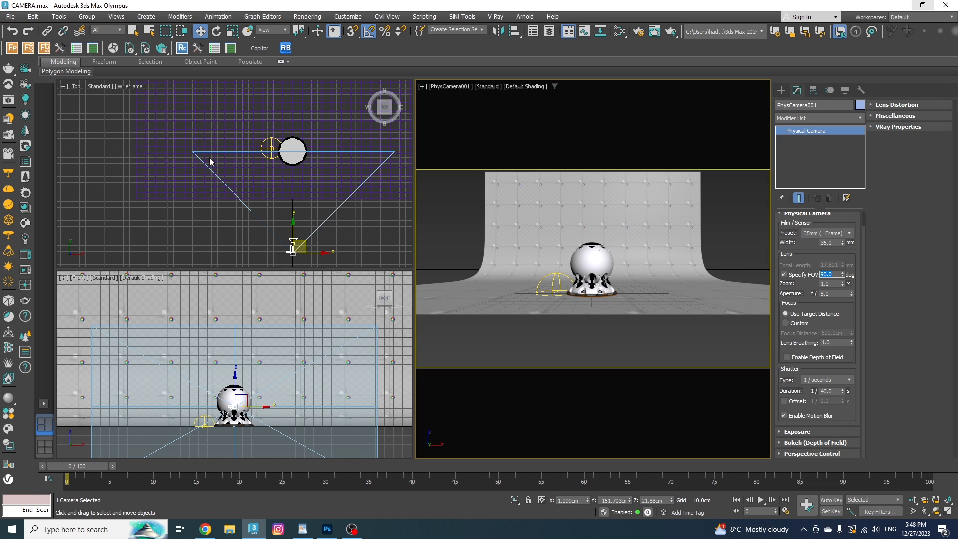
pyautogui.tripleClick(828, 275)
pyautogui.write('45')
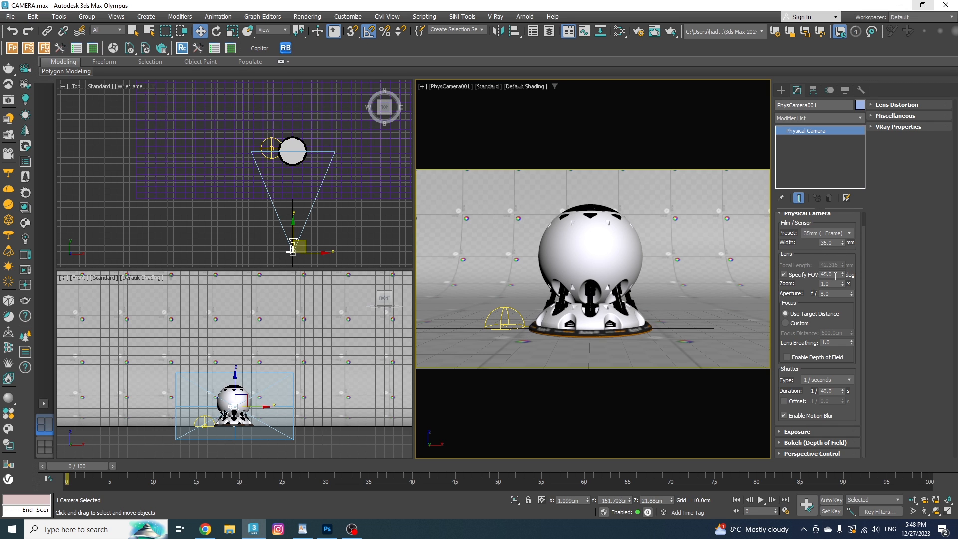
pyautogui.moveTo(846, 285)
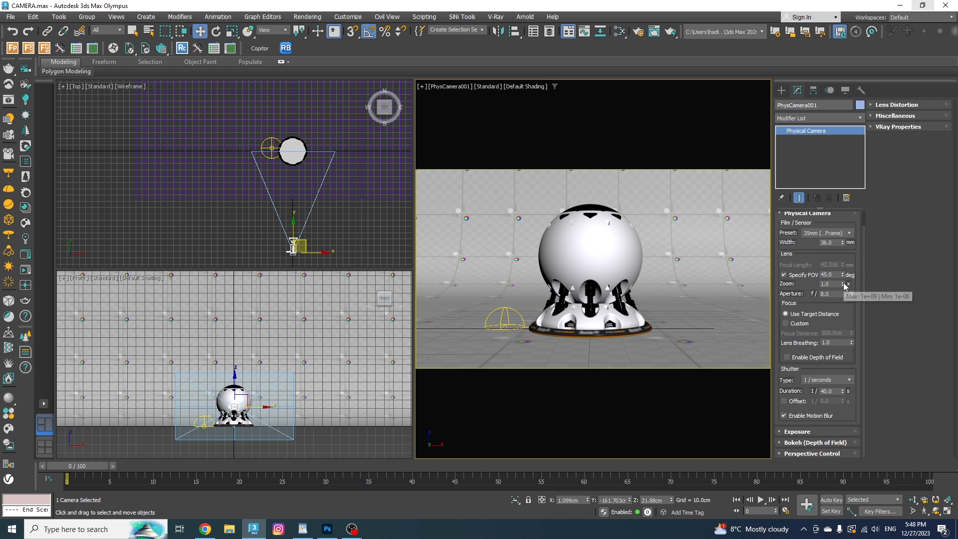
pyautogui.moveTo(784, 267)
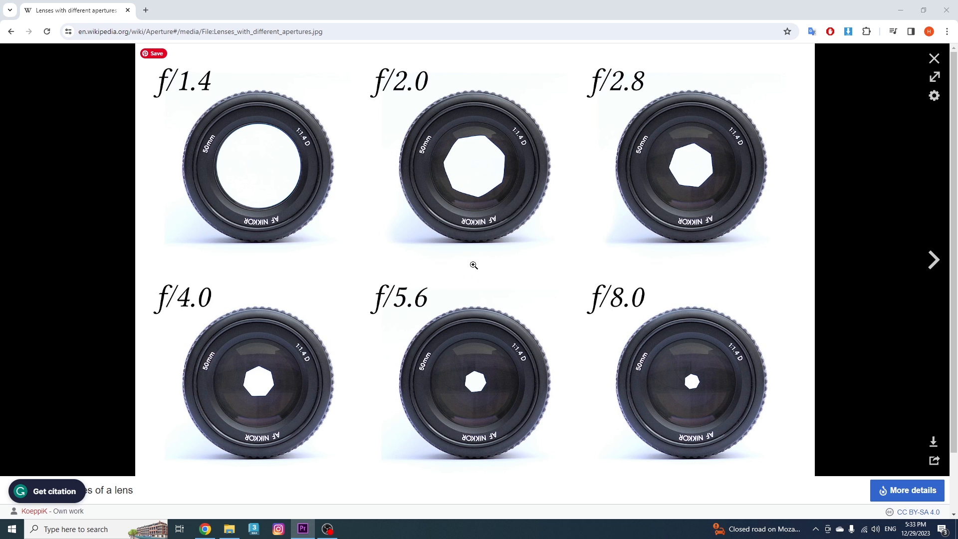
pyautogui.moveTo(224, 160)
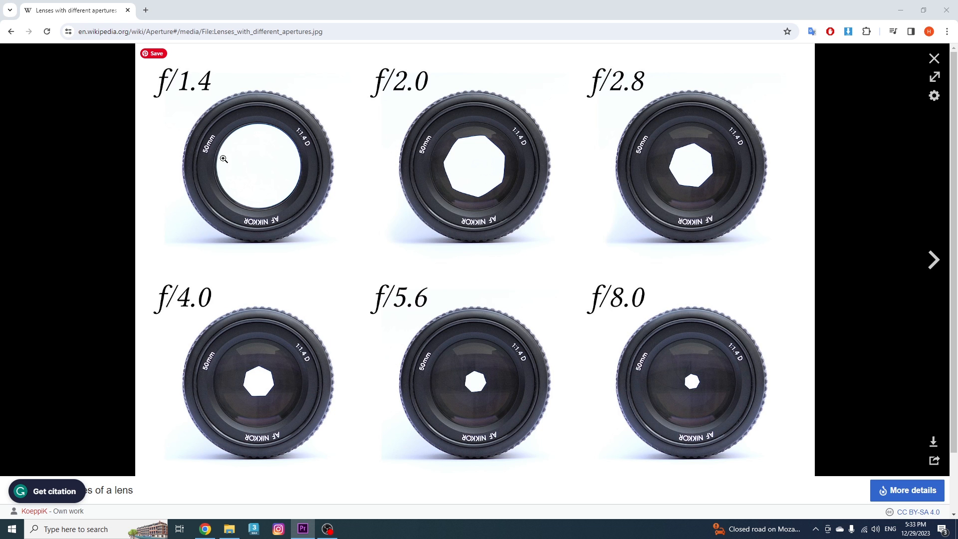
pyautogui.moveTo(234, 212)
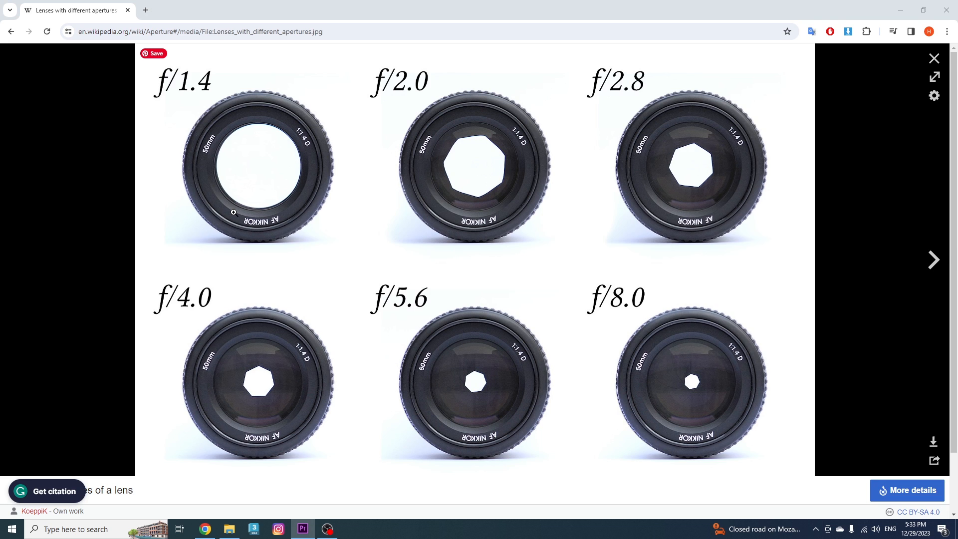
pyautogui.moveTo(224, 110)
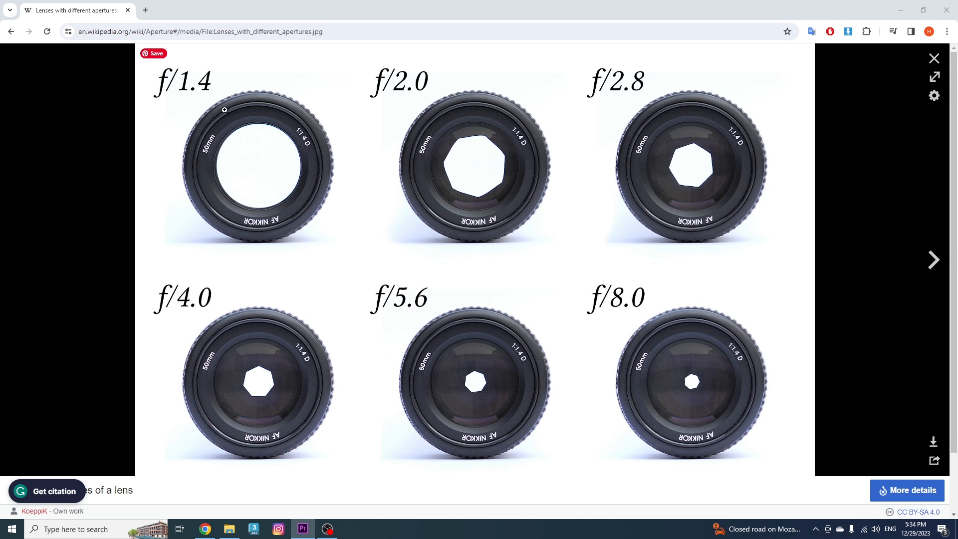
pyautogui.moveTo(176, 106)
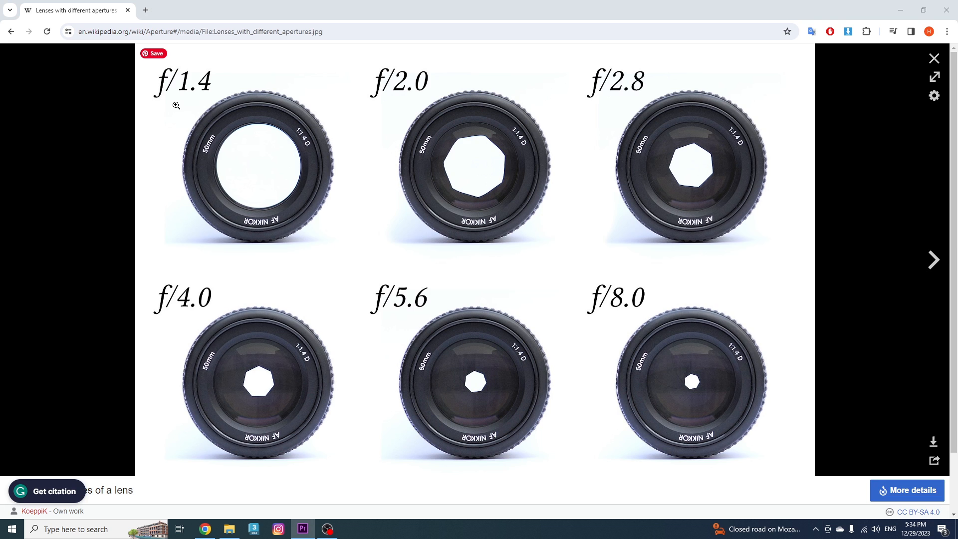
pyautogui.moveTo(220, 102)
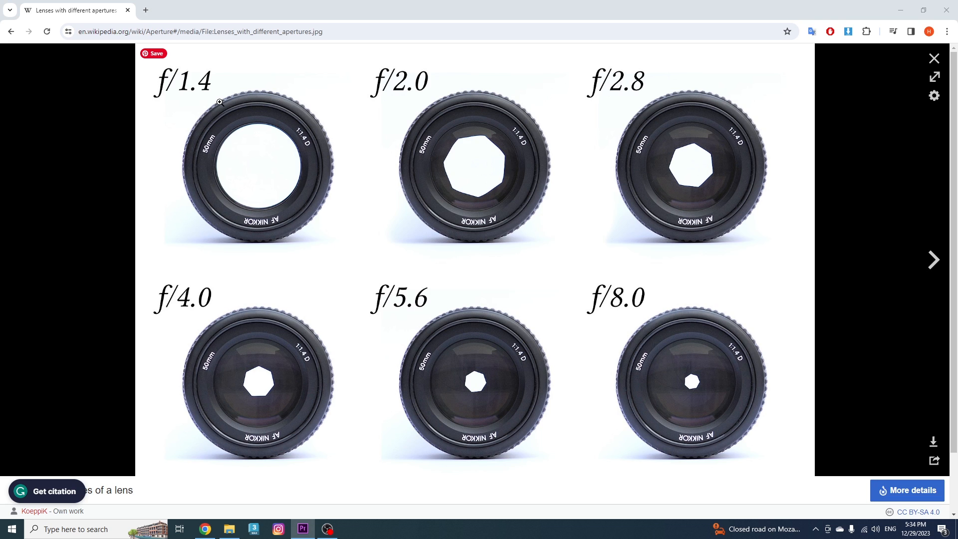
pyautogui.moveTo(546, 291)
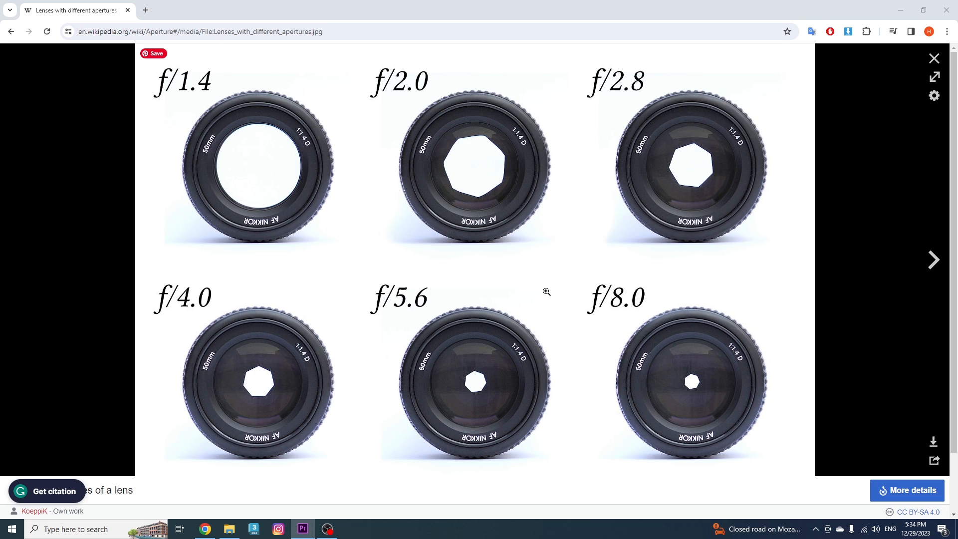
pyautogui.moveTo(644, 267)
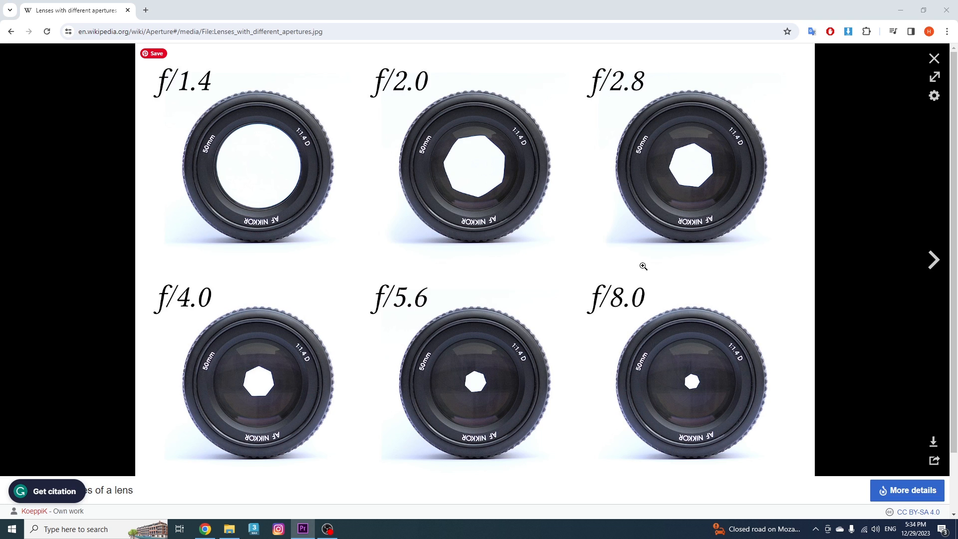
pyautogui.moveTo(596, 273)
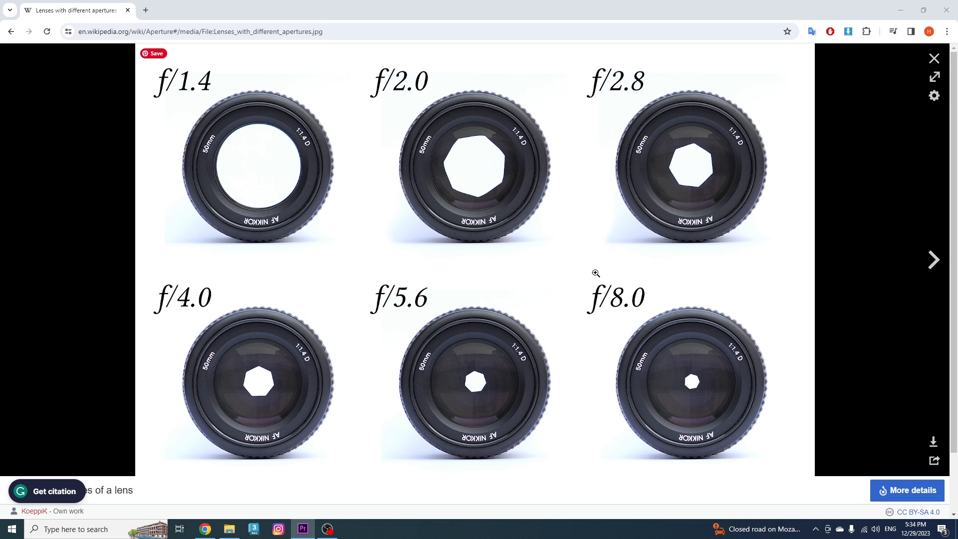
pyautogui.moveTo(587, 281)
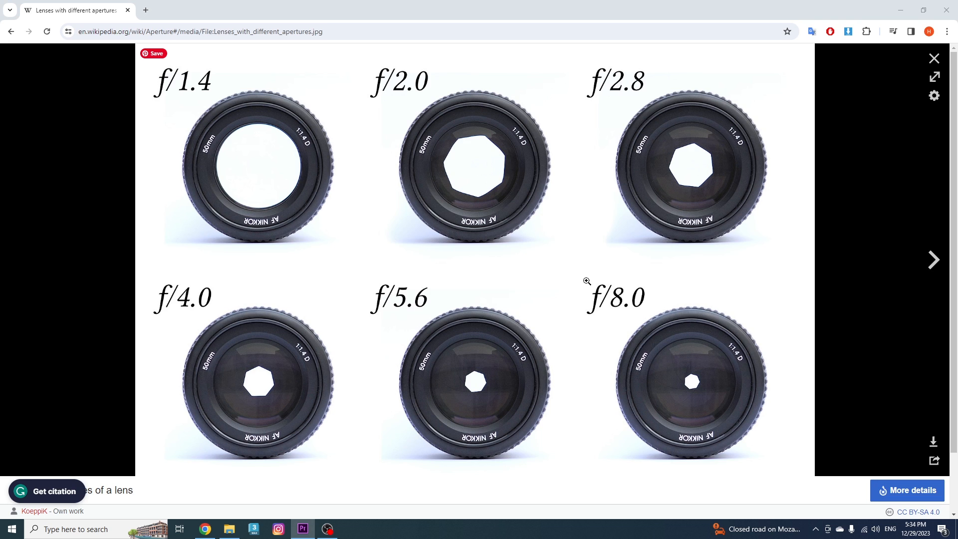
pyautogui.moveTo(694, 370)
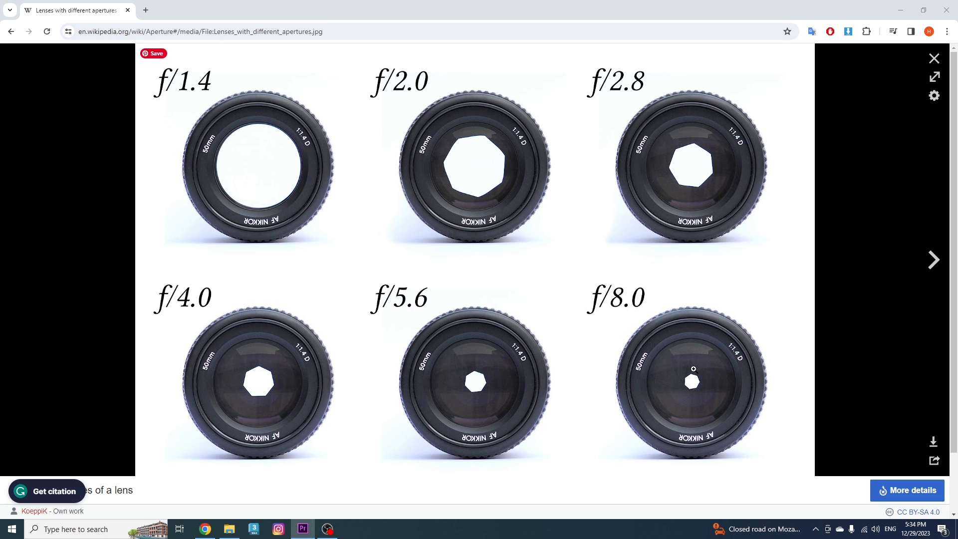
pyautogui.moveTo(685, 392)
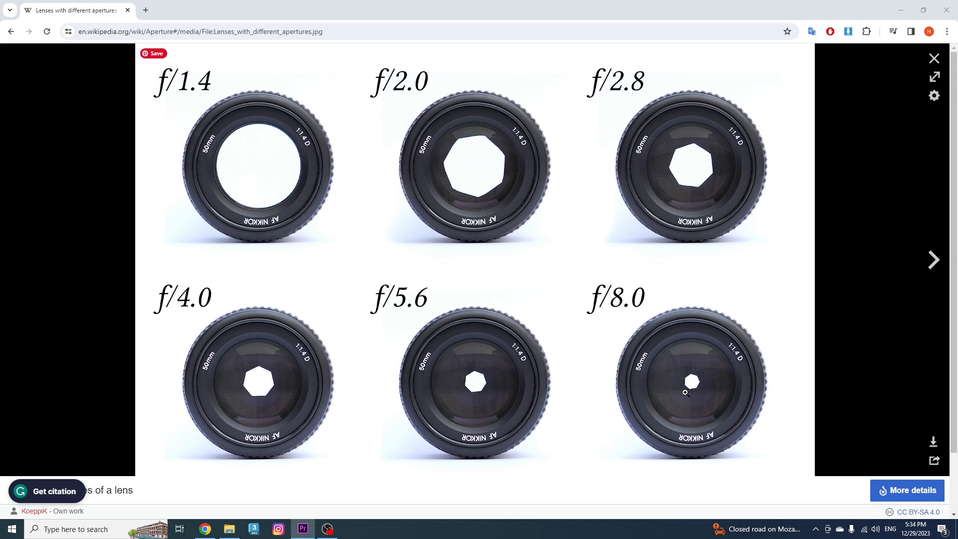
# - Return from the Chrome aperture comparison image to the 3ds Max scene
pyautogui.click(253, 529)
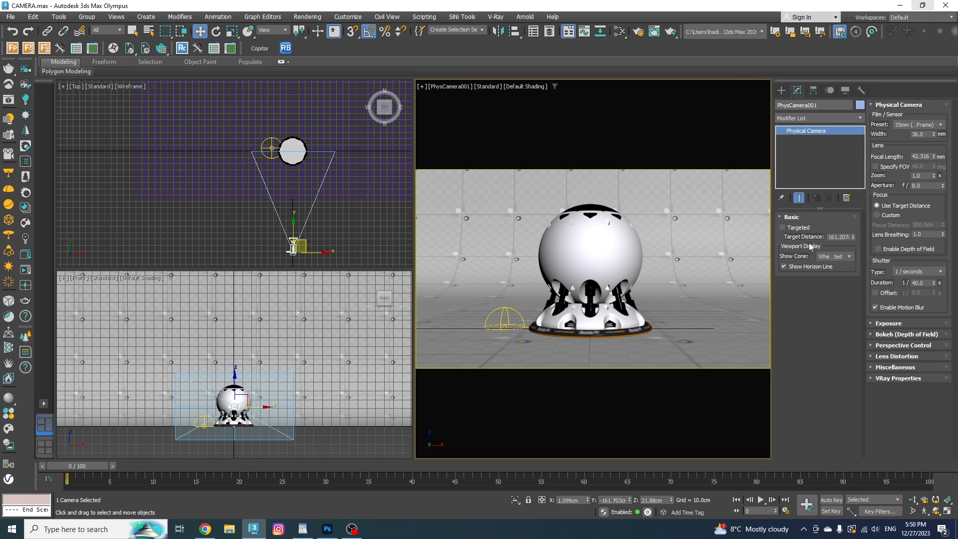
pyautogui.moveTo(880, 205)
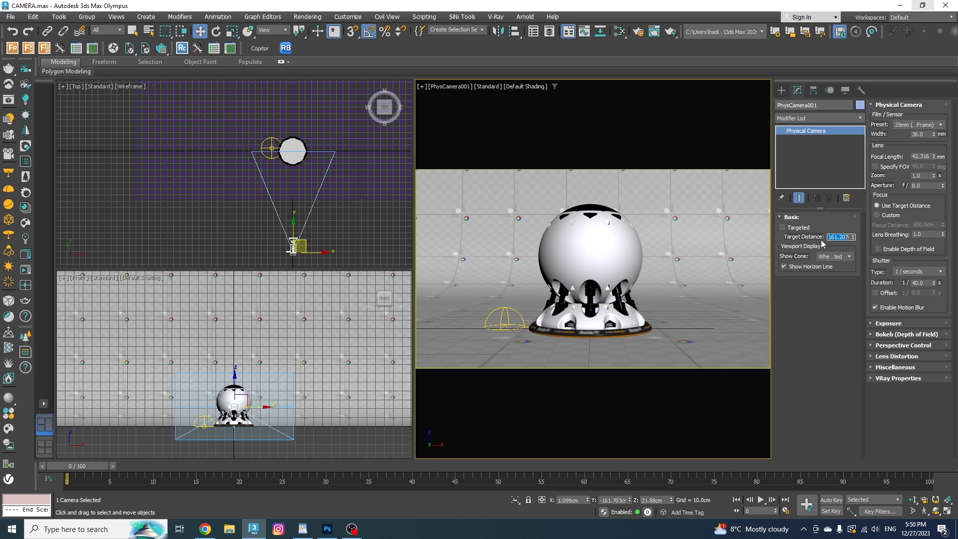
# - Re-enable Targeted on PhysCamera001
pyautogui.click(880, 215)
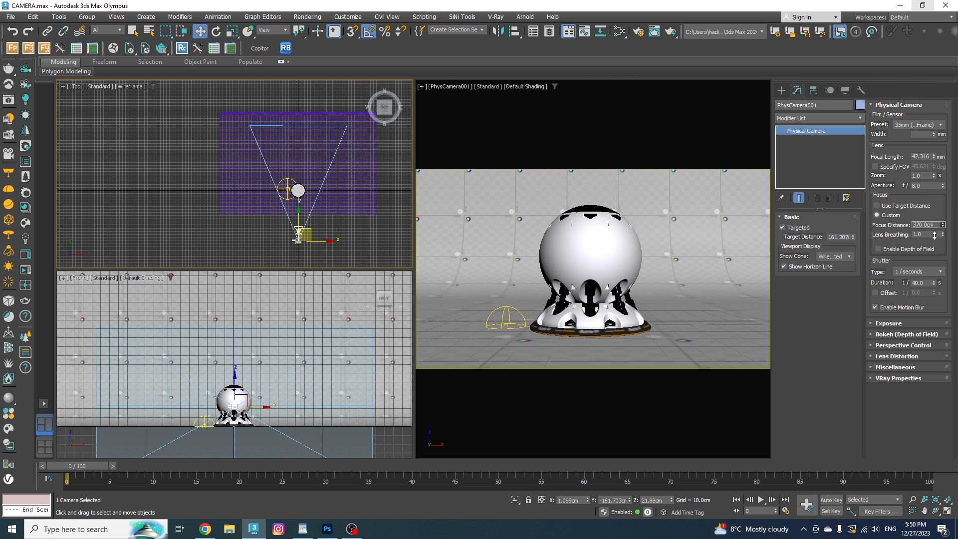
# - Replace the Focus Distance value with closer values such as 225 cm, then 76.5 cm
pyautogui.tripleClick(925, 225)
pyautogui.write('225')
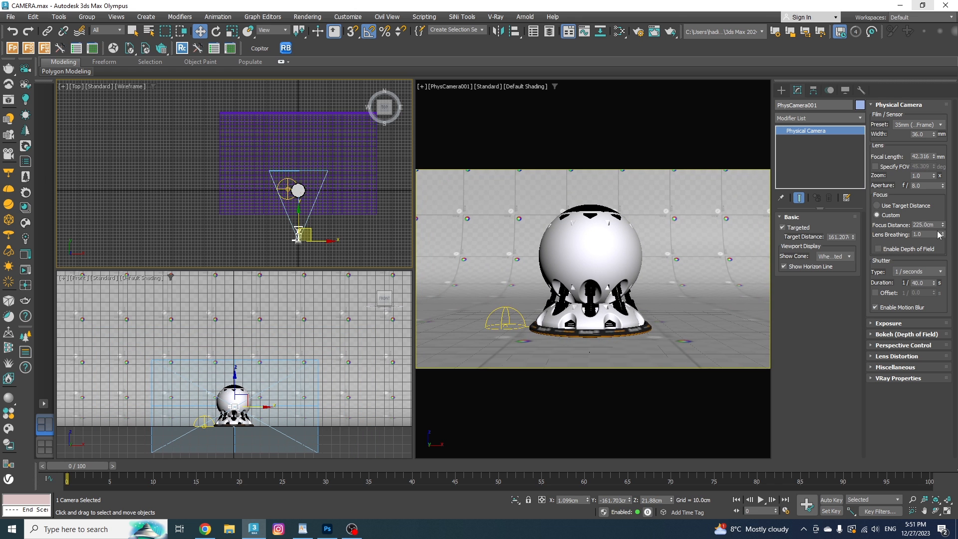
pyautogui.moveTo(945, 225)
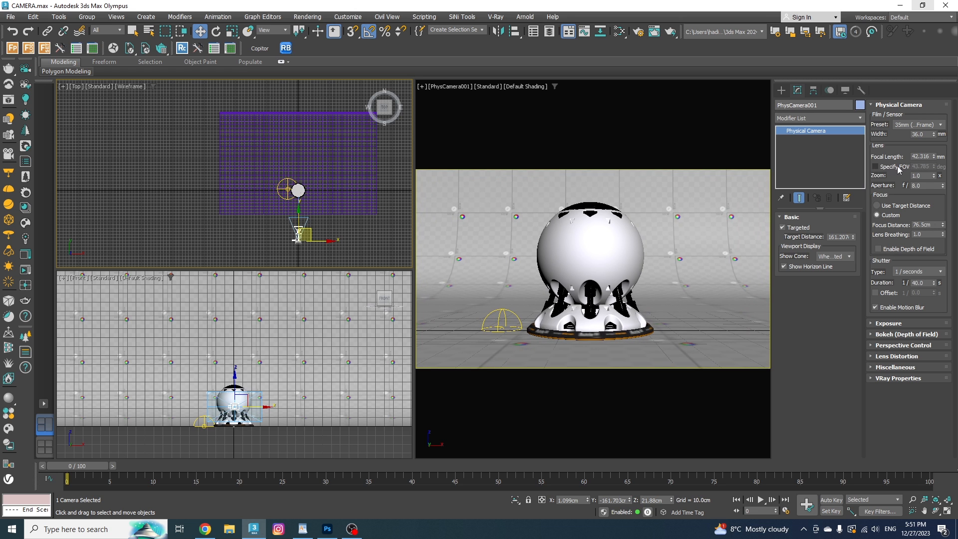
pyautogui.click(942, 226)
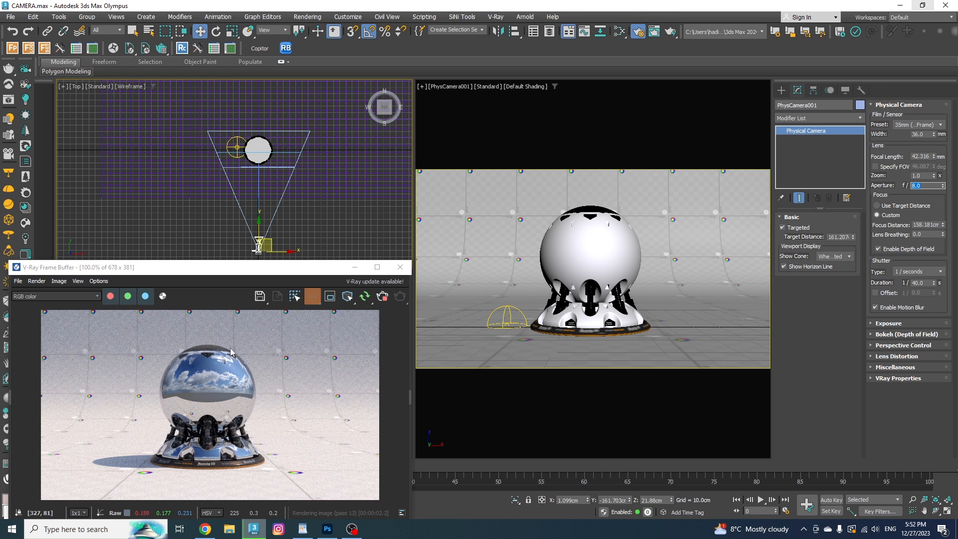
pyautogui.moveTo(345, 434)
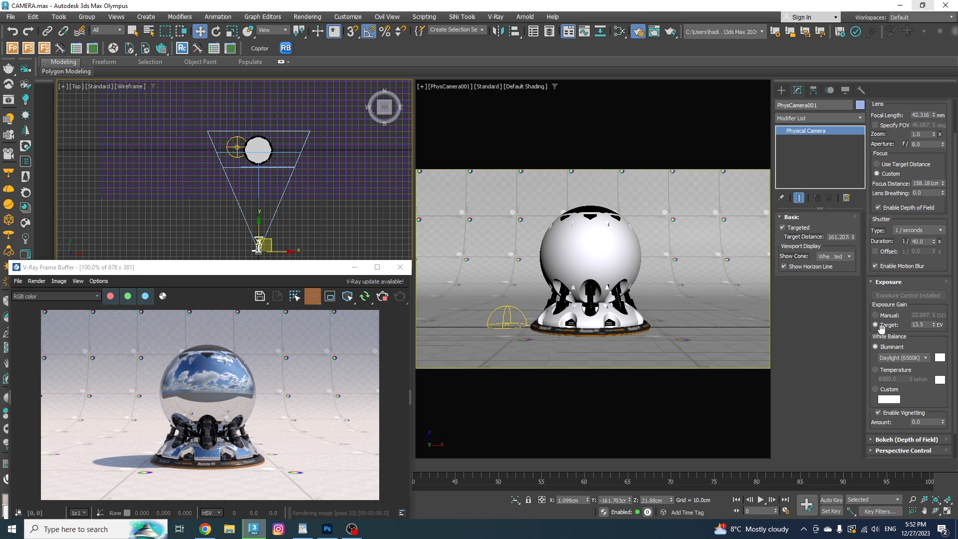
# - Switch exposure to manual gain and change the aperture to f/2.0
pyautogui.click(876, 315)
pyautogui.write('2')
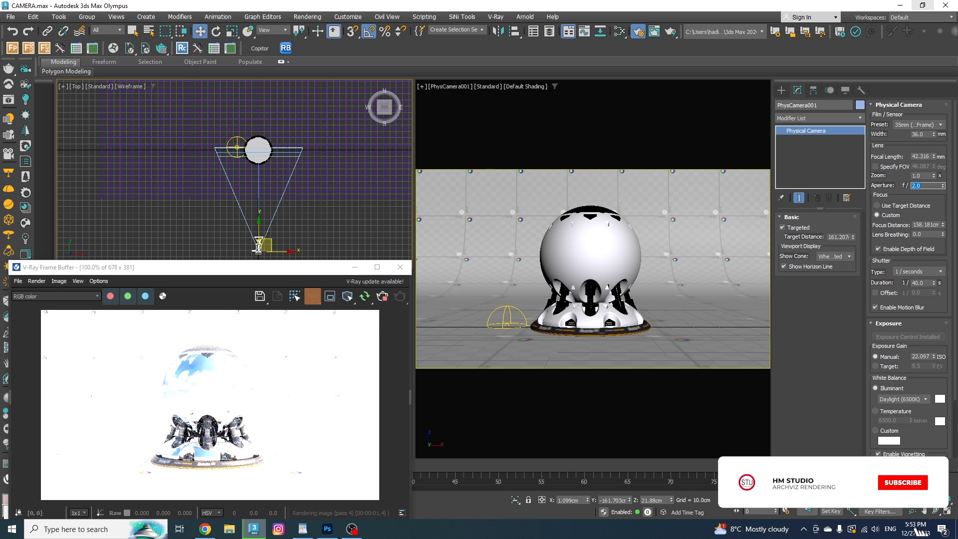
pyautogui.click(904, 482)
pyautogui.write('8')
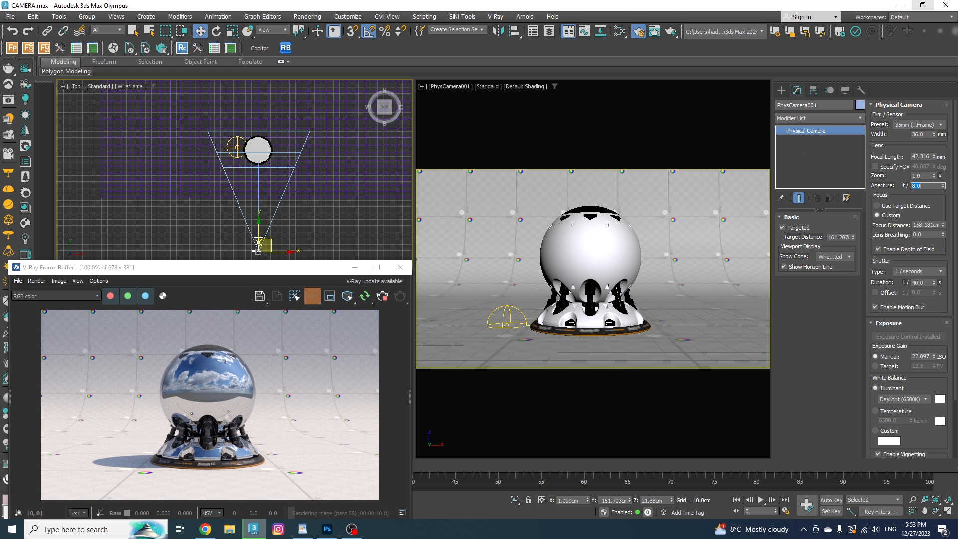
pyautogui.moveTo(890, 274)
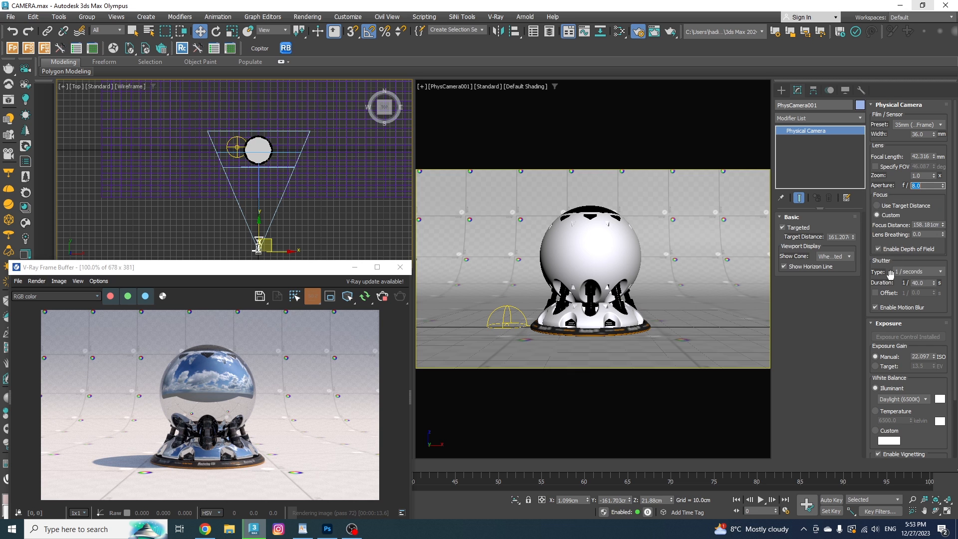
pyautogui.moveTo(896, 360)
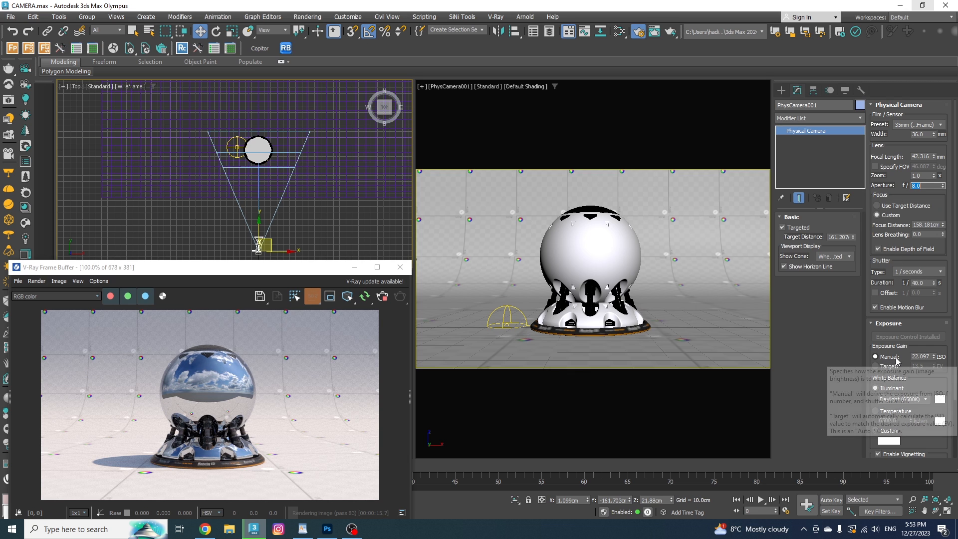
pyautogui.moveTo(903, 215)
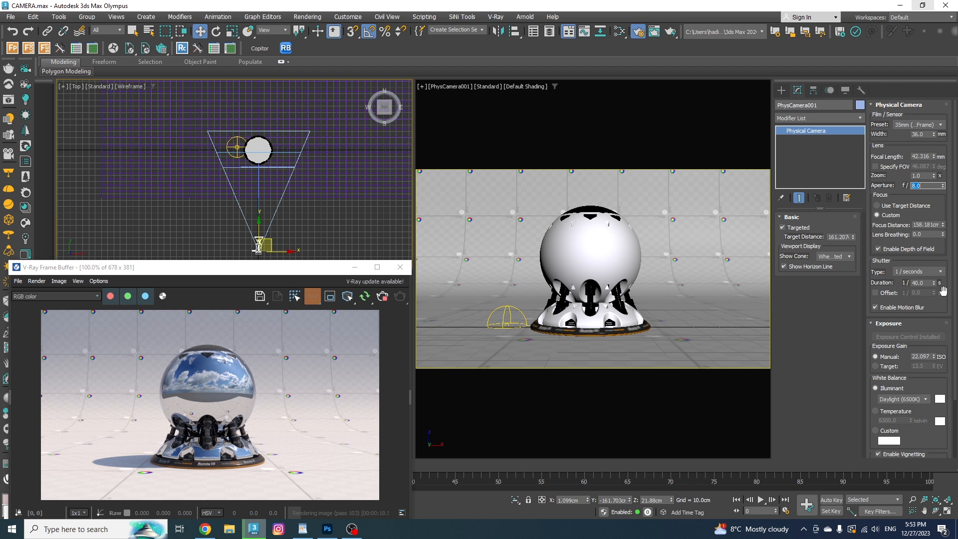
# - Review the Shutter Type duration units and close the list unchanged
pyautogui.click(940, 272)
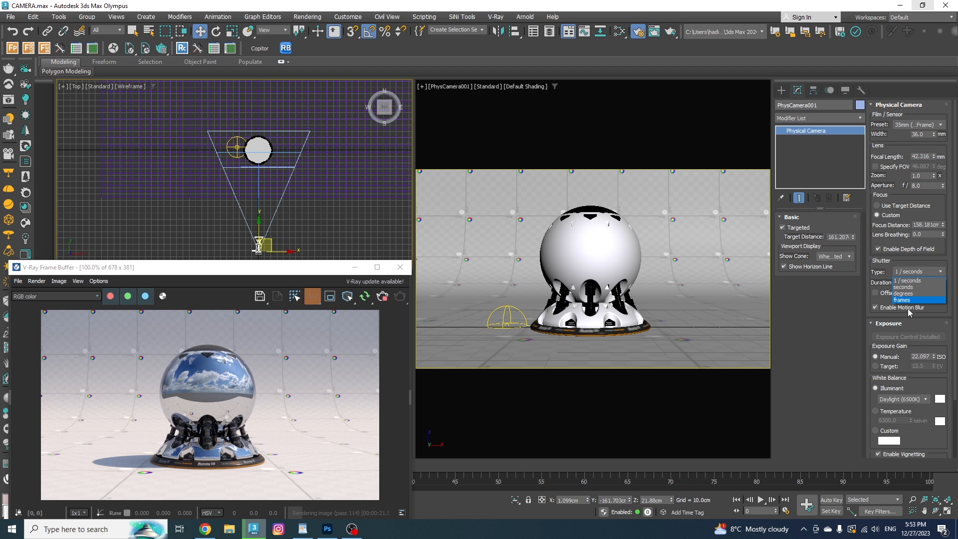
pyautogui.click(205, 529)
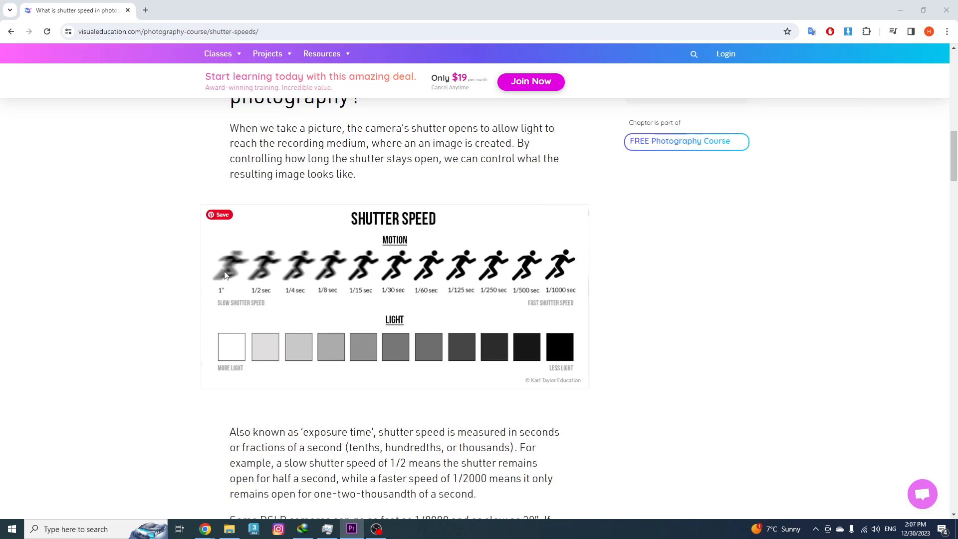
pyautogui.moveTo(225, 351)
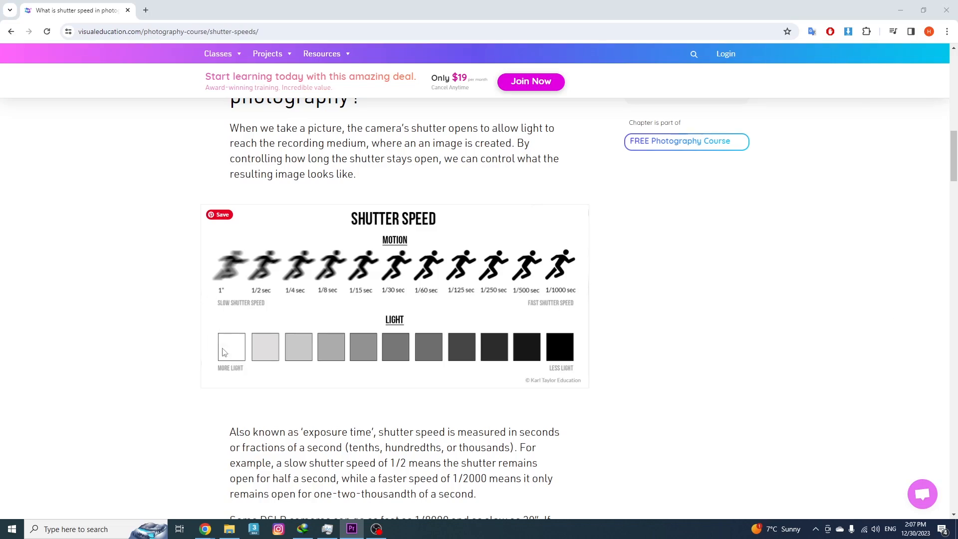
pyautogui.moveTo(255, 359)
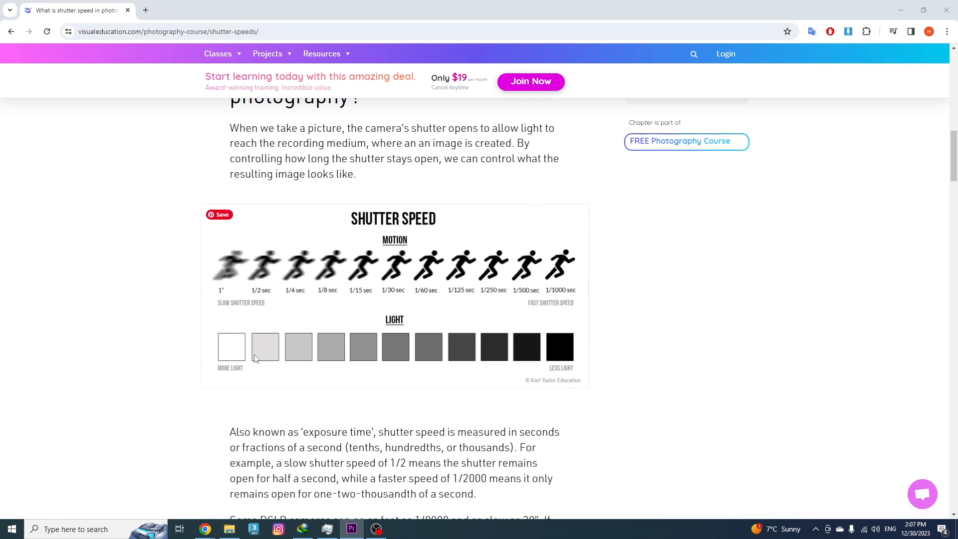
pyautogui.moveTo(560, 361)
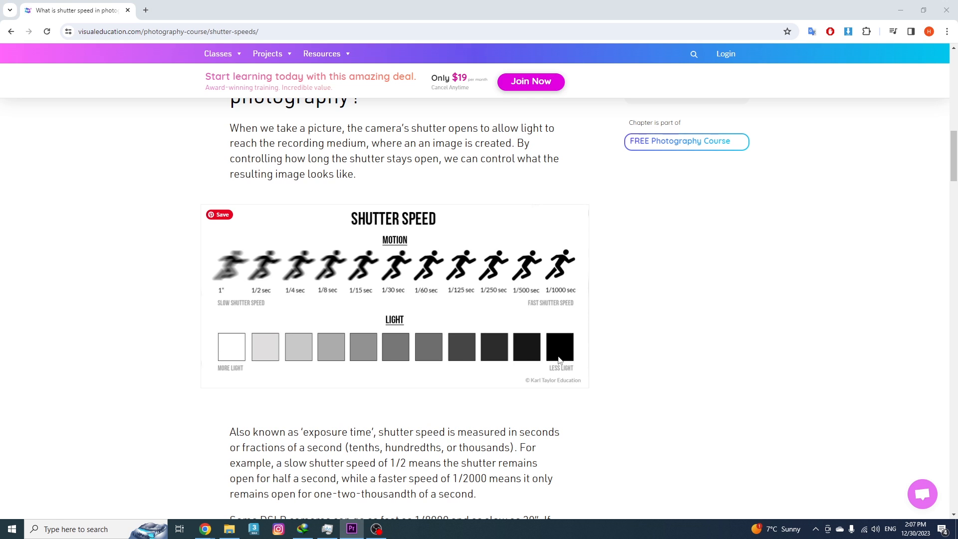
pyautogui.moveTo(233, 344)
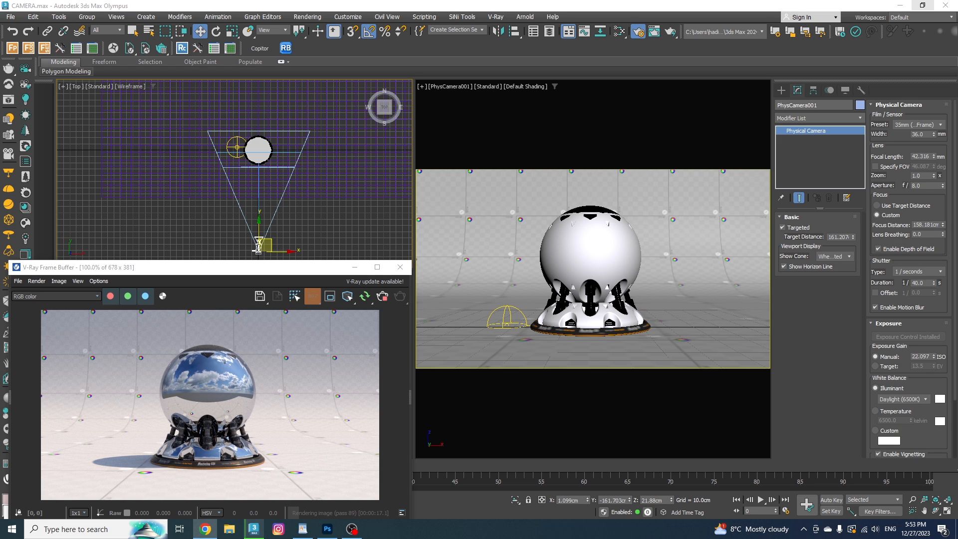
pyautogui.scroll(-3)
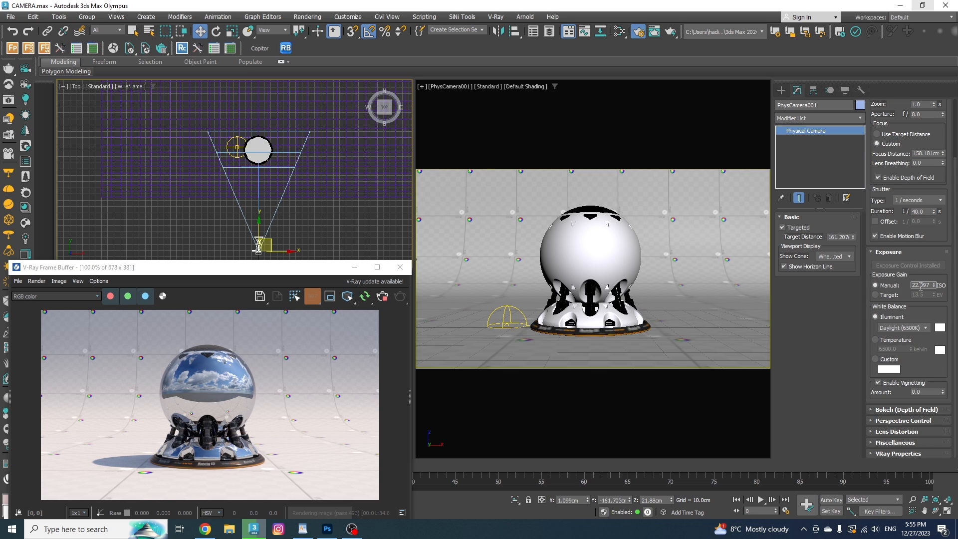
pyautogui.moveTo(926, 210)
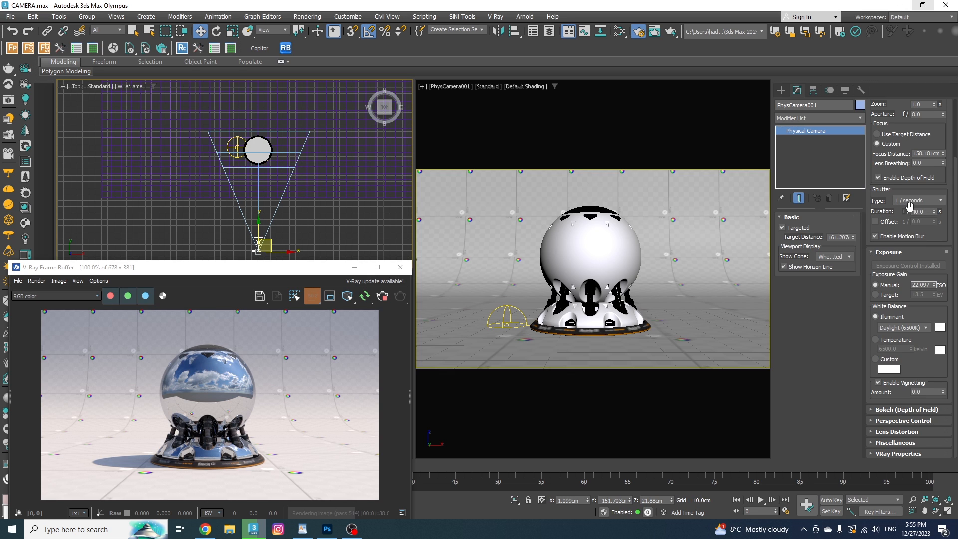
pyautogui.moveTo(911, 211)
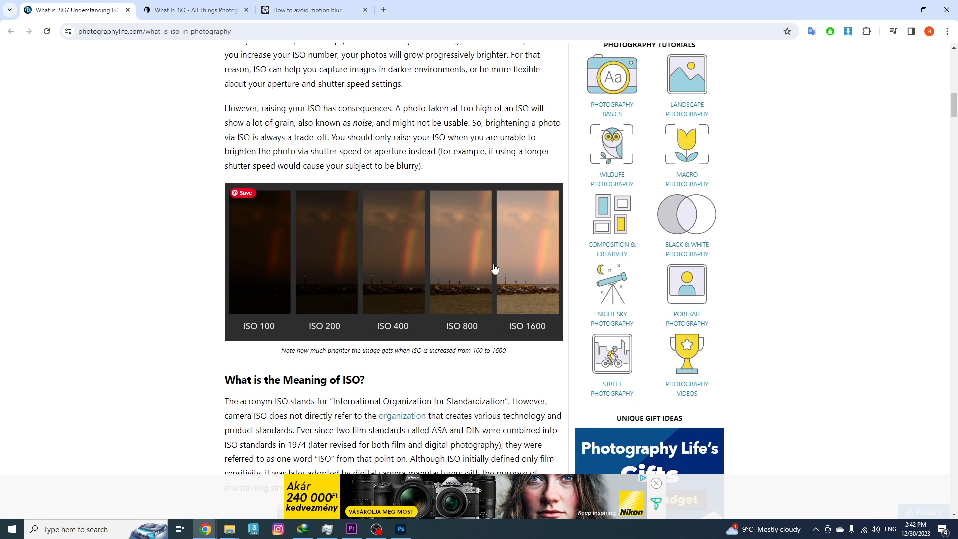
pyautogui.moveTo(544, 307)
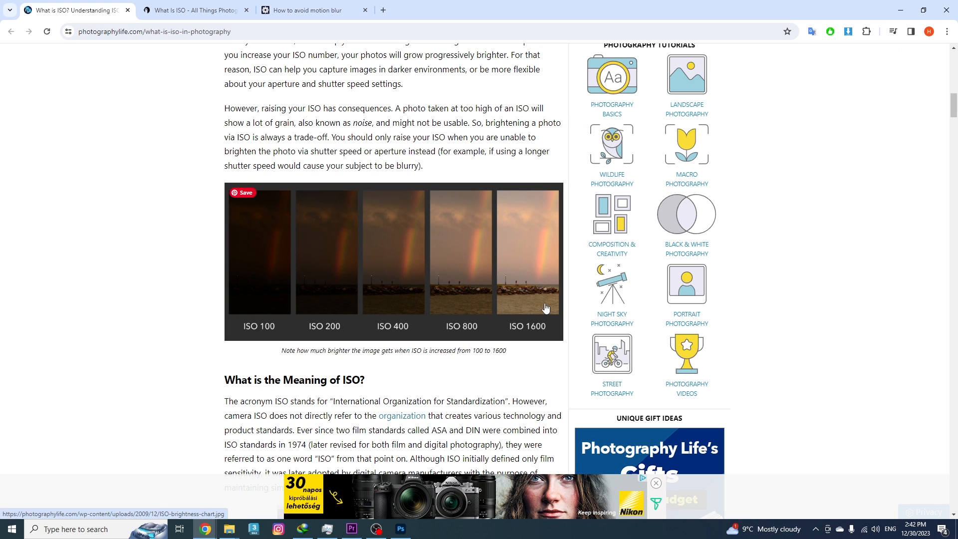
pyautogui.moveTo(232, 248)
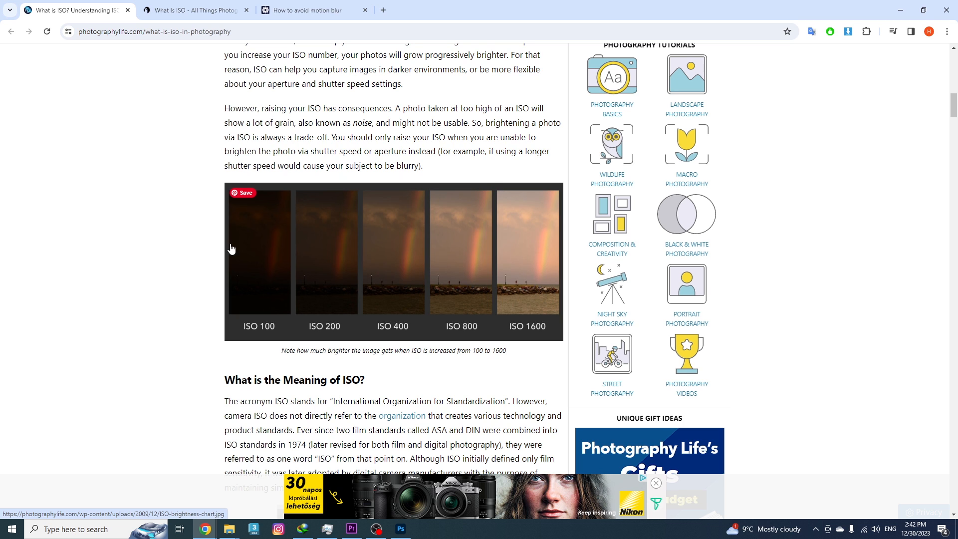
pyautogui.moveTo(265, 328)
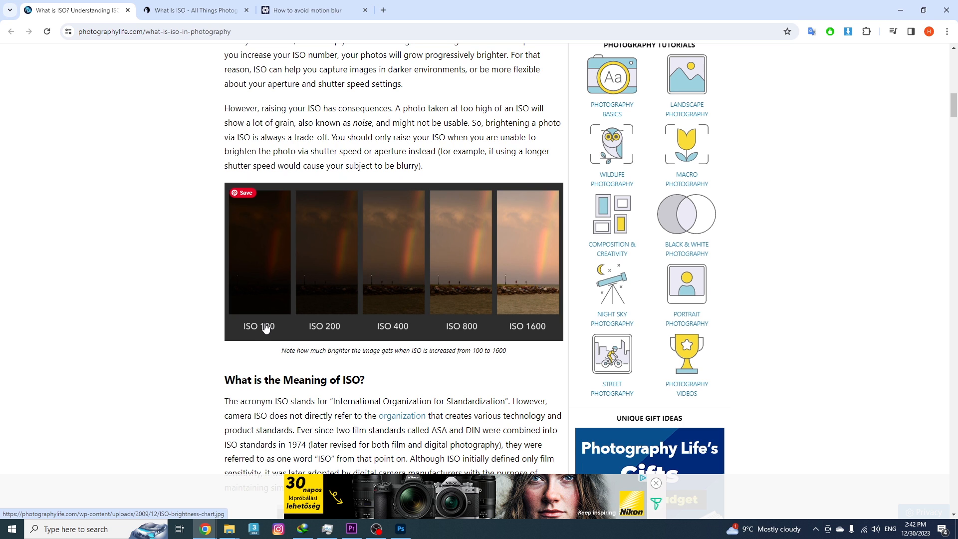
pyautogui.moveTo(435, 382)
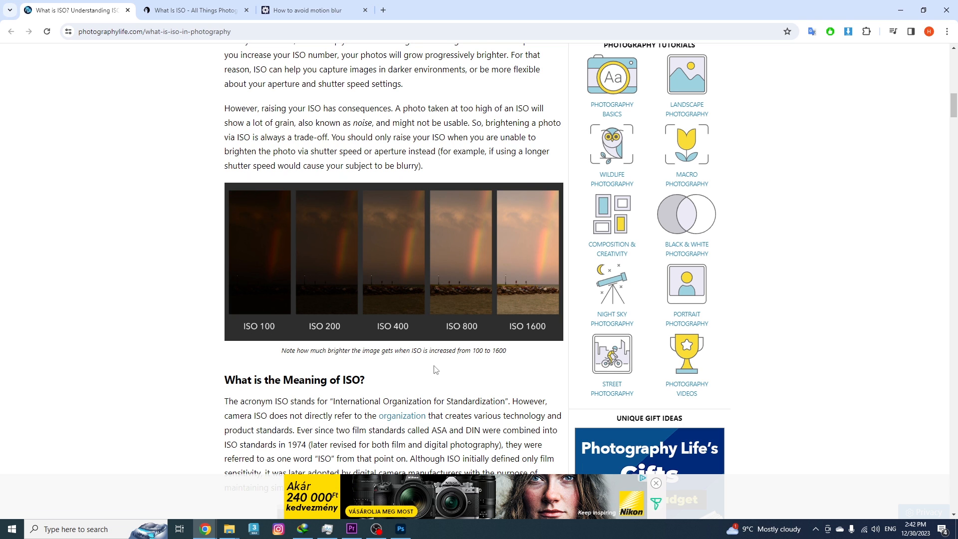
pyautogui.moveTo(438, 346)
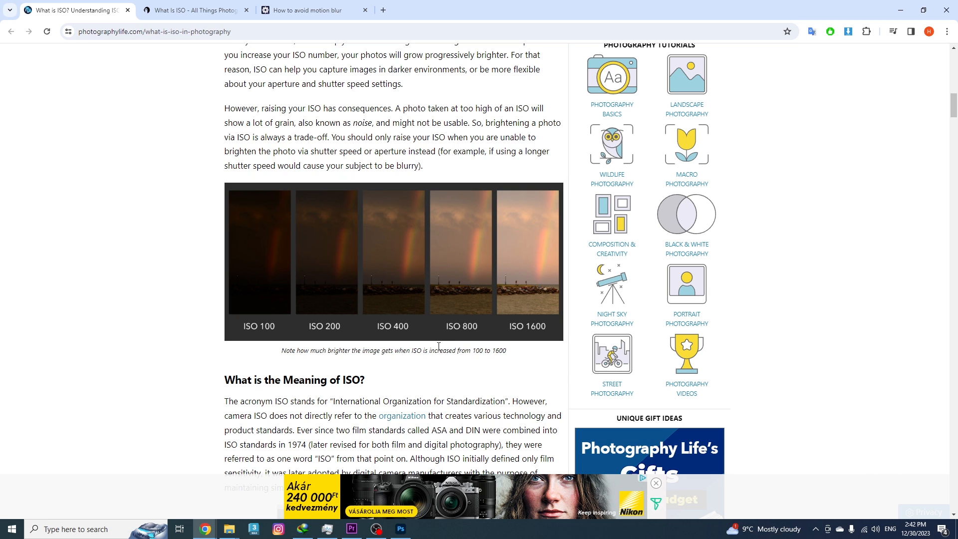
pyautogui.moveTo(416, 382)
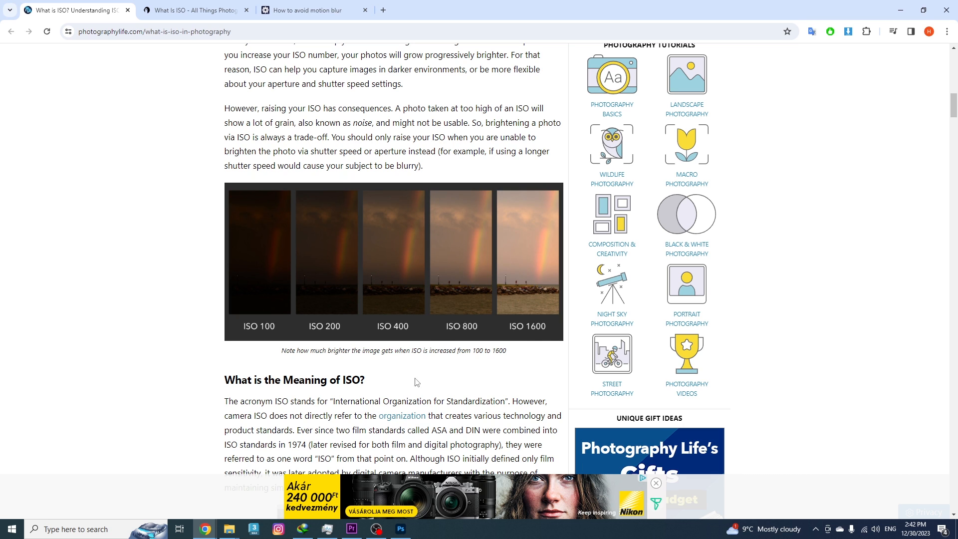
pyautogui.moveTo(525, 335)
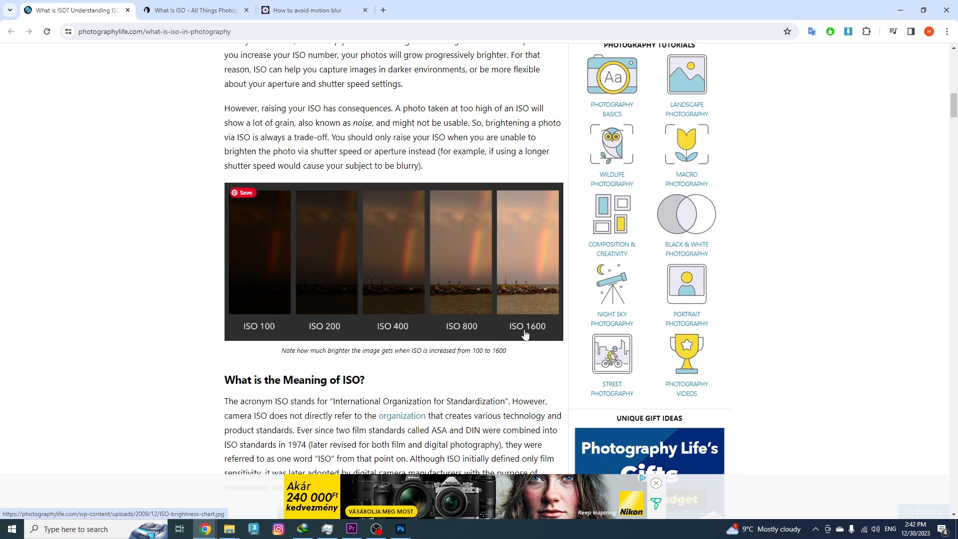
# - Switch to the 'What Is ISO' article showing the ISO 100–6400 grain chart
pyautogui.click(194, 10)
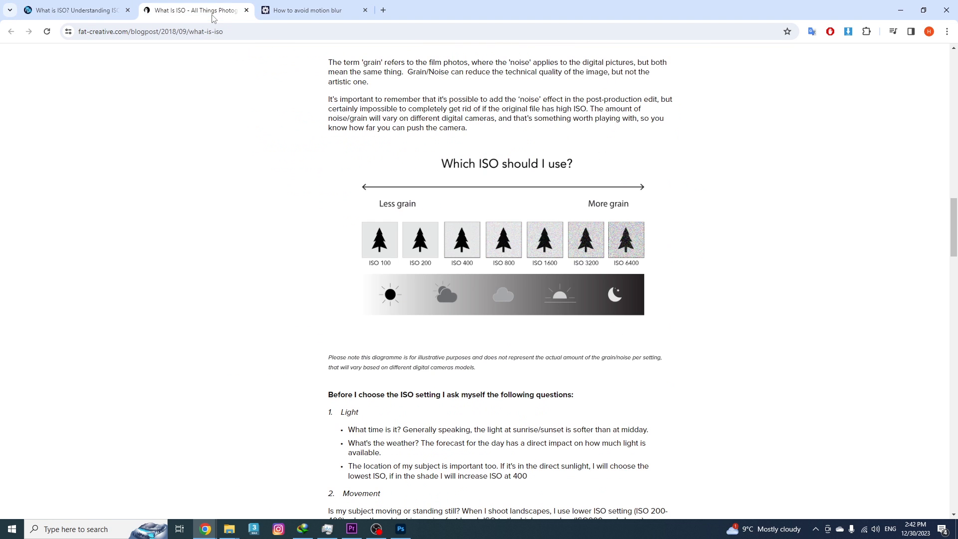
pyautogui.moveTo(688, 259)
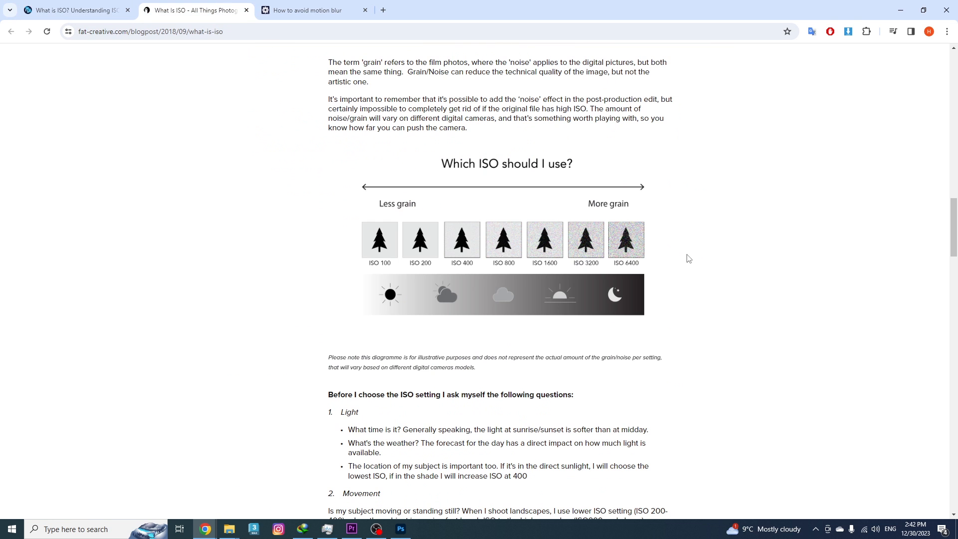
pyautogui.moveTo(623, 251)
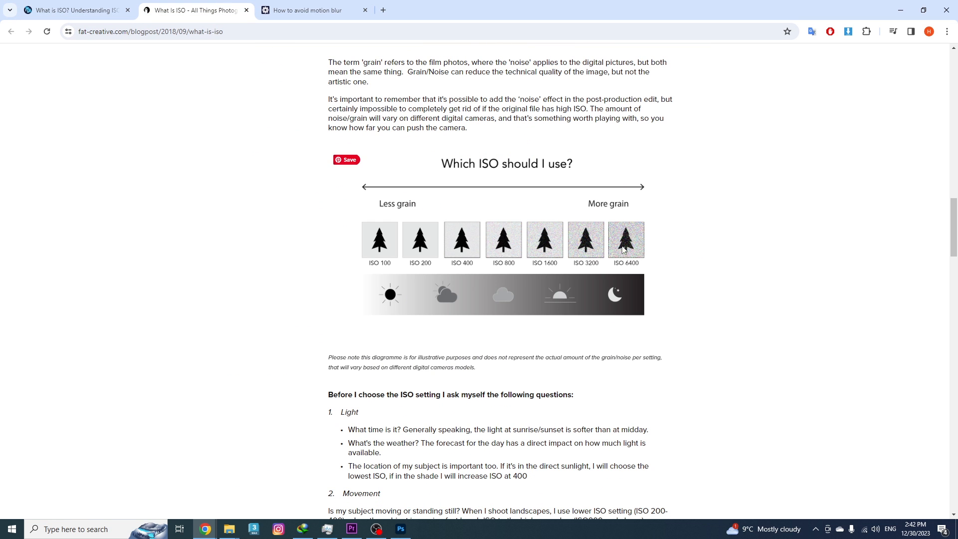
pyautogui.moveTo(629, 264)
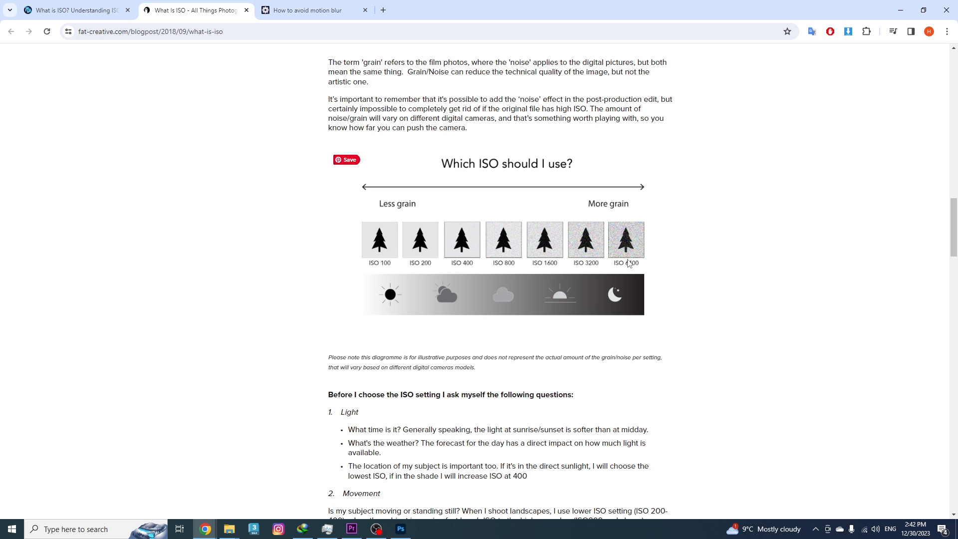
pyautogui.moveTo(372, 96)
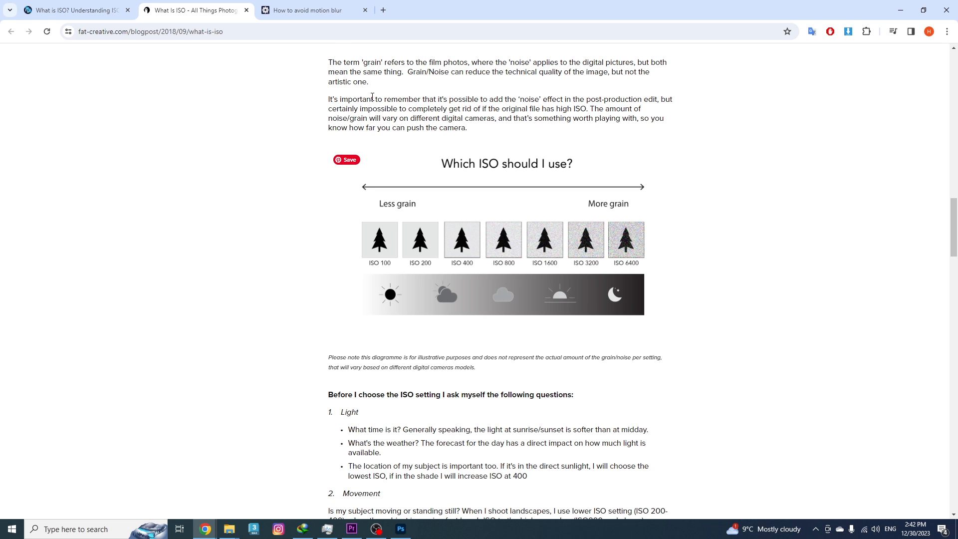
# - Switch to the 'How to avoid motion blur' article with its exposure-time chart
pyautogui.click(315, 11)
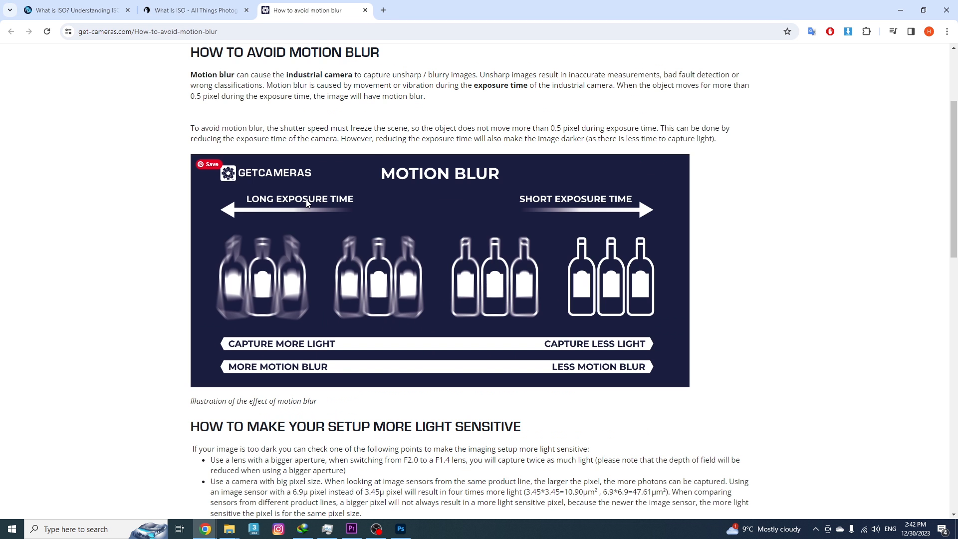
pyautogui.moveTo(312, 206)
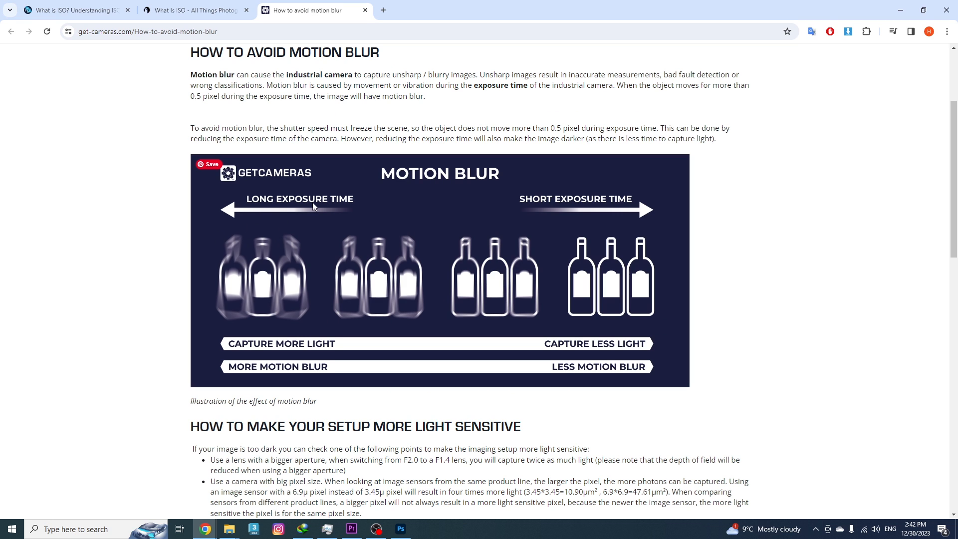
pyautogui.moveTo(253, 312)
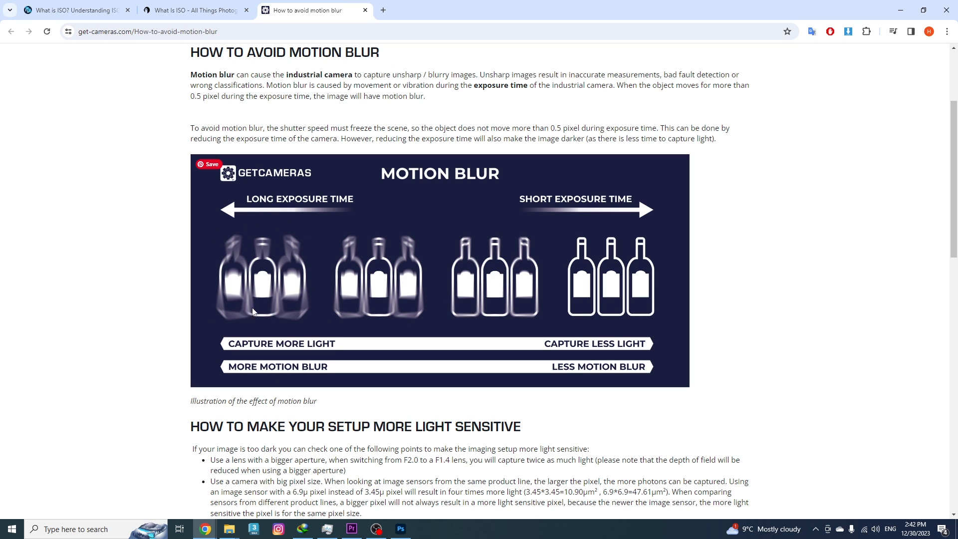
pyautogui.moveTo(310, 312)
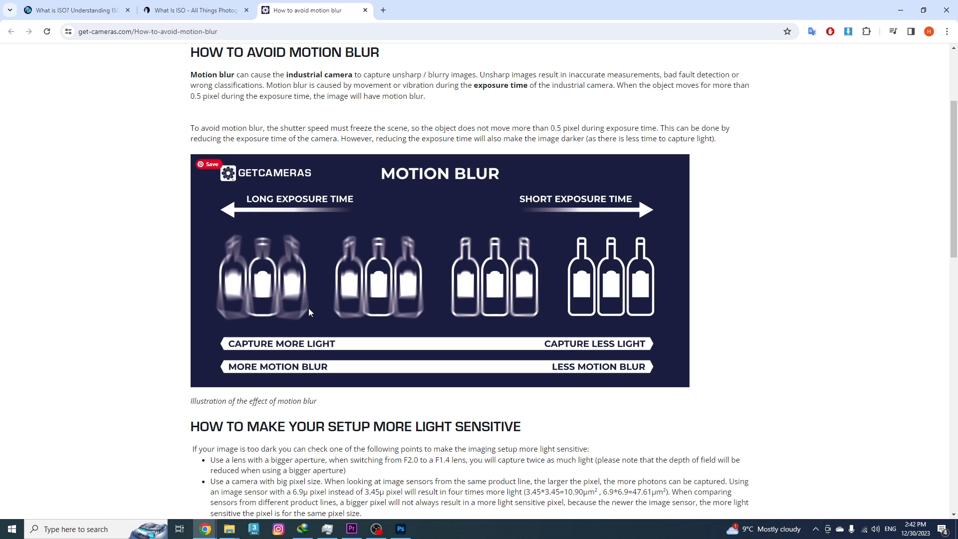
pyautogui.moveTo(460, 128)
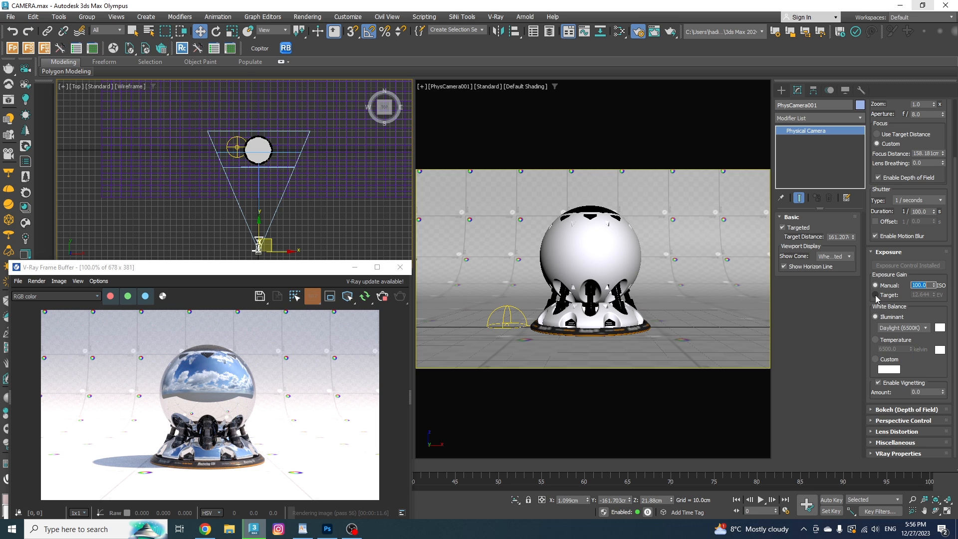
pyautogui.moveTo(877, 299)
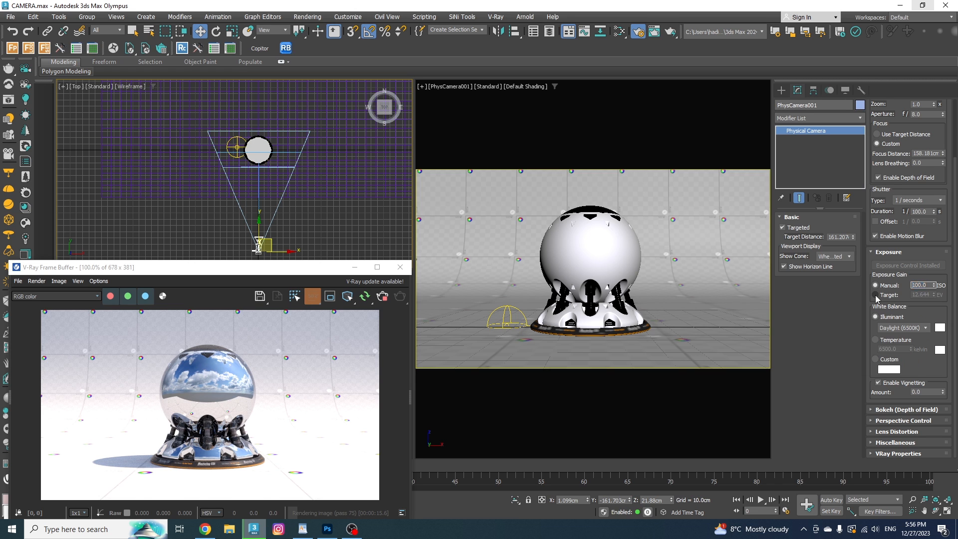
# - Switch exposure to Target and enter 13.5 EV
pyautogui.click(876, 295)
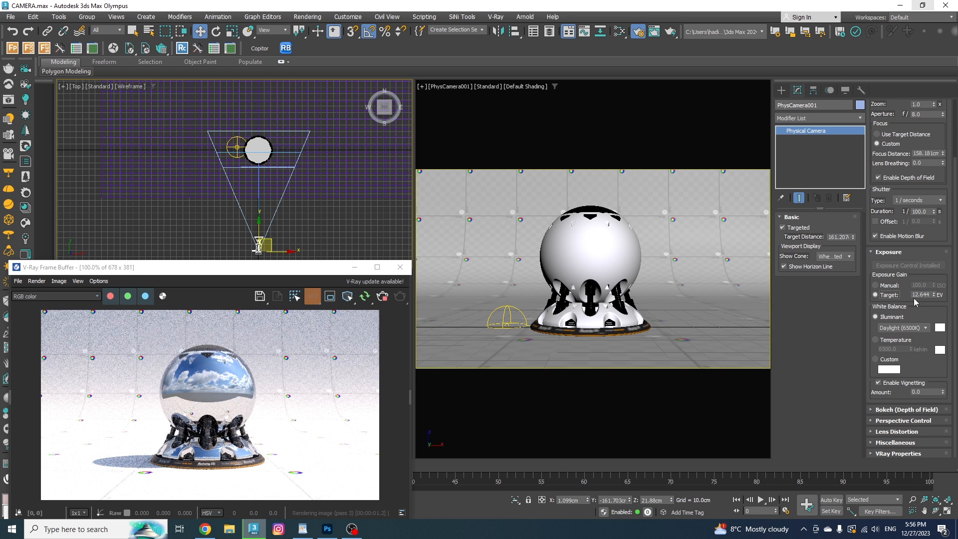
pyautogui.tripleClick(923, 295)
pyautogui.write('13.5')
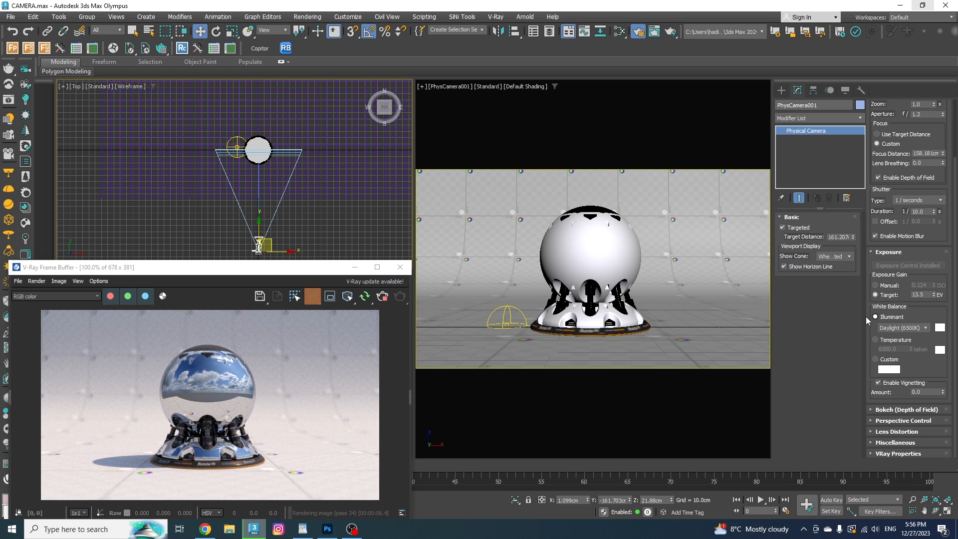
# - Try Daylight (6500K) and Temperature, settle on a custom white colour, then set vignetting to 0
pyautogui.click(902, 327)
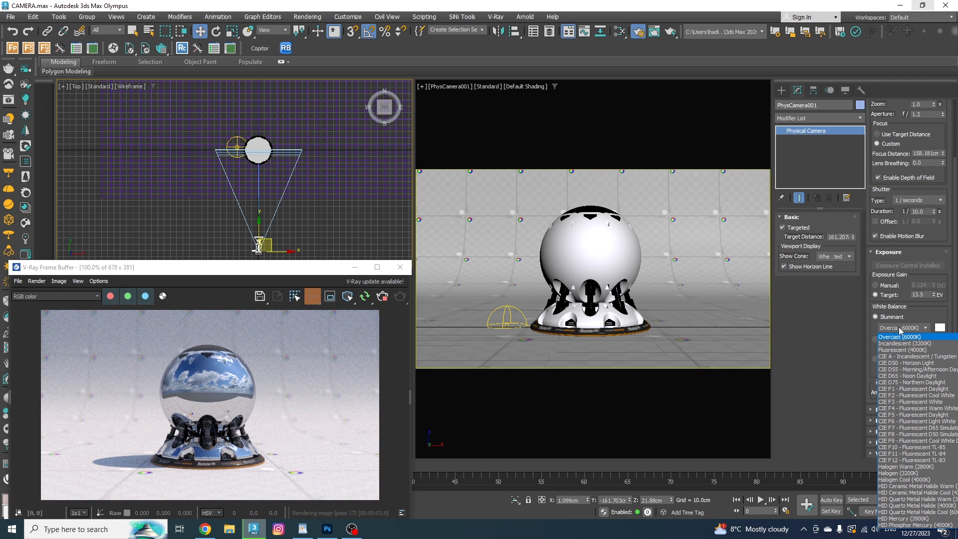
pyautogui.moveTo(899, 357)
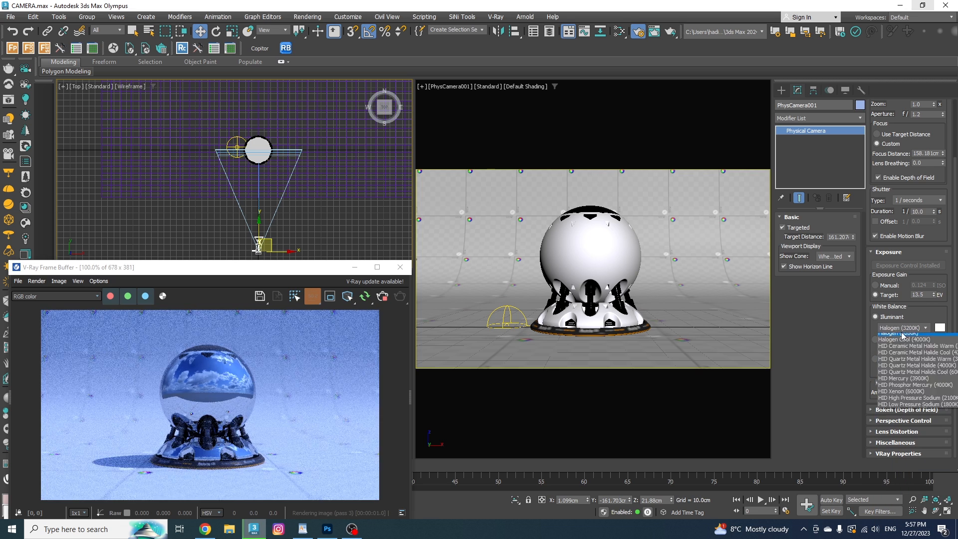
pyautogui.click(910, 334)
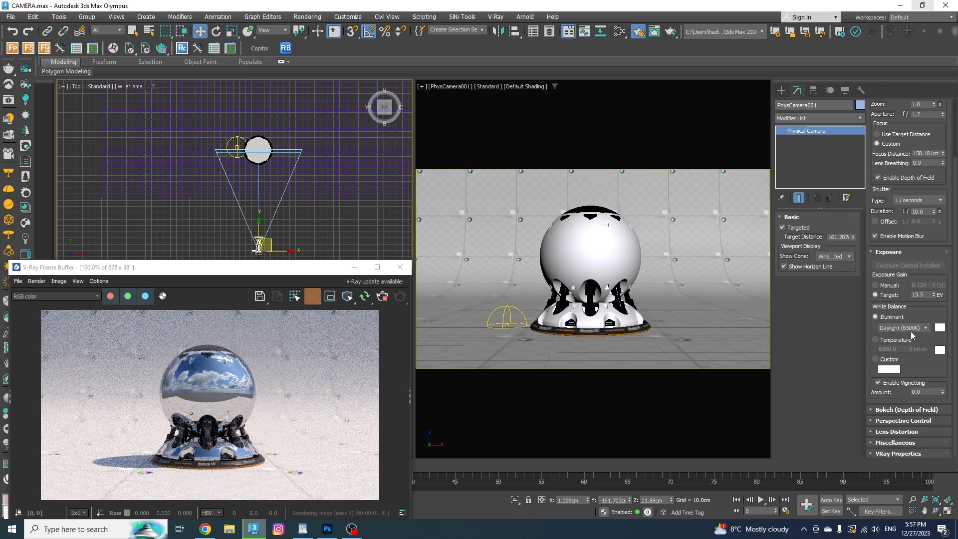
pyautogui.click(877, 339)
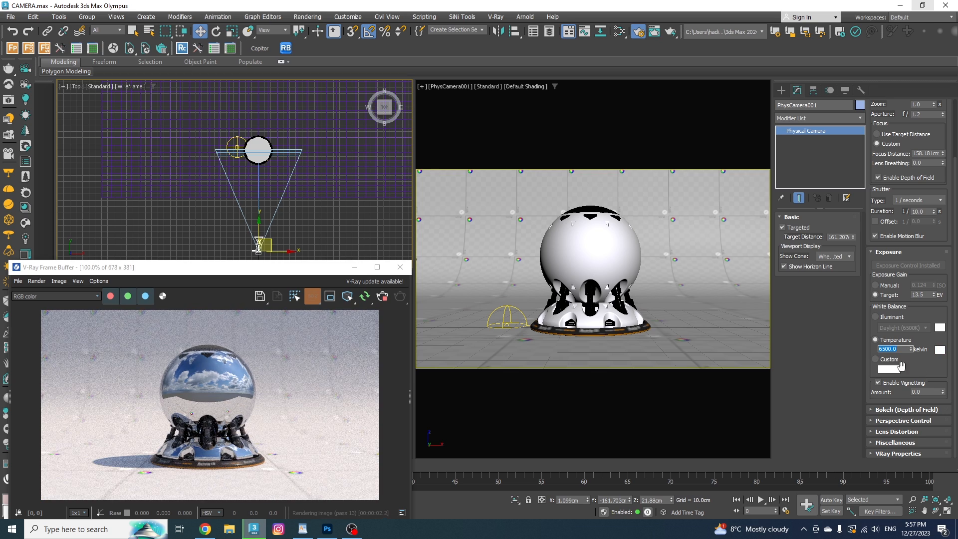
pyautogui.click(888, 370)
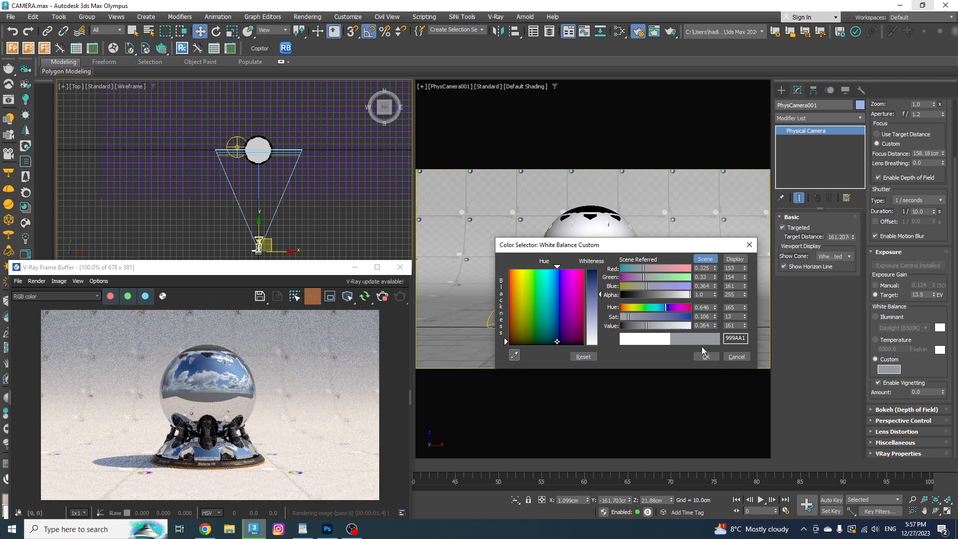
pyautogui.click(705, 356)
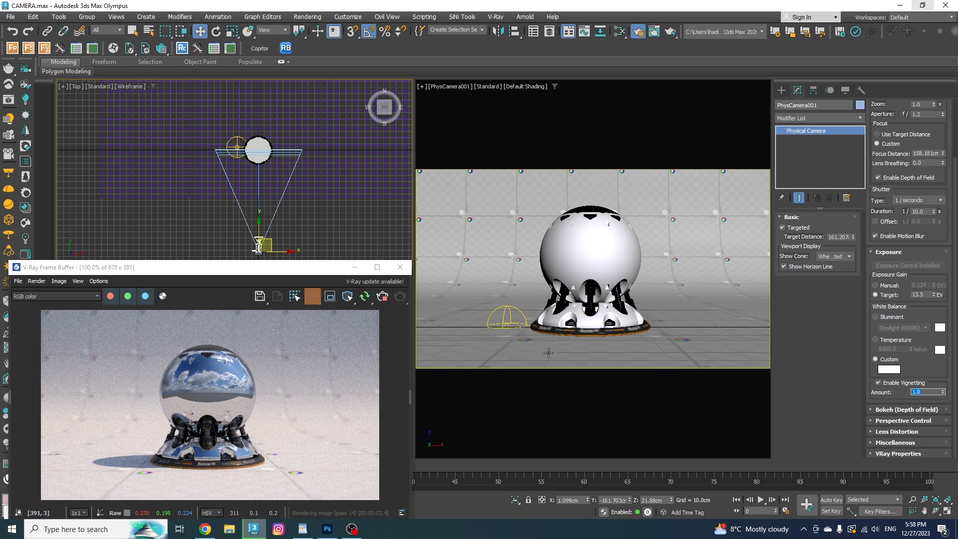
pyautogui.tripleClick(915, 392)
pyautogui.write('0')
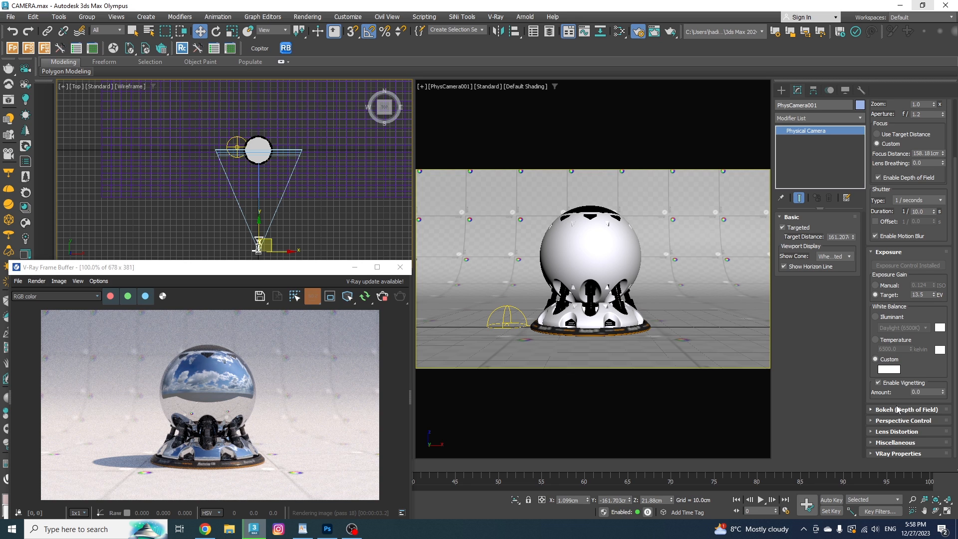
# - Expand the bokeh depth-of-field settings and view Fotor's bokeh effect article
pyautogui.click(909, 409)
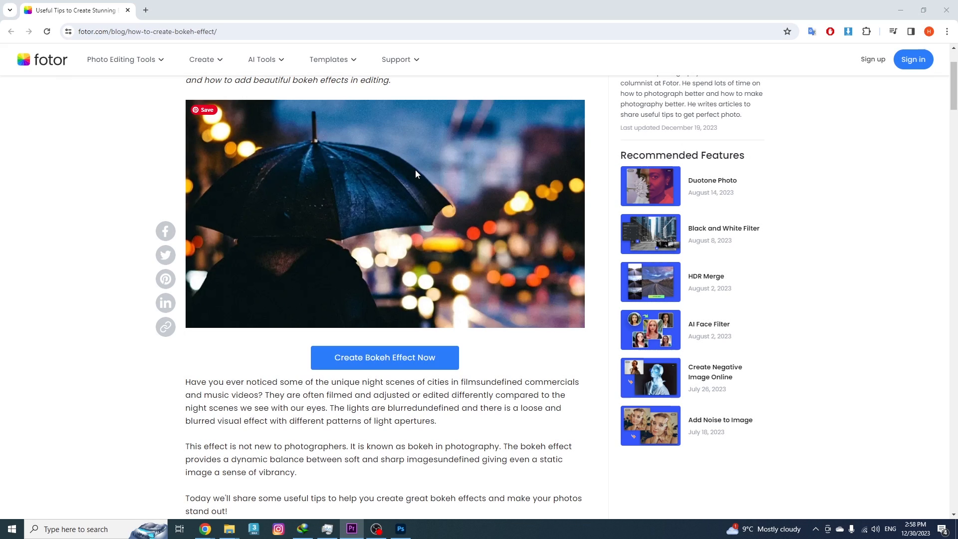
pyautogui.moveTo(519, 213)
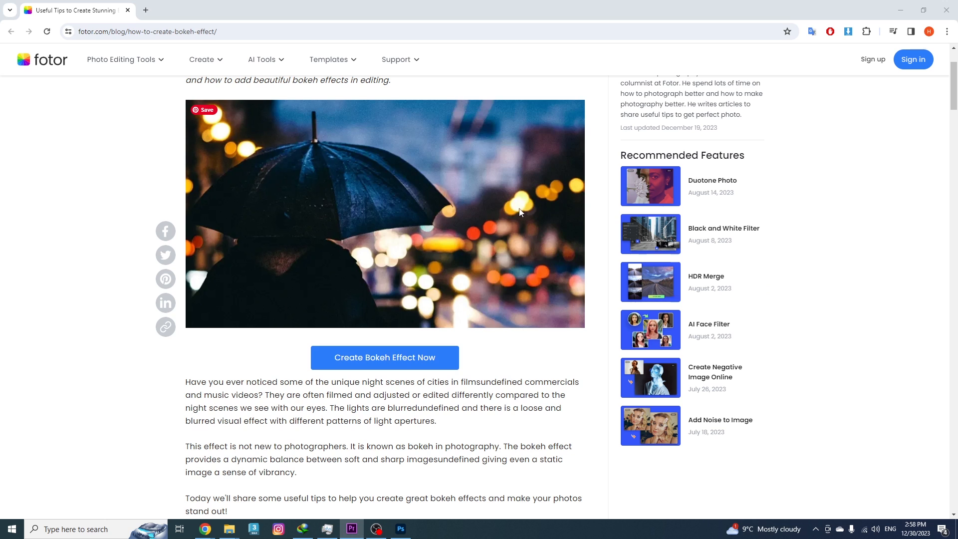
pyautogui.moveTo(208, 136)
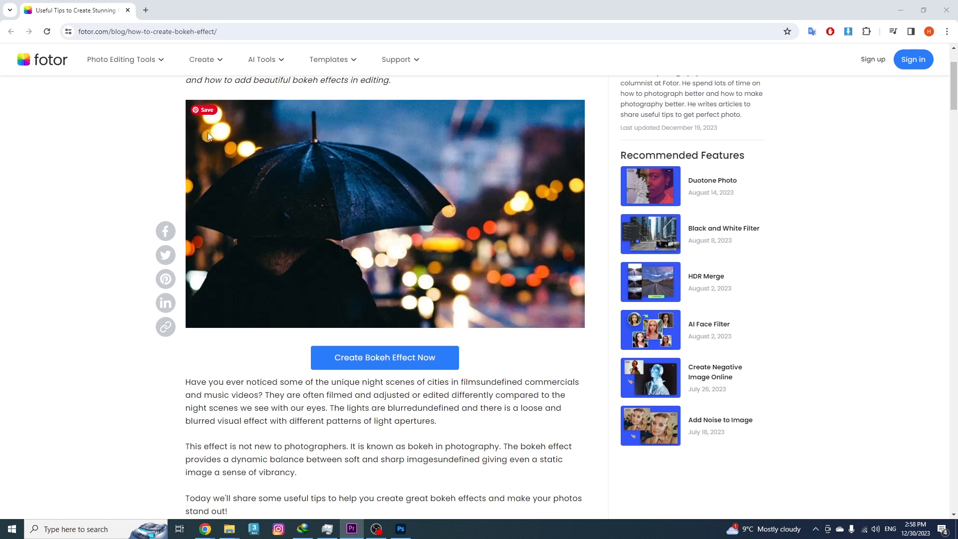
pyautogui.moveTo(430, 142)
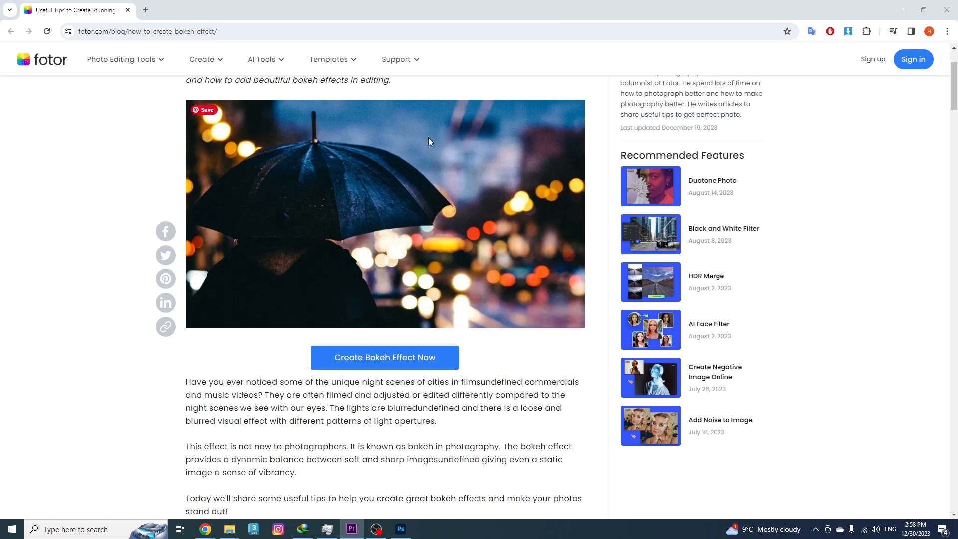
pyautogui.moveTo(432, 326)
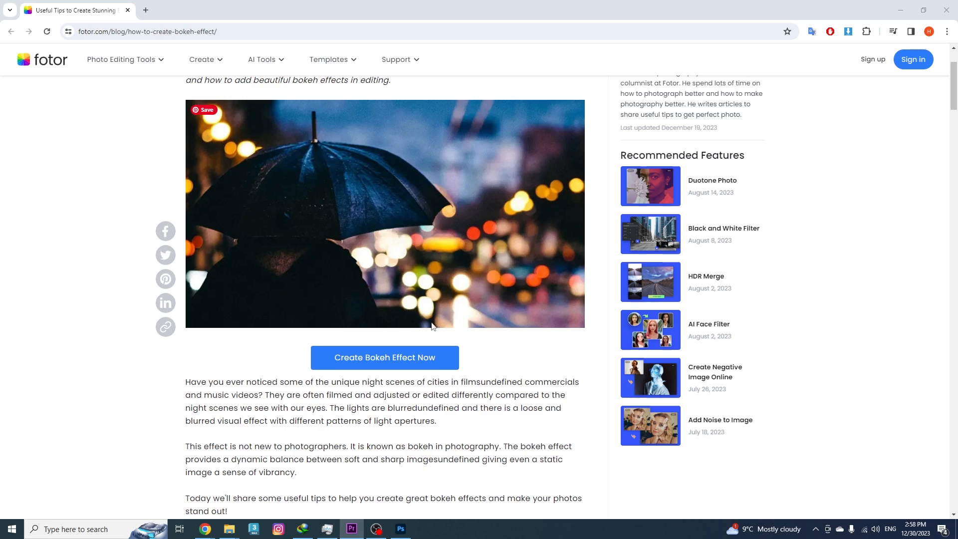
pyautogui.moveTo(455, 330)
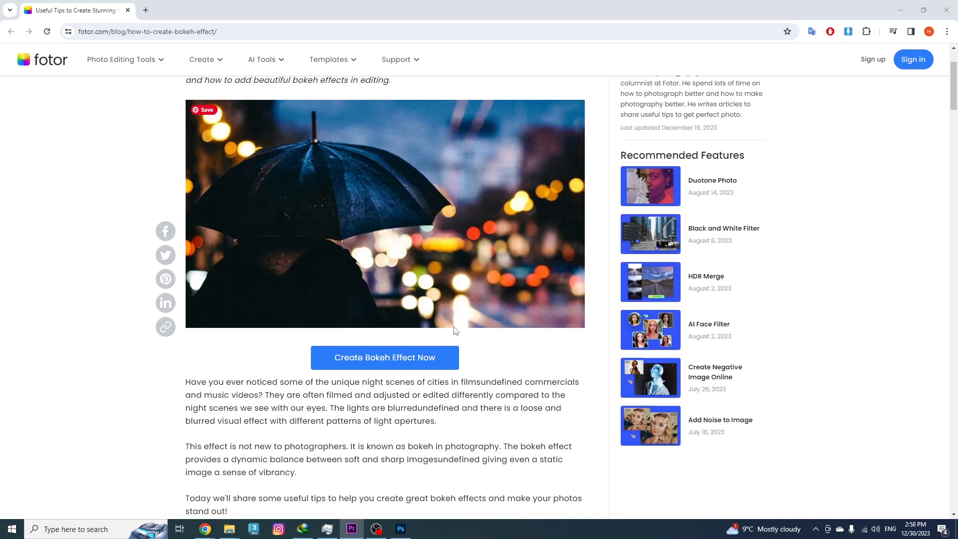
pyautogui.click(253, 530)
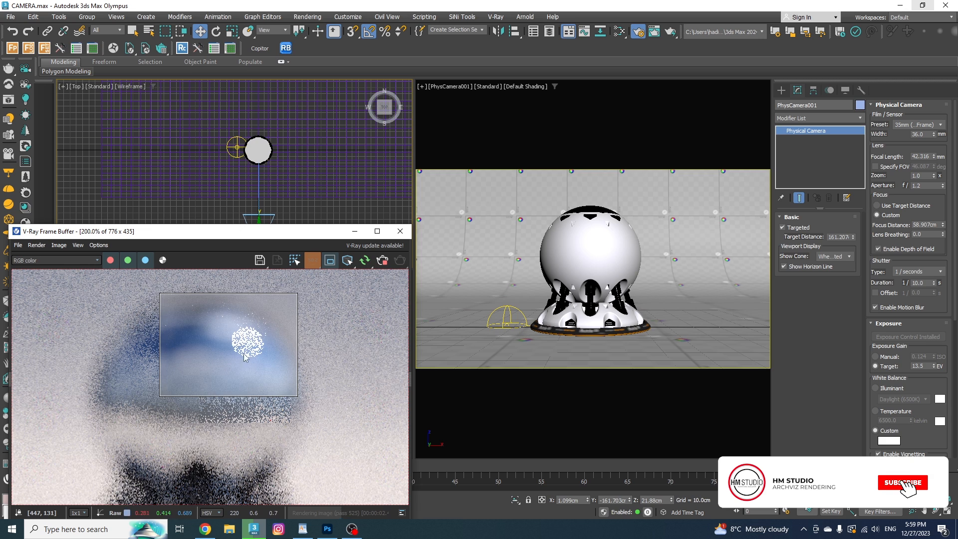
# - Change the bokeh aperture shape from Circular to Bladed, keeping 5 blades
pyautogui.click(903, 483)
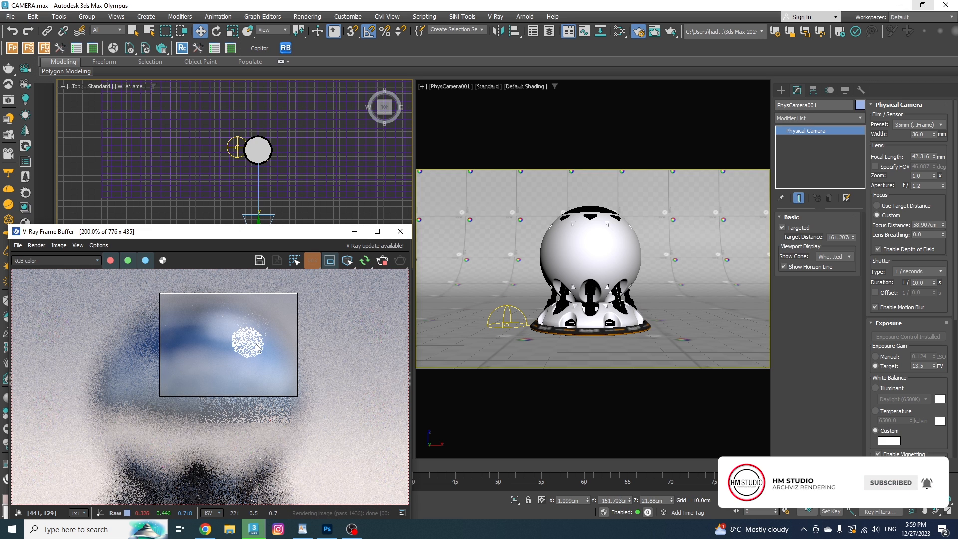
pyautogui.scroll(-3)
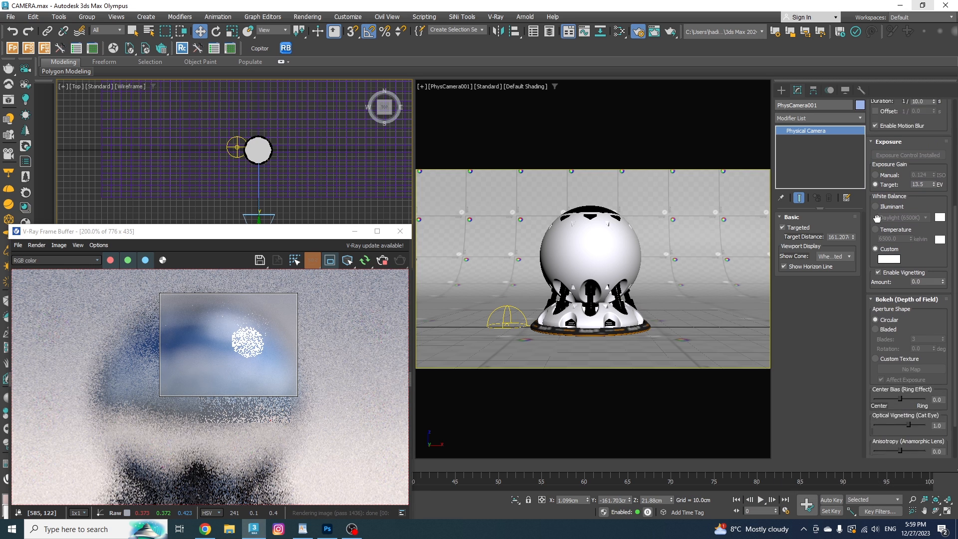
pyautogui.scroll(-3)
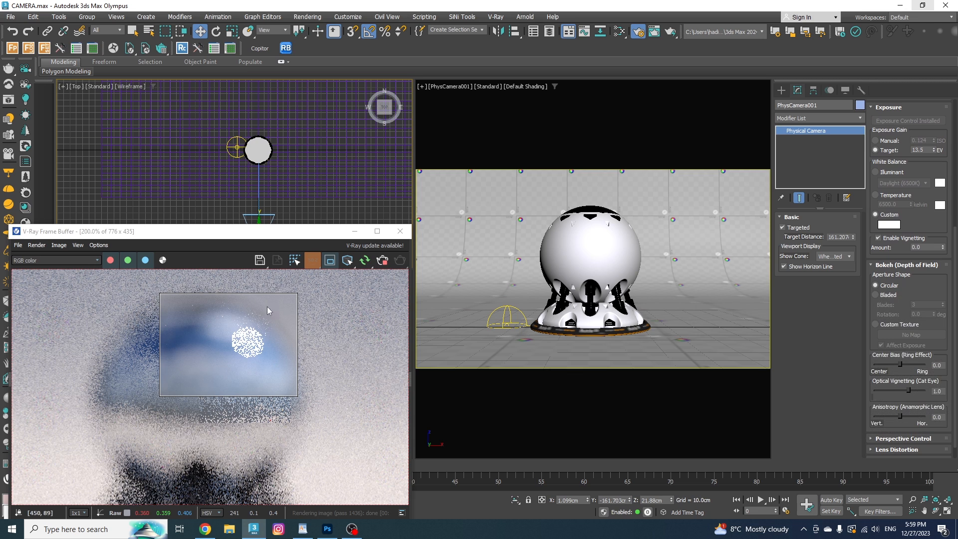
pyautogui.click(875, 294)
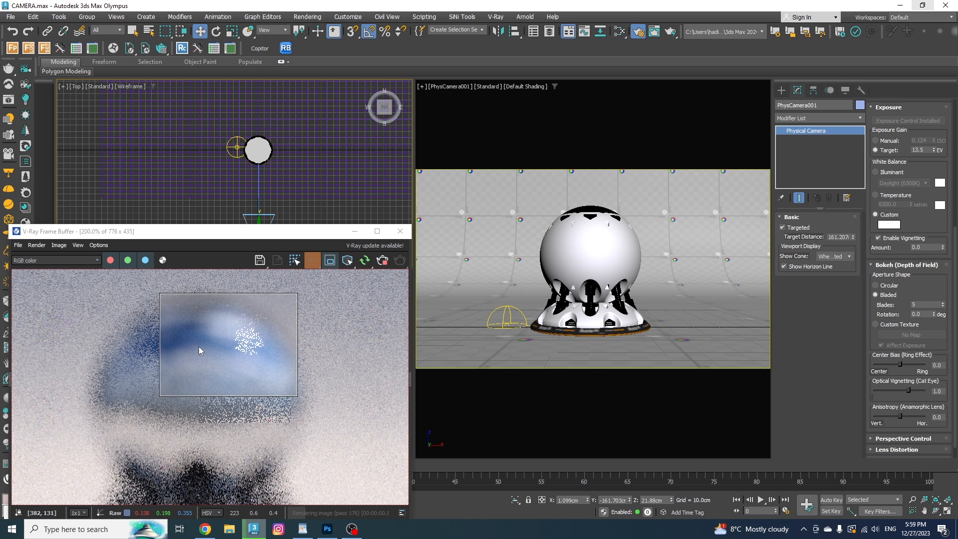
pyautogui.moveTo(268, 366)
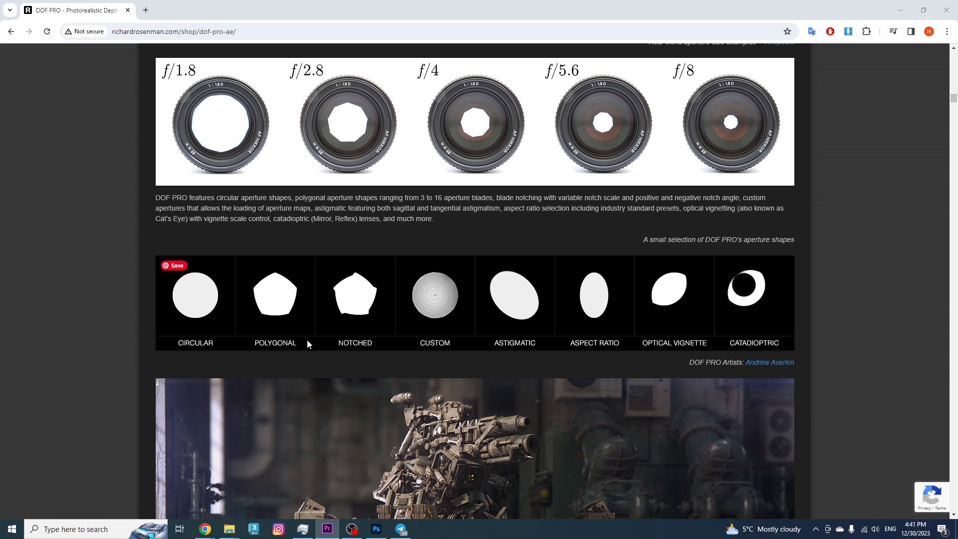
pyautogui.moveTo(692, 276)
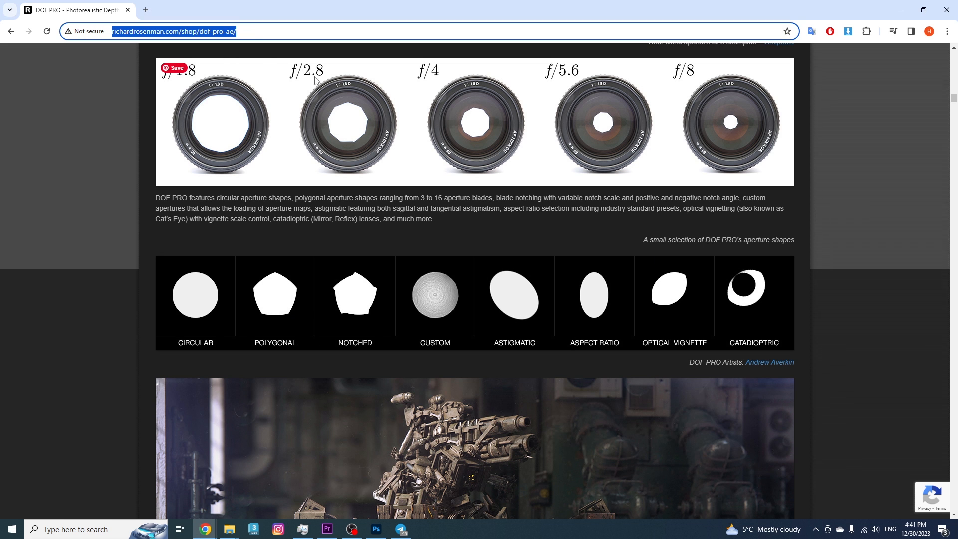
# - Expand Perspective Control and set the focus distance to 159.046 cm
pyautogui.click(254, 530)
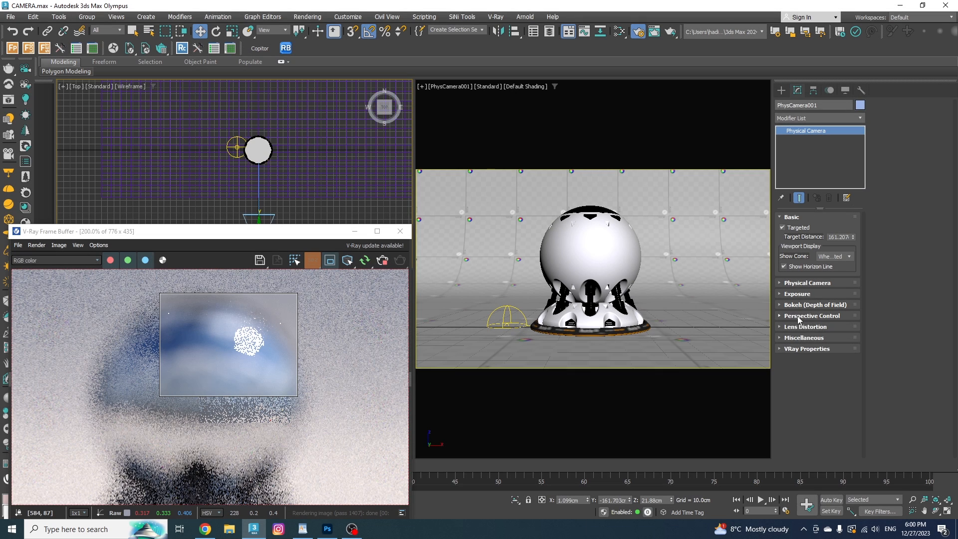
pyautogui.click(812, 315)
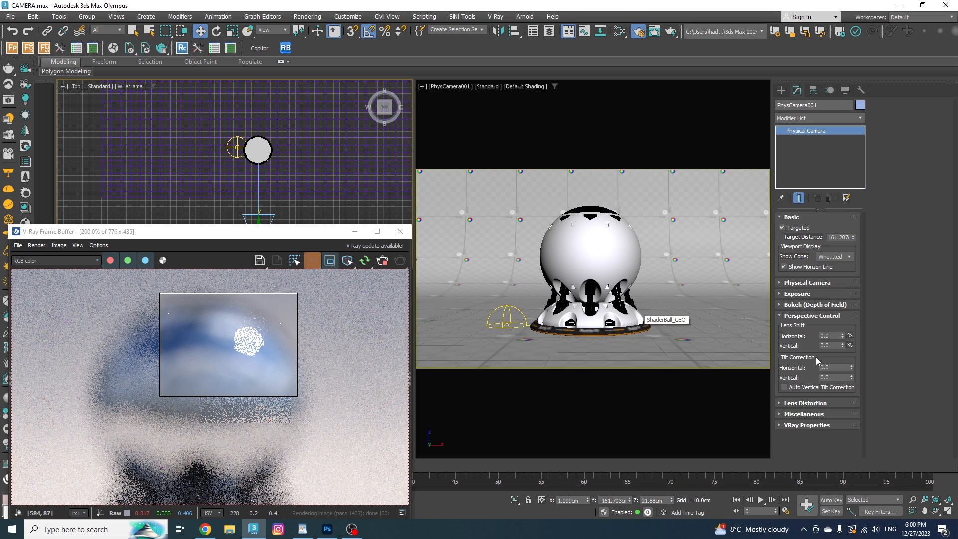
pyautogui.moveTo(624, 244)
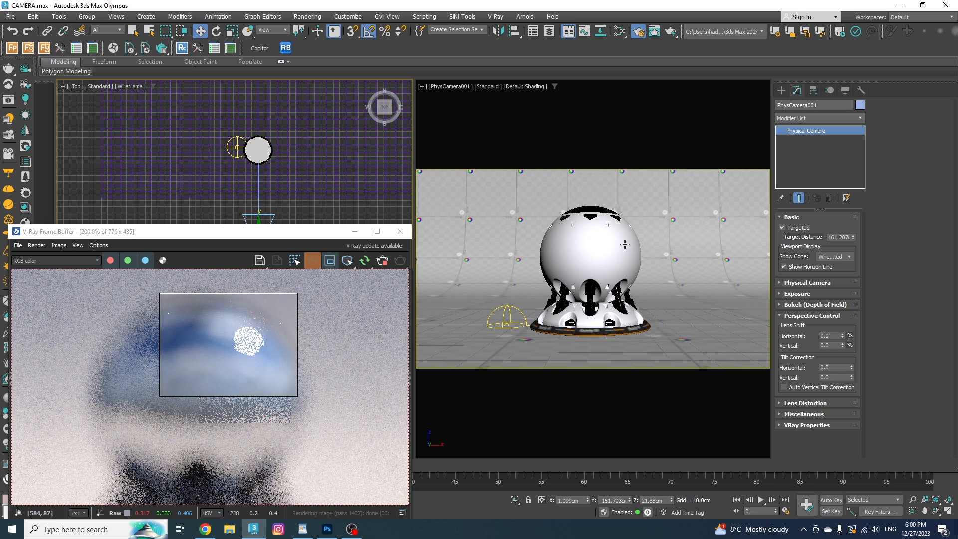
pyautogui.moveTo(842, 300)
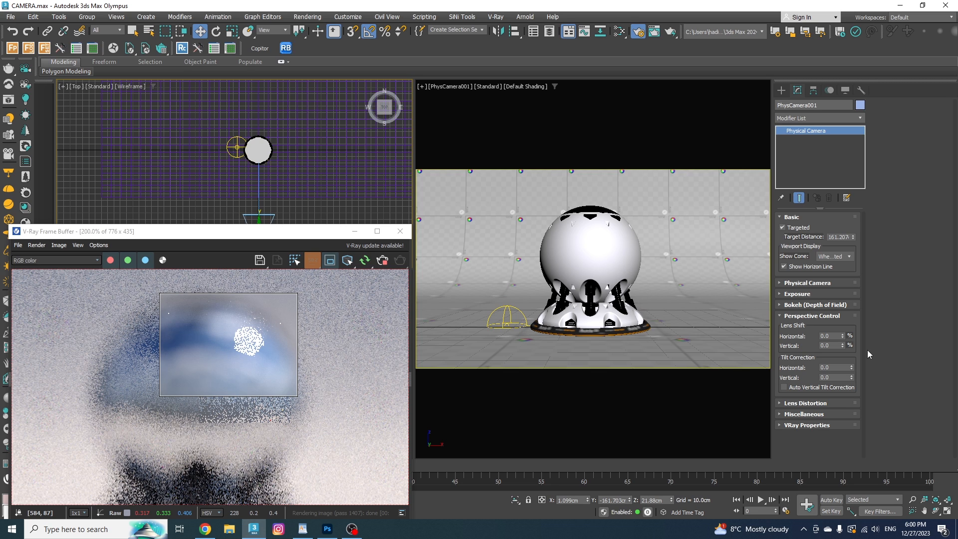
pyautogui.click(845, 335)
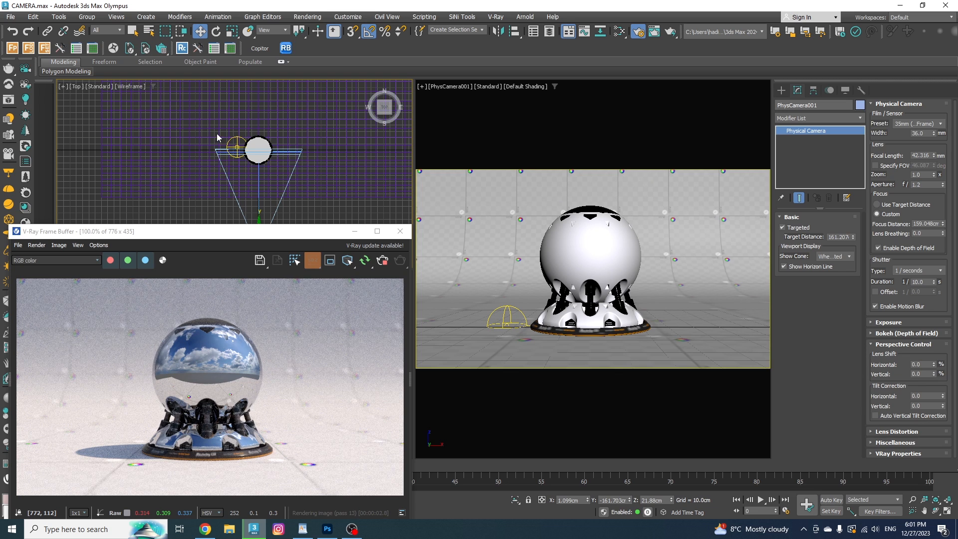
# - Test horizontal tilt 0.05 and vertical 0.25/0.24, then enable Auto Vertical Tilt Correction
pyautogui.moveTo(259, 149); pyautogui.dragTo(260, 113)
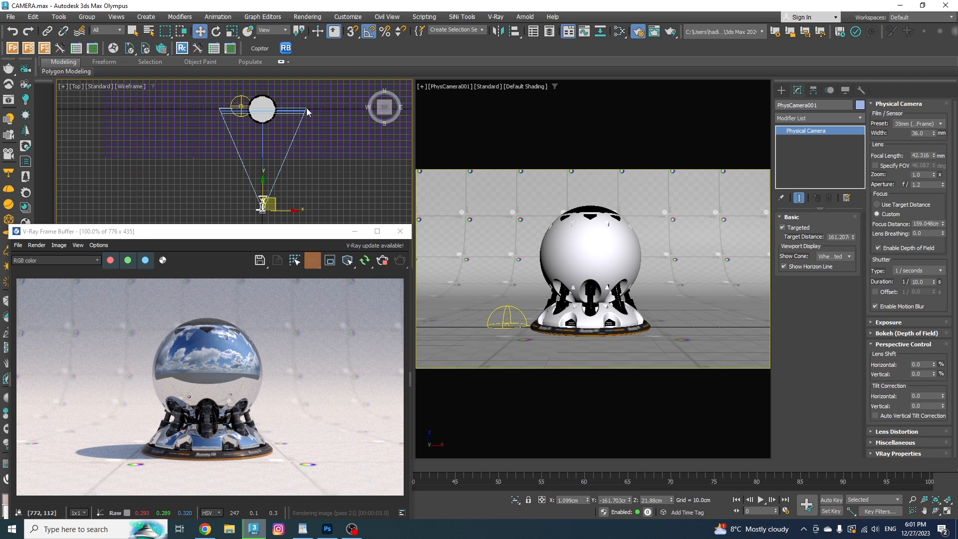
pyautogui.moveTo(938, 365)
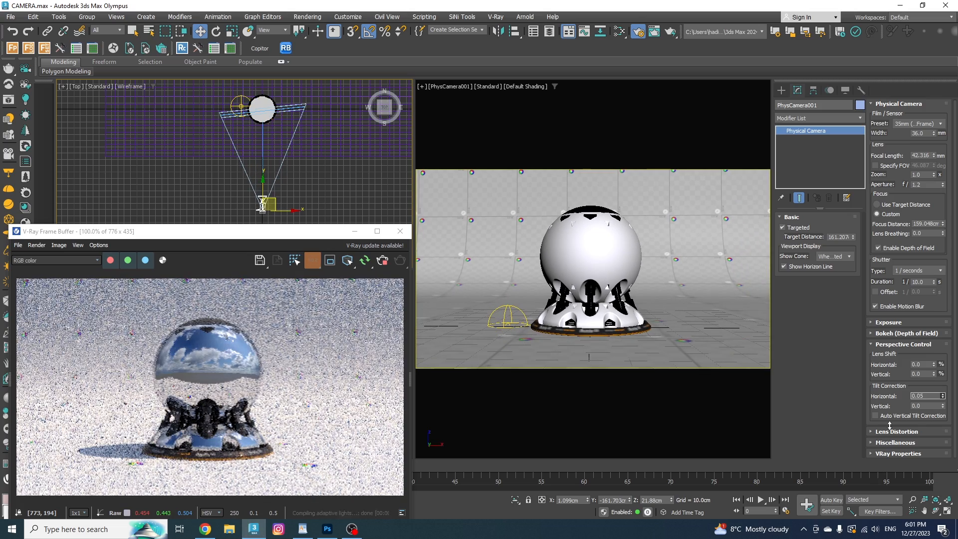
pyautogui.tripleClick(926, 406)
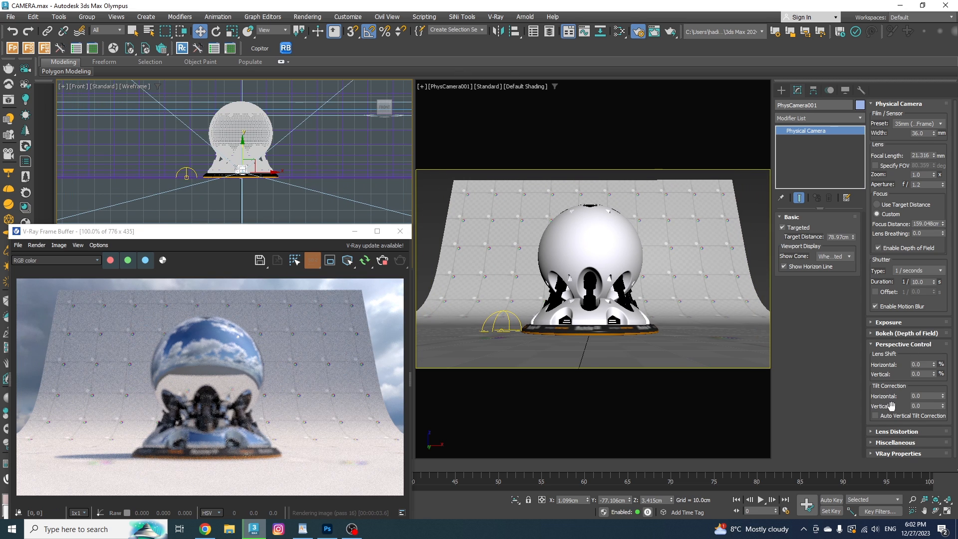
pyautogui.click(942, 403)
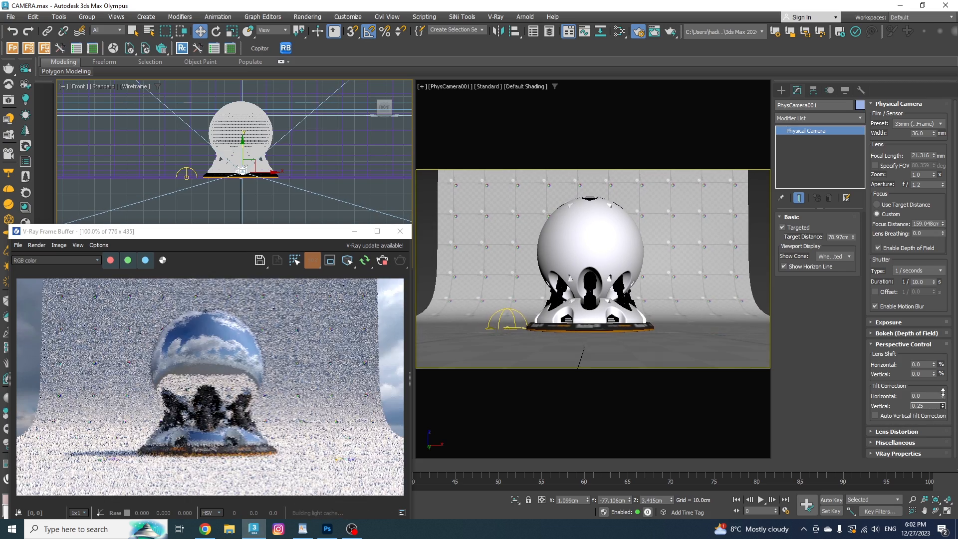
pyautogui.click(943, 408)
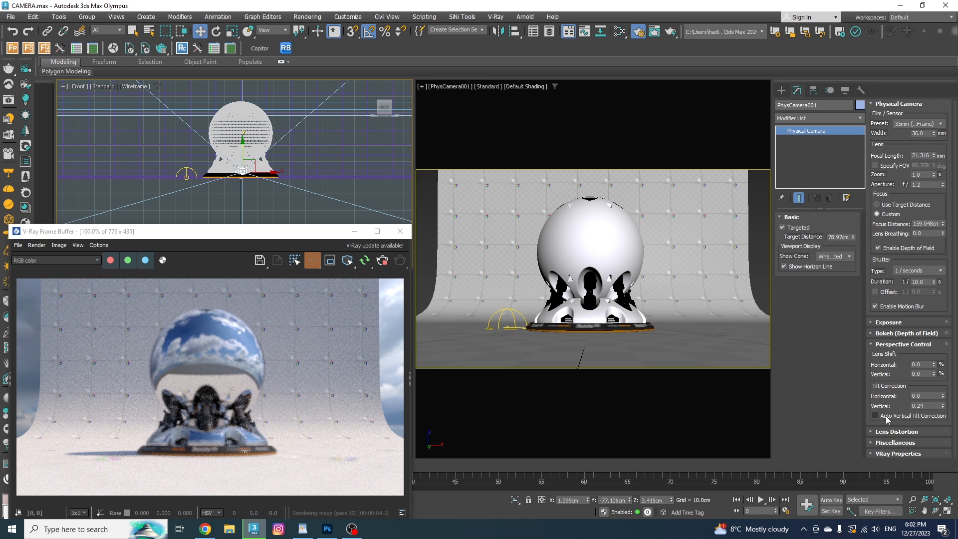
pyautogui.click(875, 416)
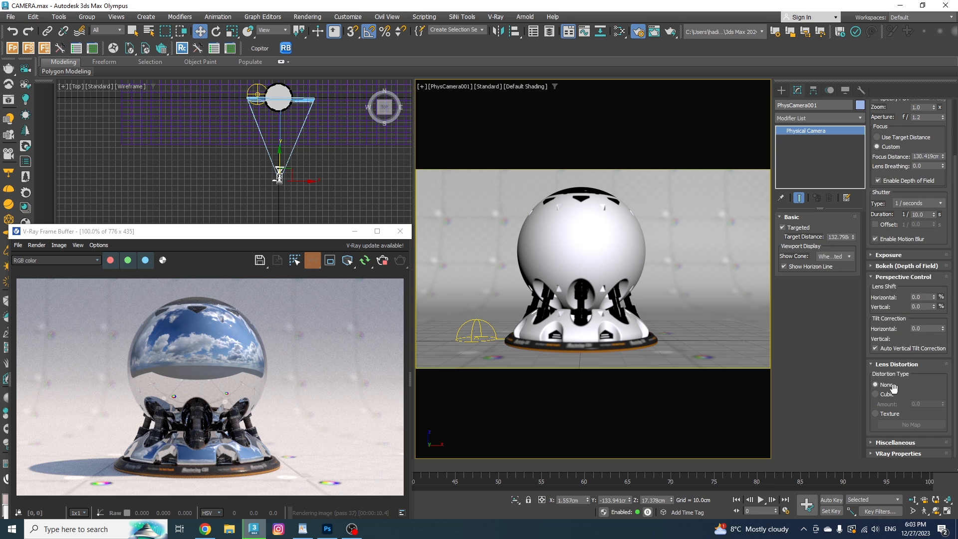
# - Switch lens distortion to Cubic, nudging the amount to 0.01 and back to 0.0
pyautogui.click(876, 394)
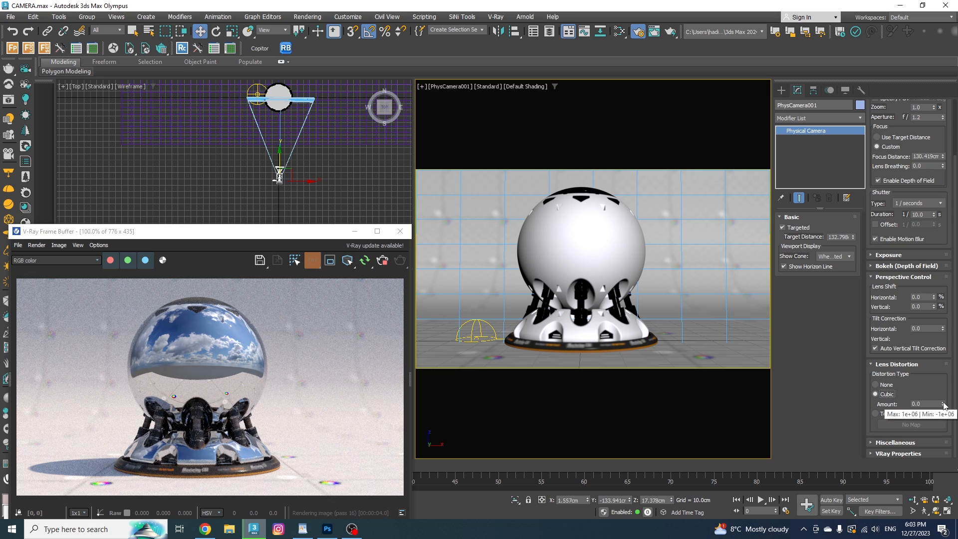
pyautogui.click(943, 402)
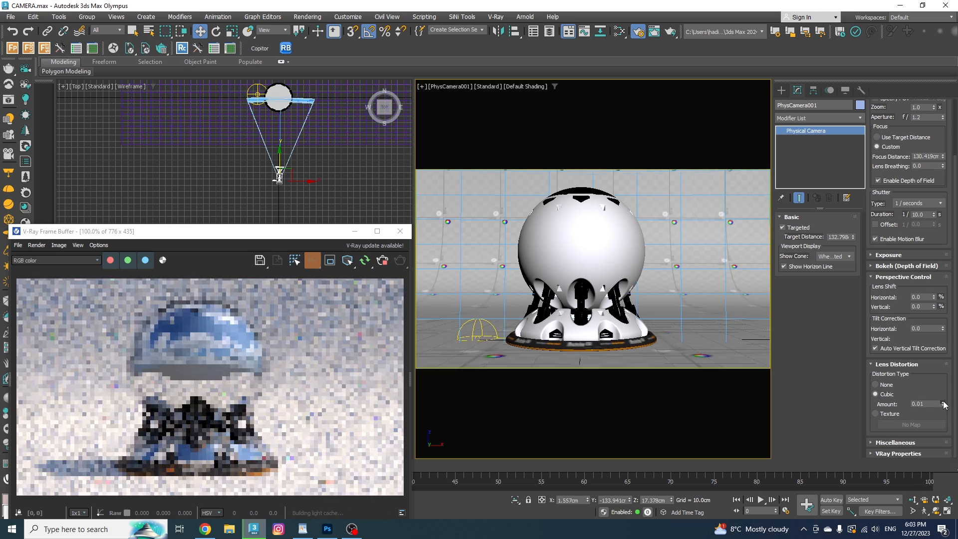
pyautogui.click(944, 403)
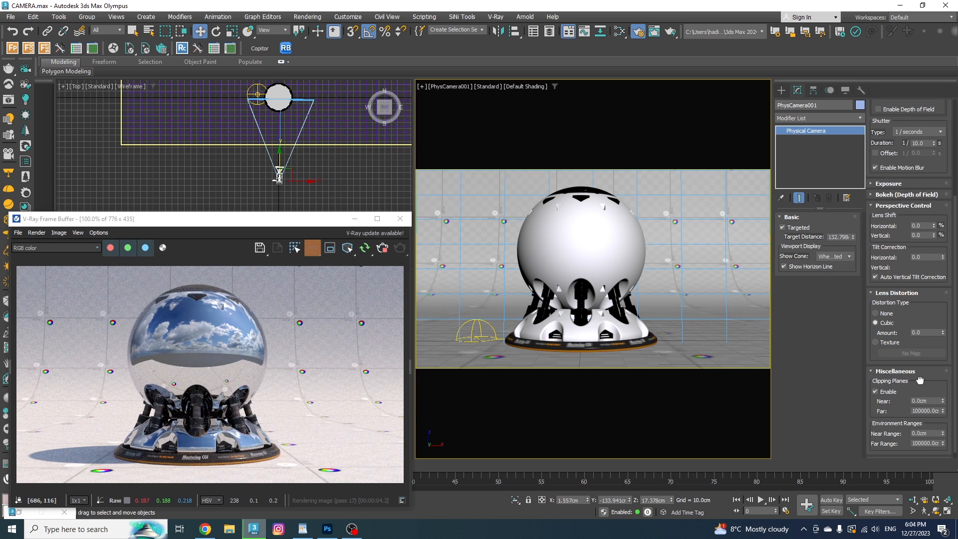
# - Enable camera clipping planes (near 71.531 cm, far 166 cm) and convert the enclosing box
pyautogui.click(781, 107)
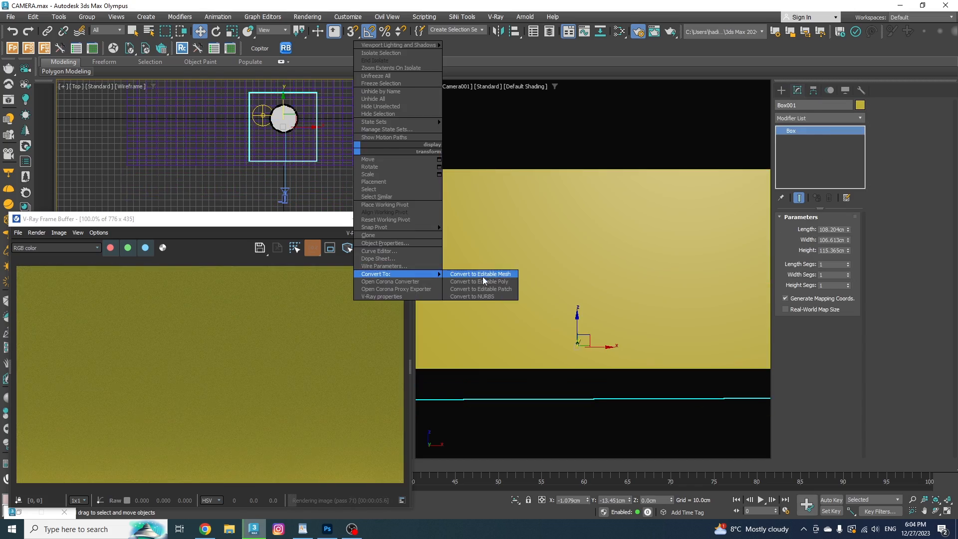
pyautogui.click(479, 281)
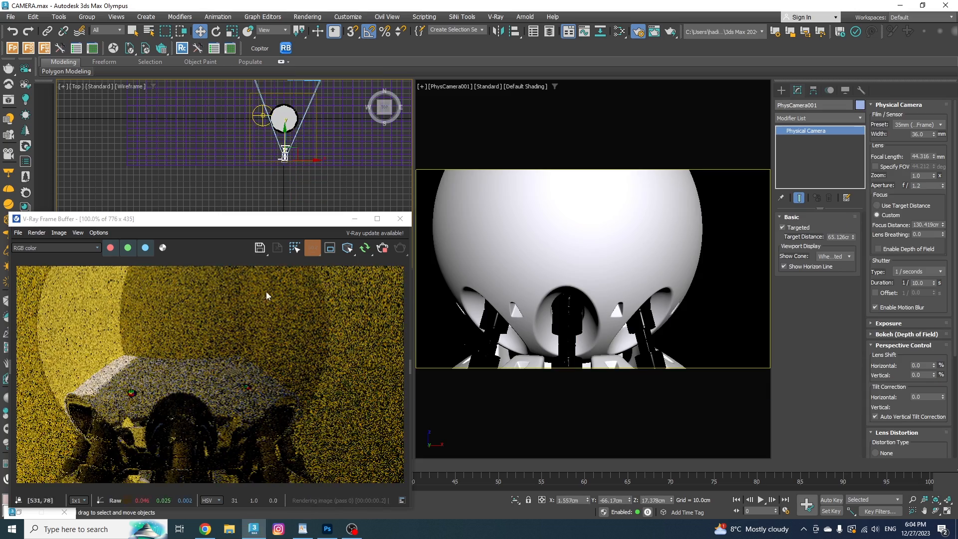
pyautogui.click(934, 157)
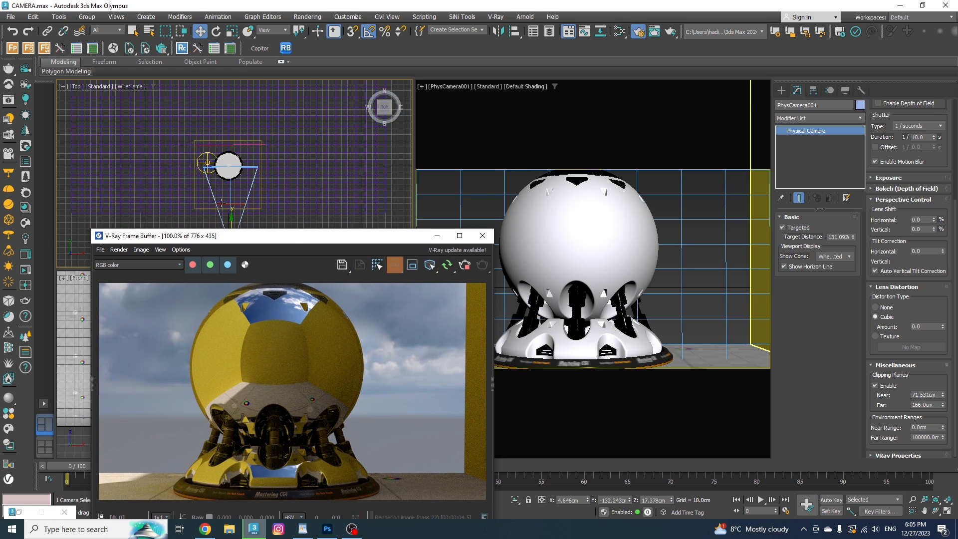
pyautogui.moveTo(185, 403)
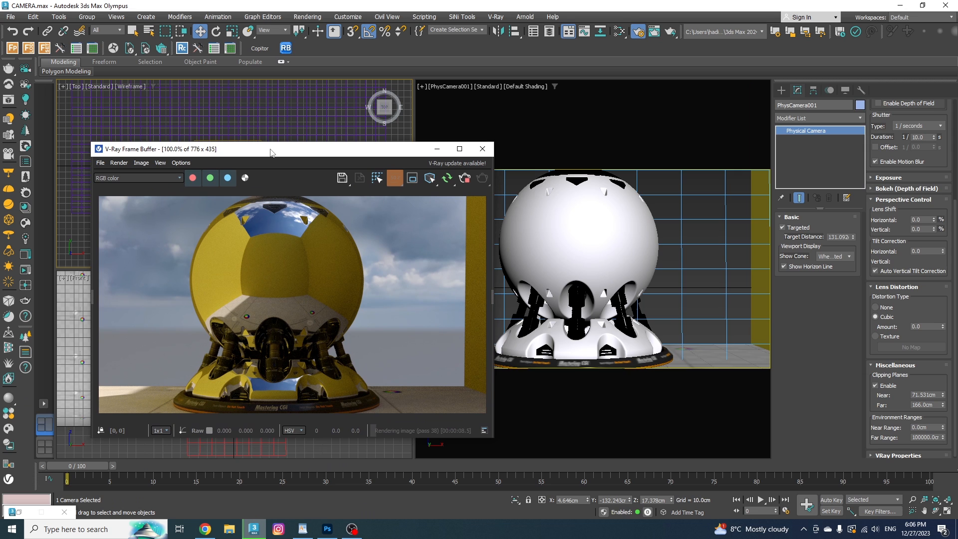
pyautogui.moveTo(272, 149); pyautogui.dragTo(236, 172)
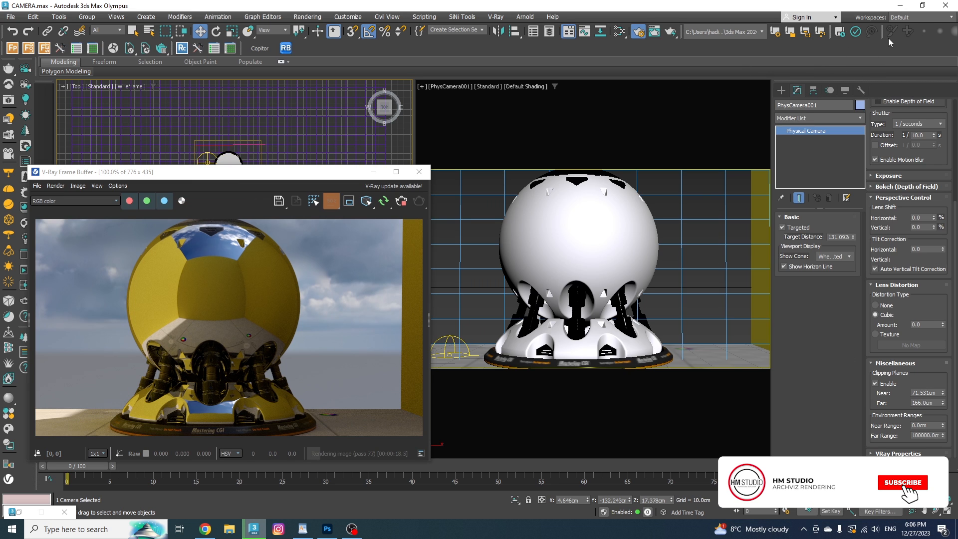
pyautogui.click(904, 482)
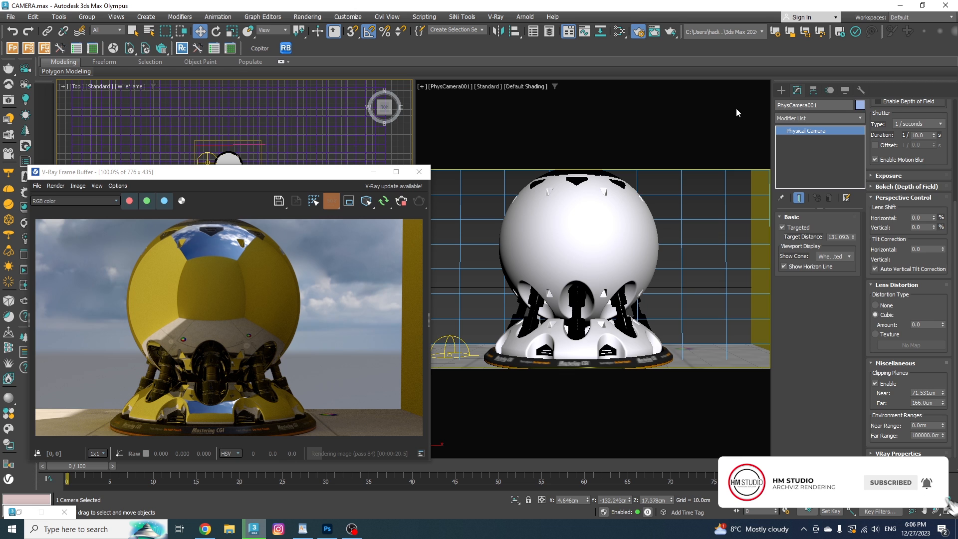